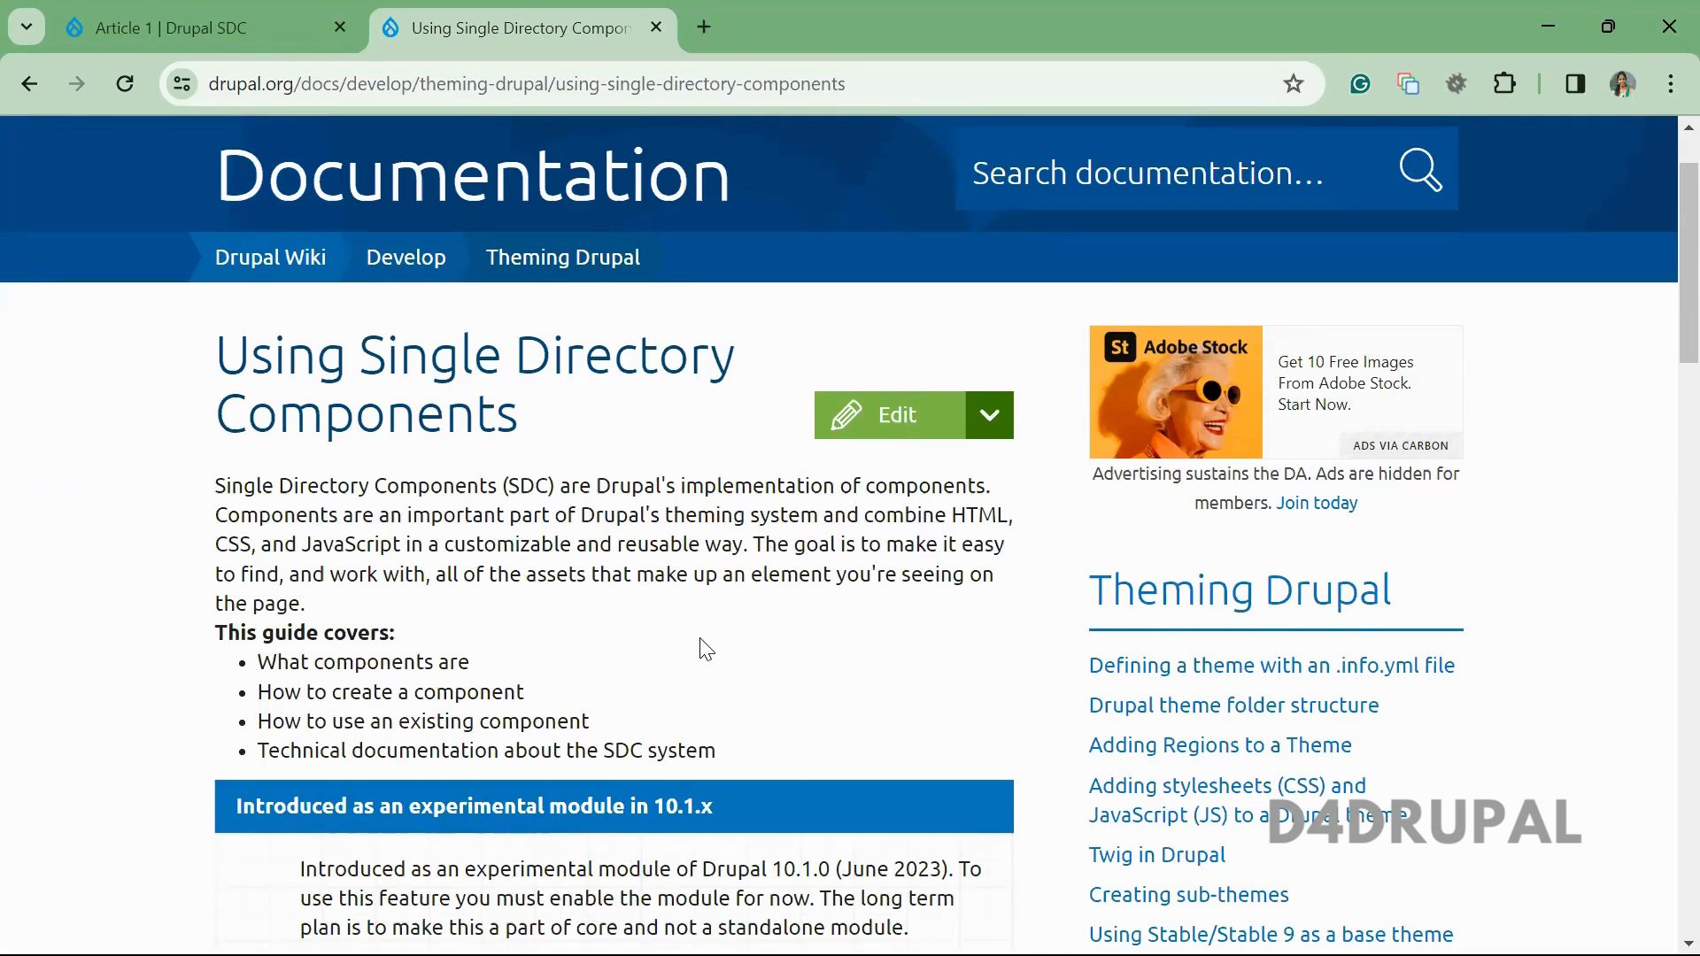
mouse_move(834, 414)
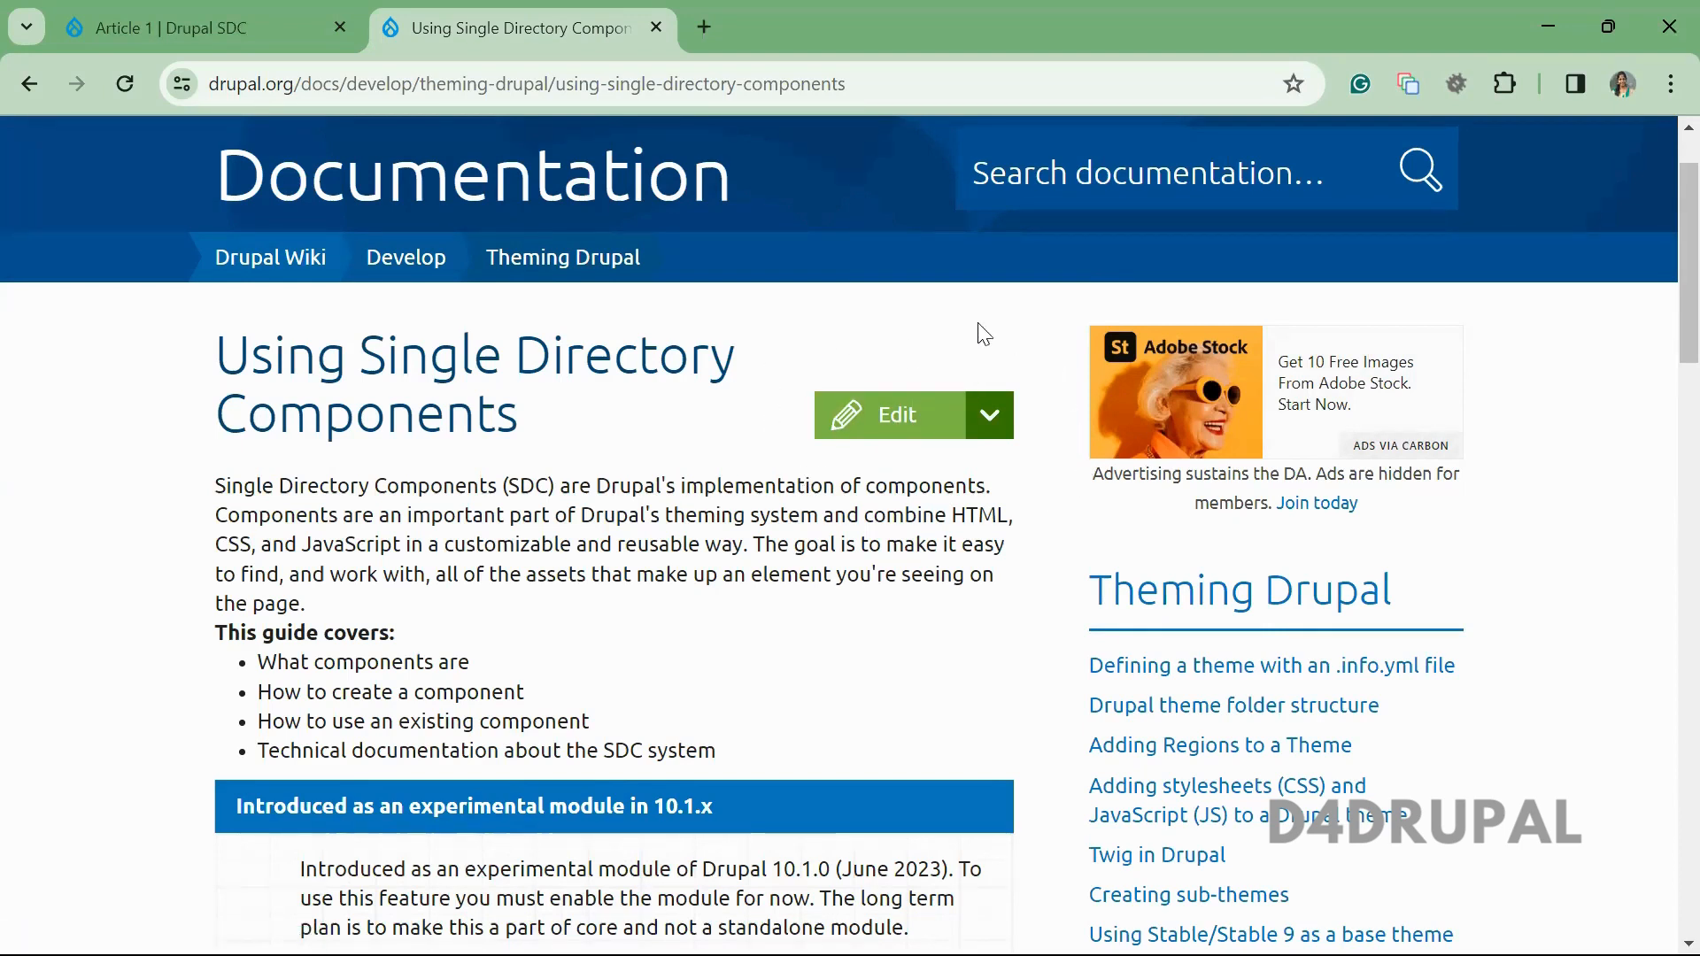
mouse_move(882, 434)
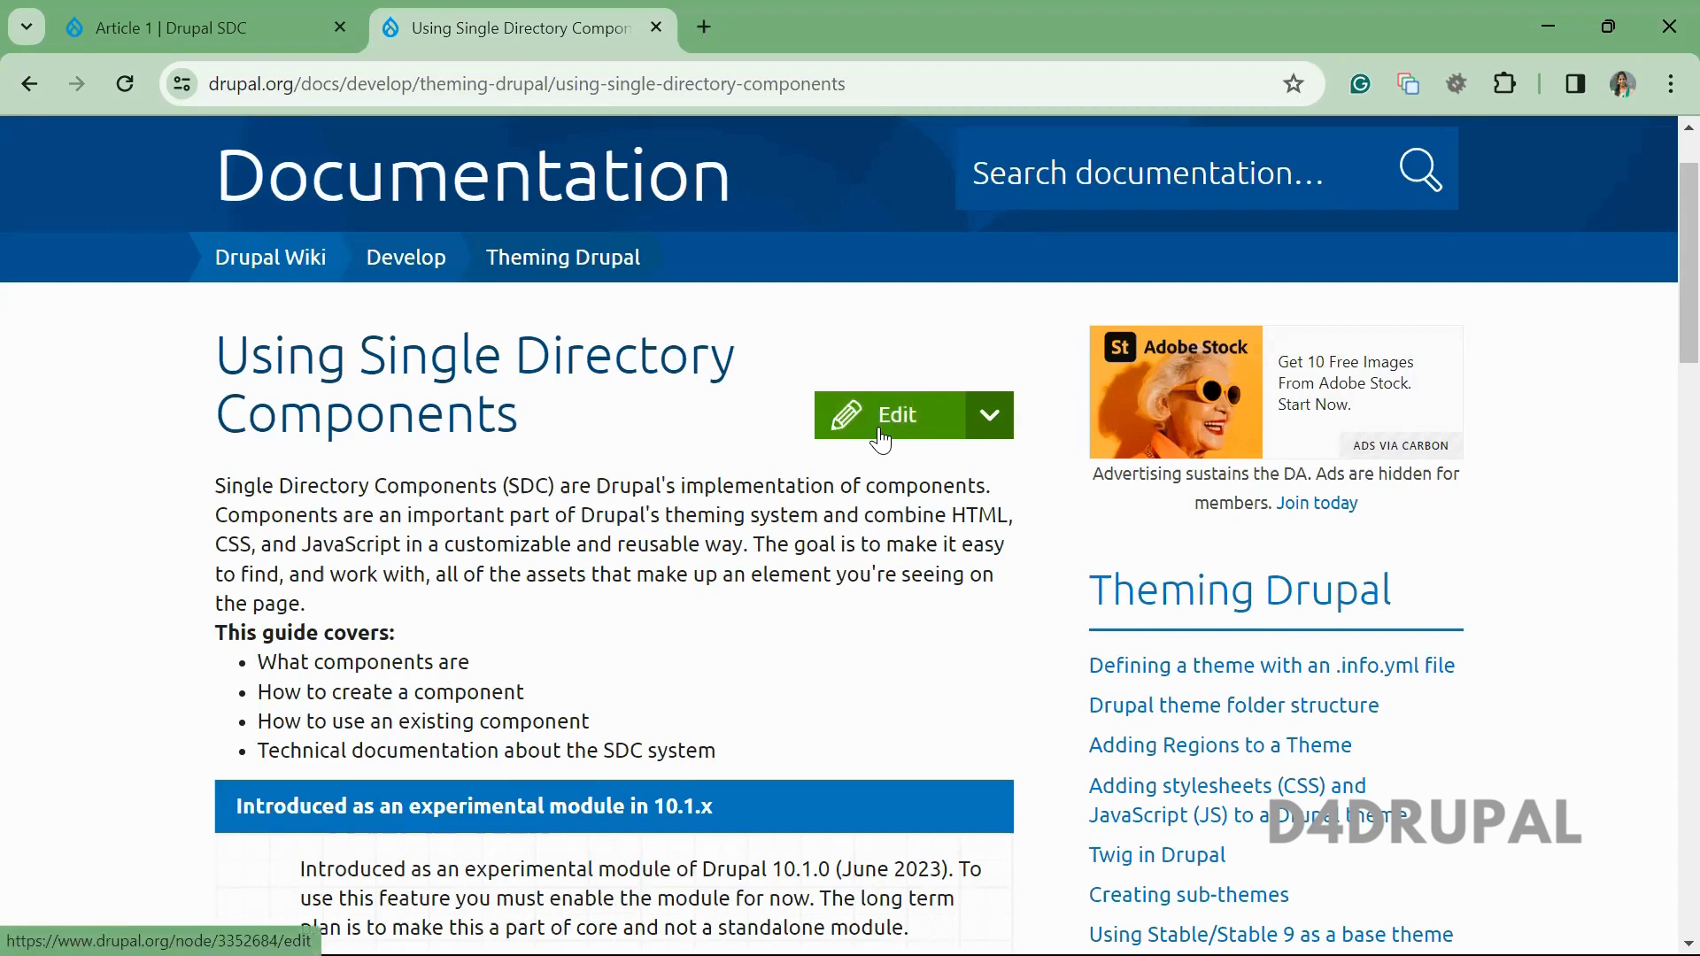
mouse_move(956, 328)
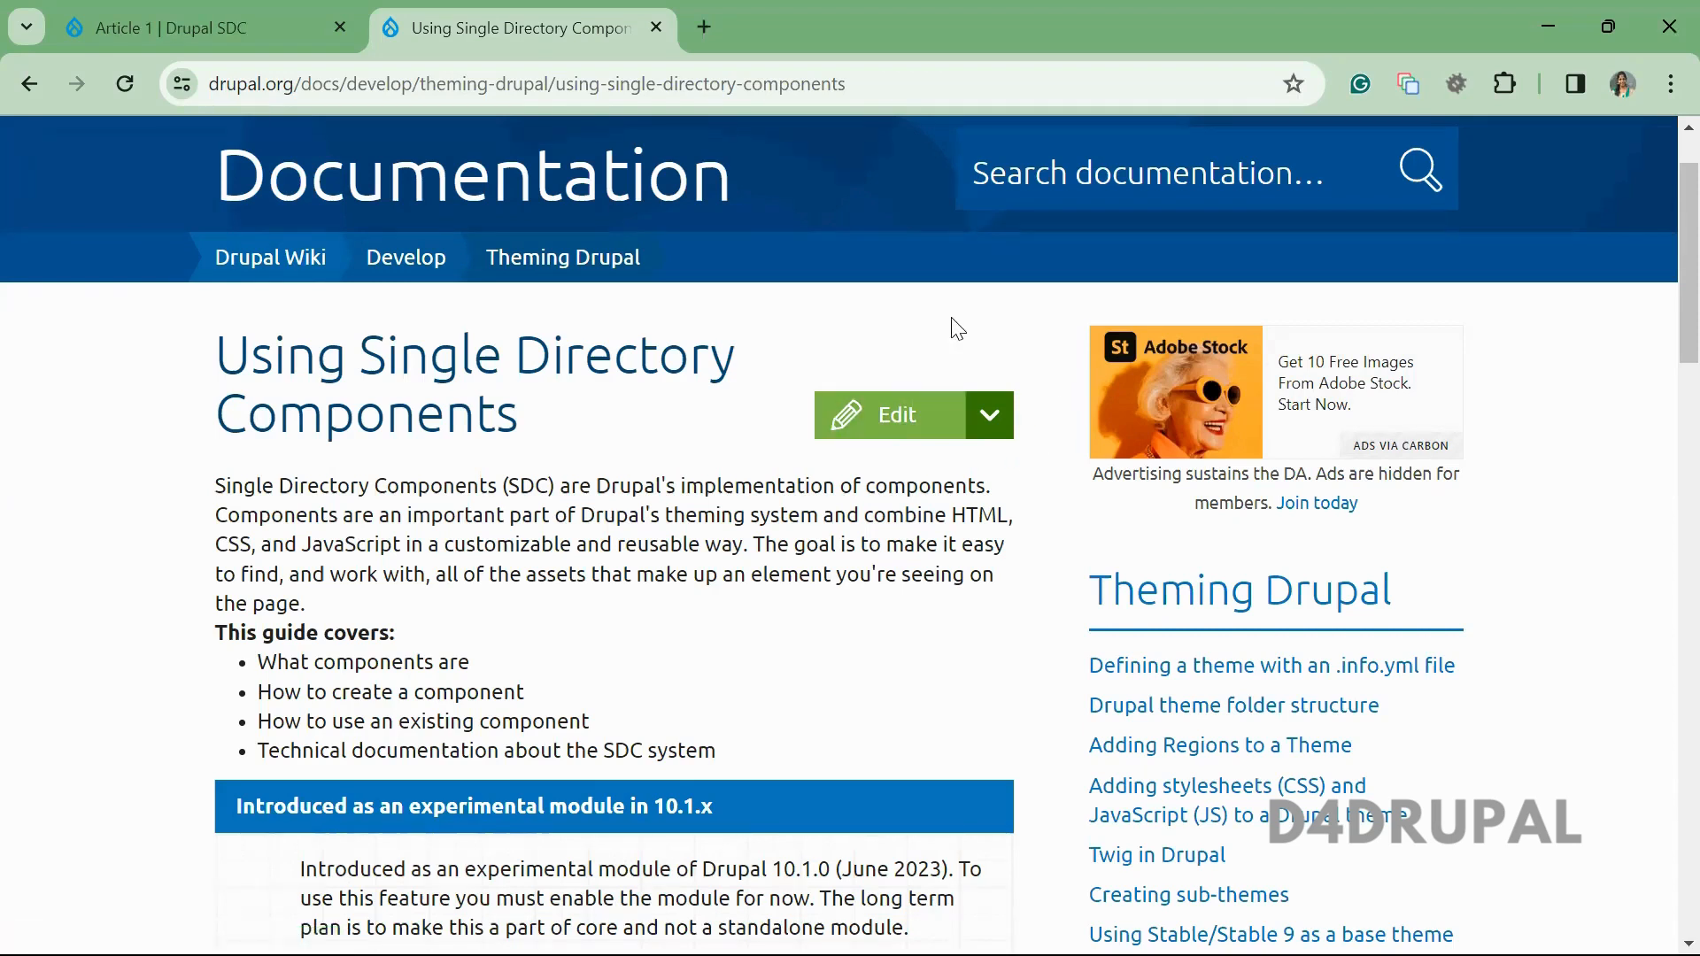
mouse_move(854, 520)
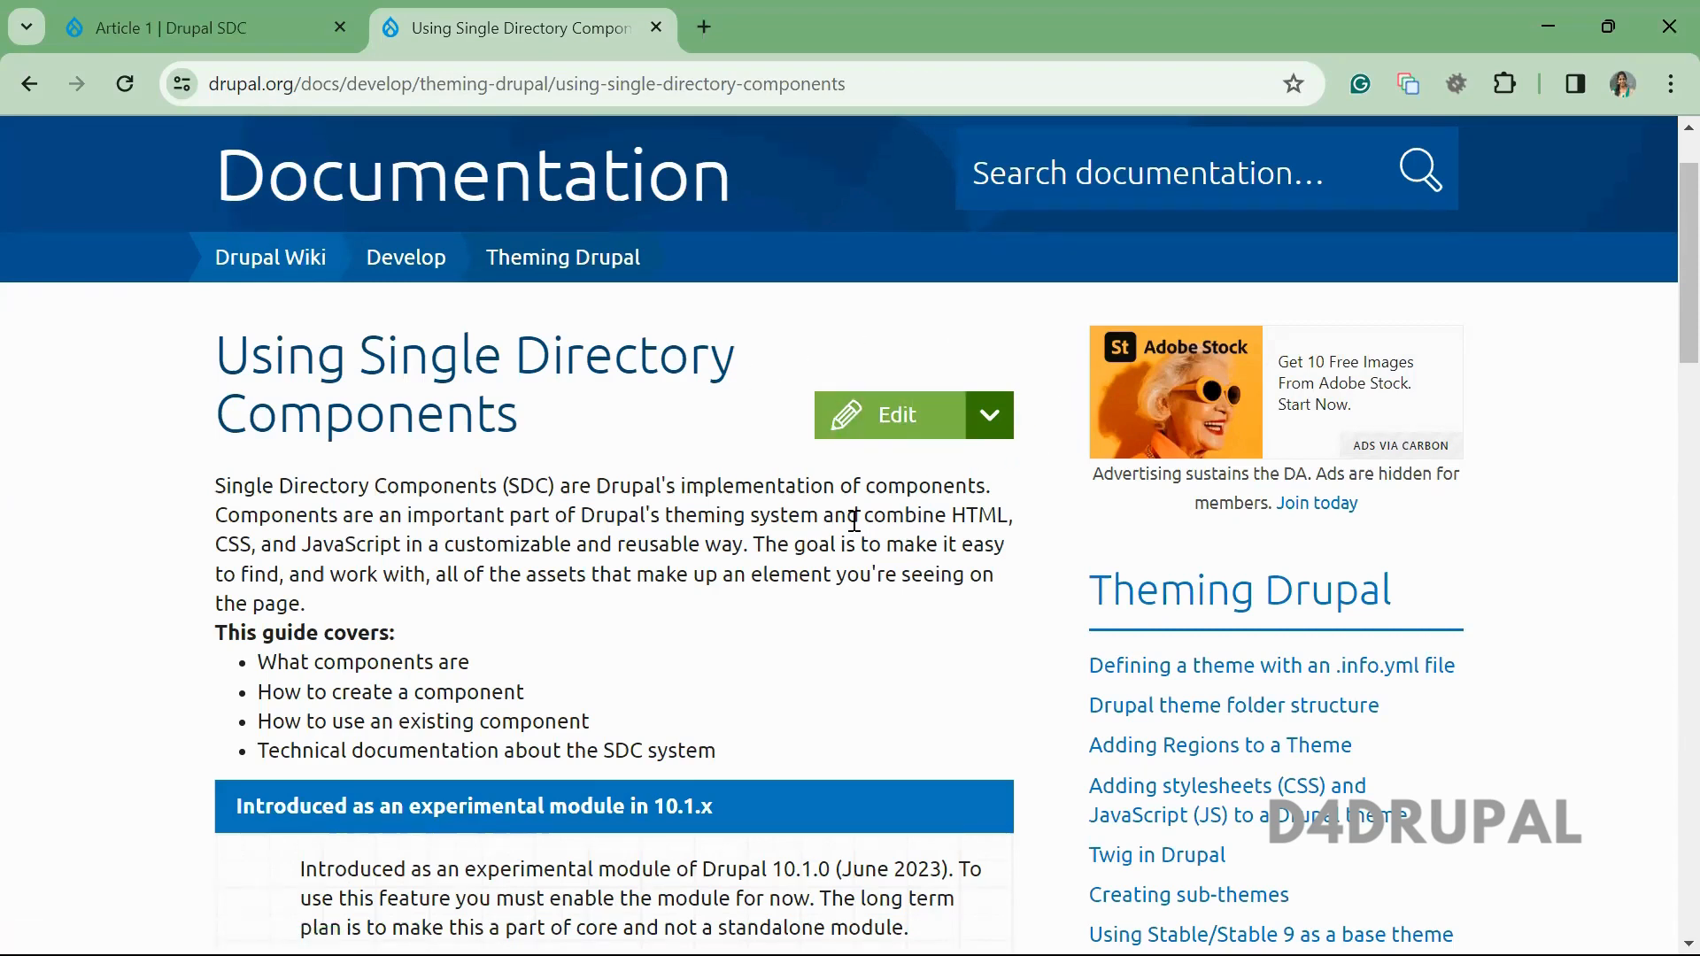
mouse_move(767, 353)
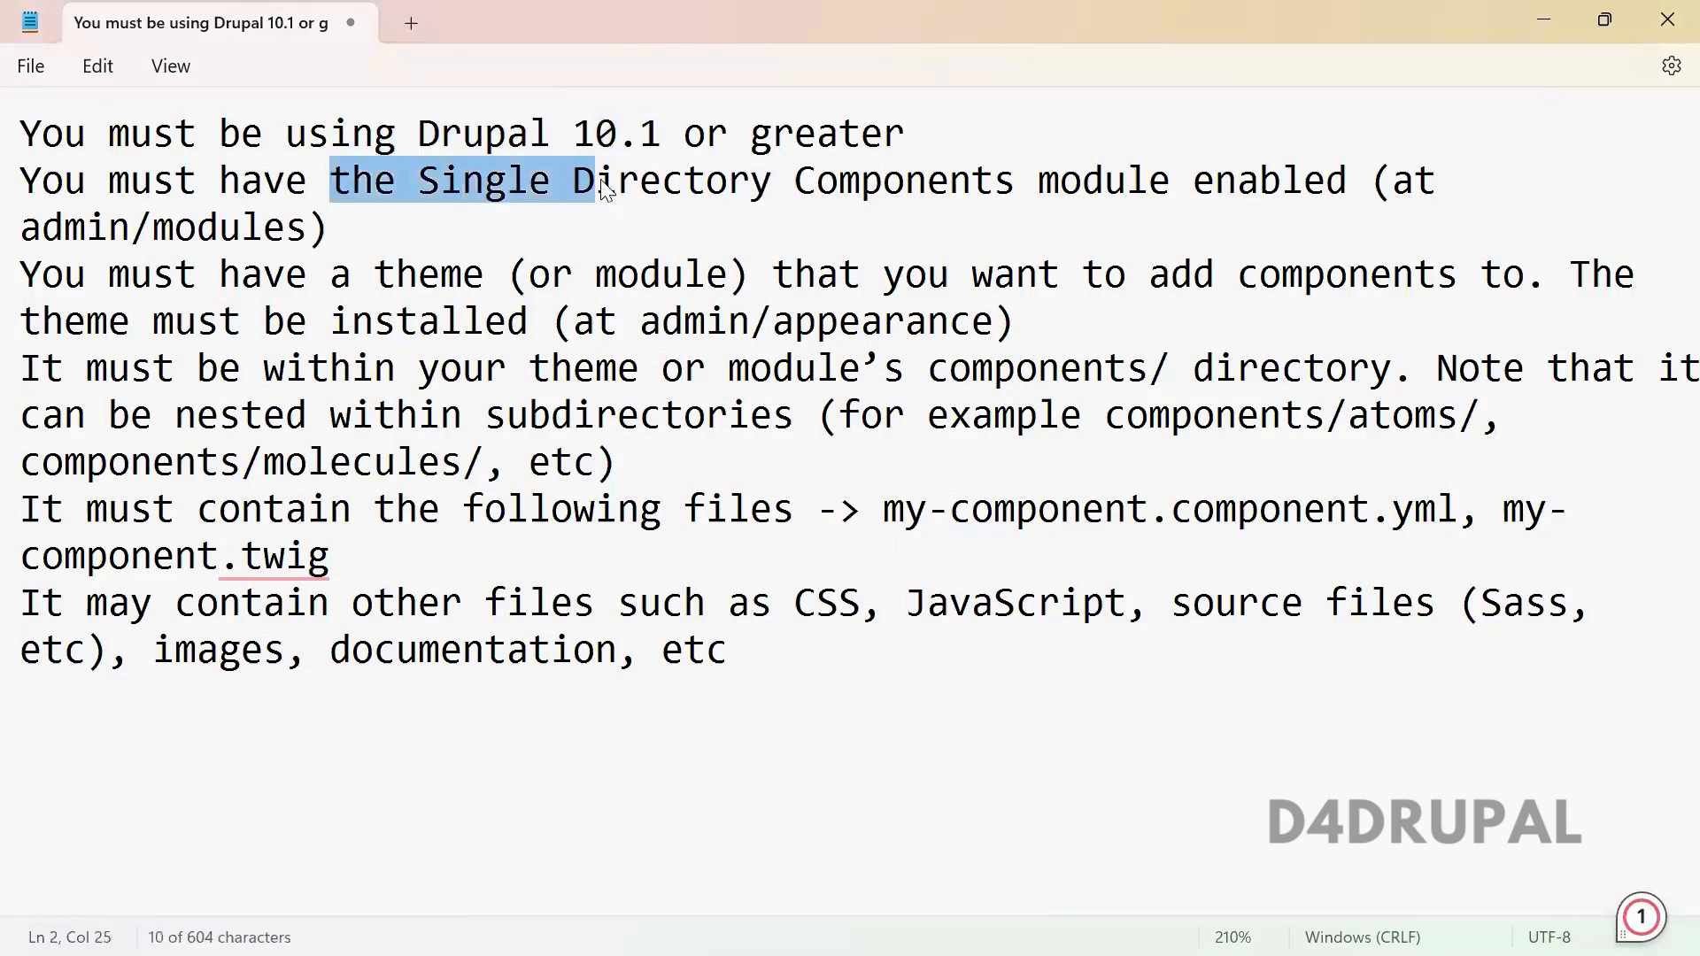
- Highlight the module requirement and the components and atoms parts of the example path
left_click_drag(602, 180, 774, 181)
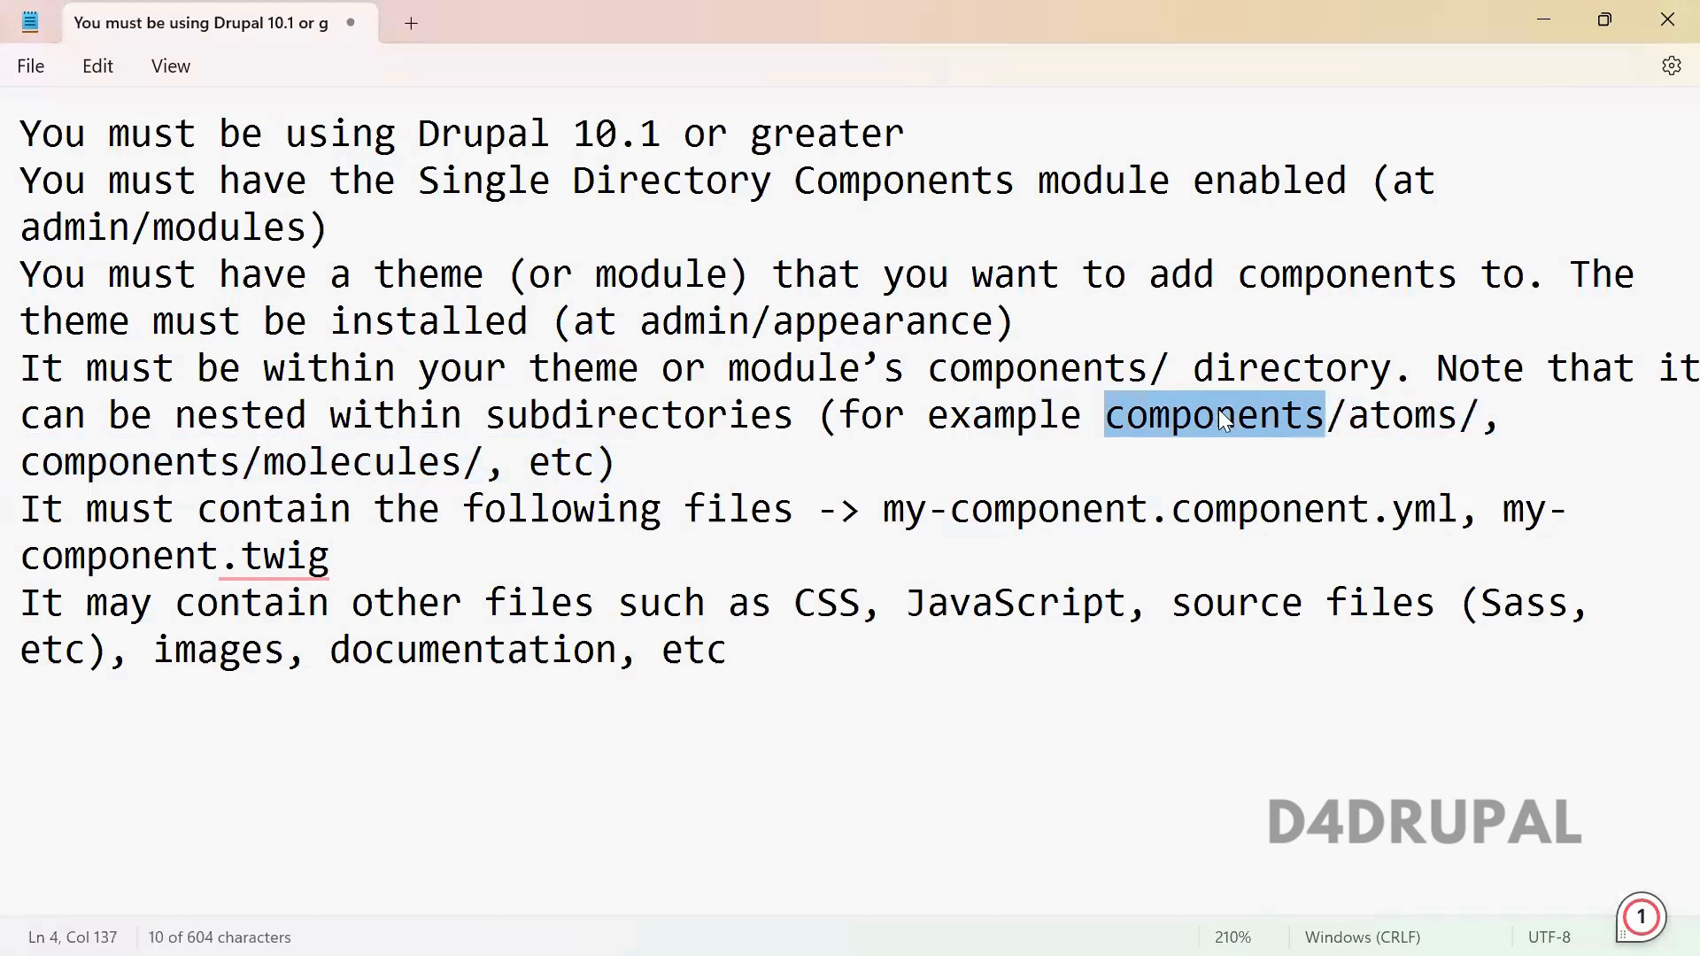
double_click(1402, 414)
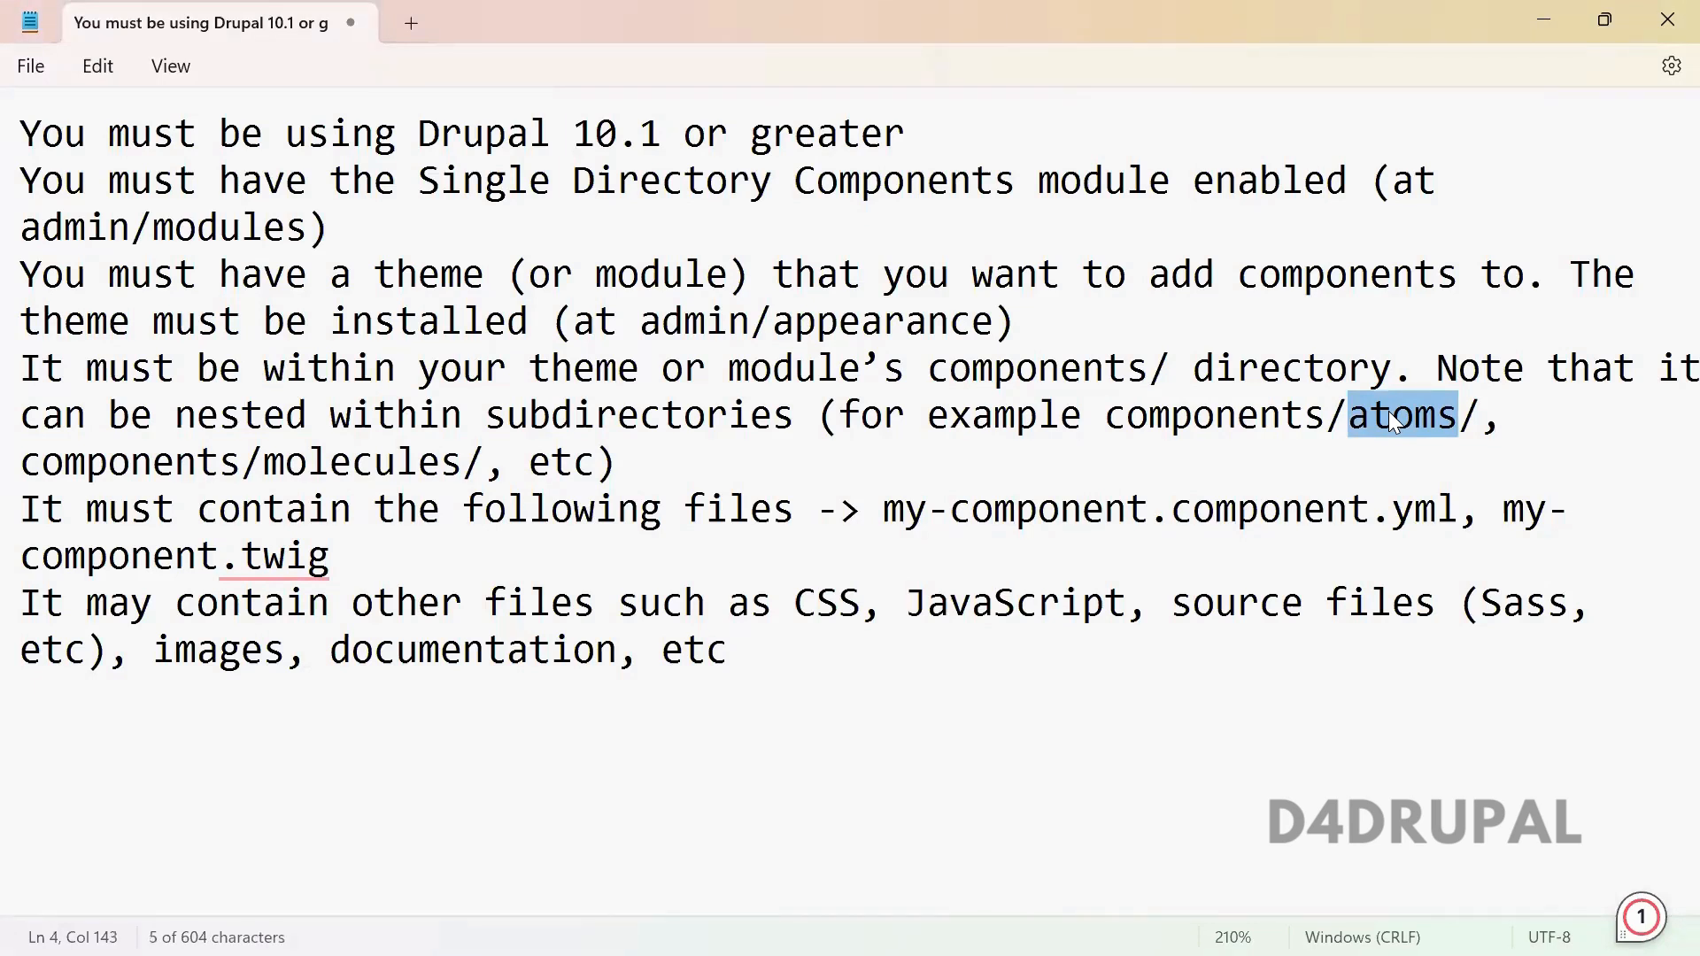
double_click(1036, 369)
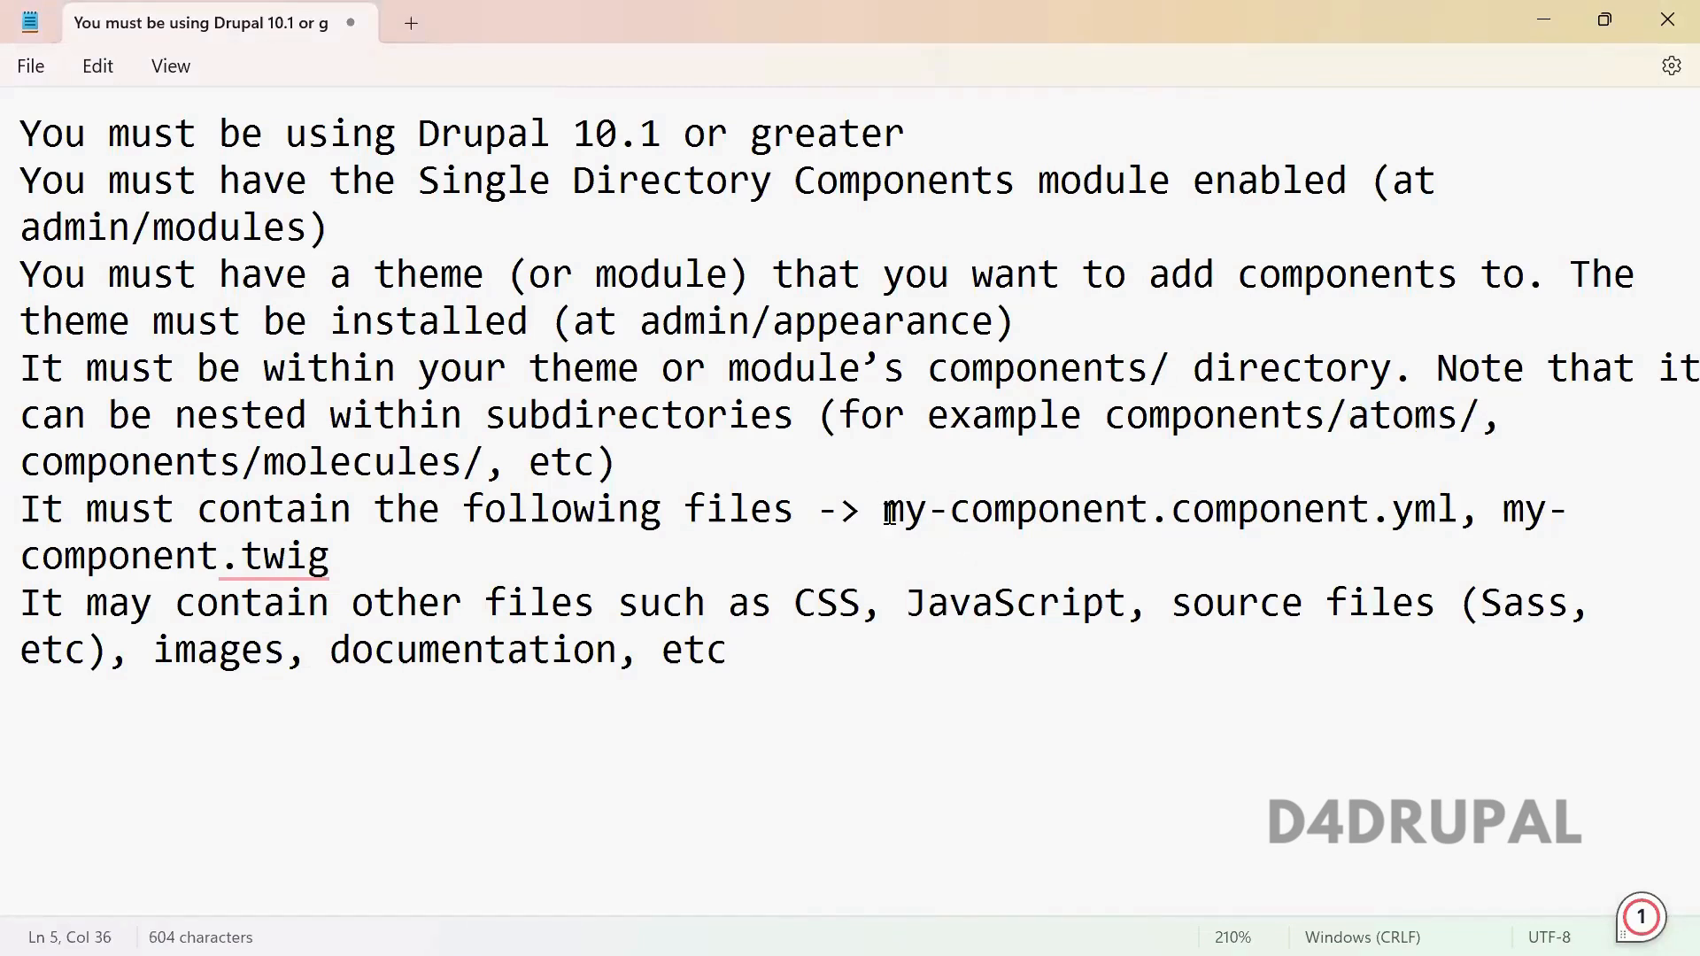
- Highlight the component.yml file name, other files and images wording in the requirements note
double_click(1013, 508)
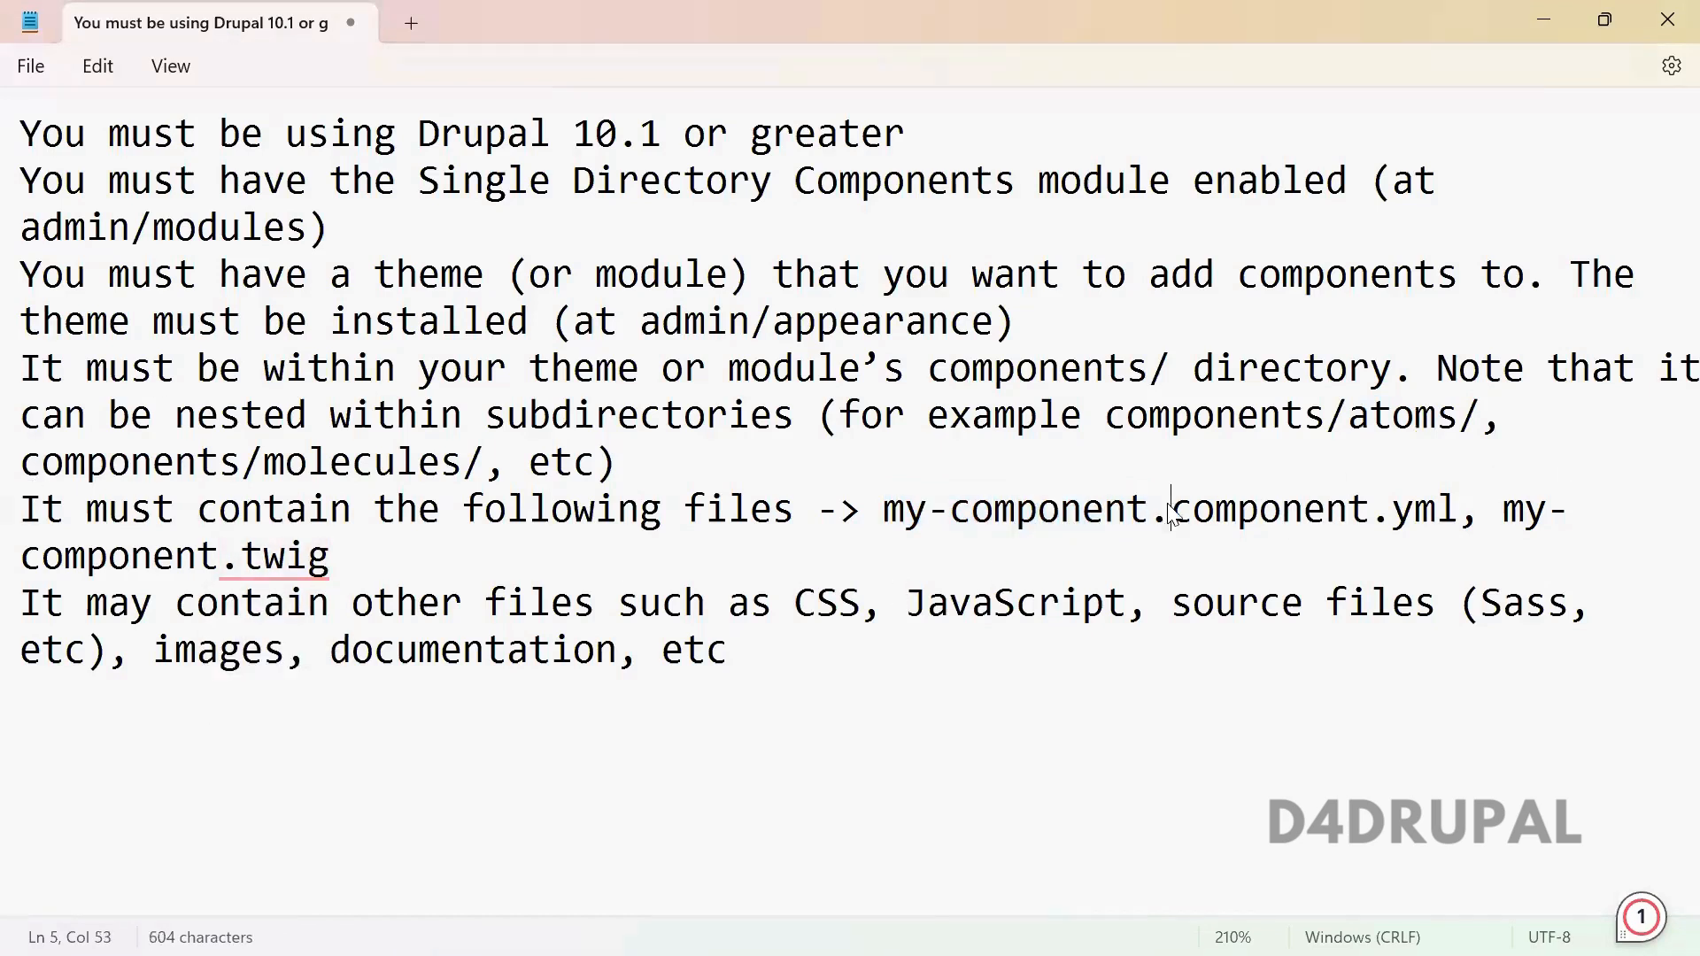
left_click_drag(1170, 508, 1464, 508)
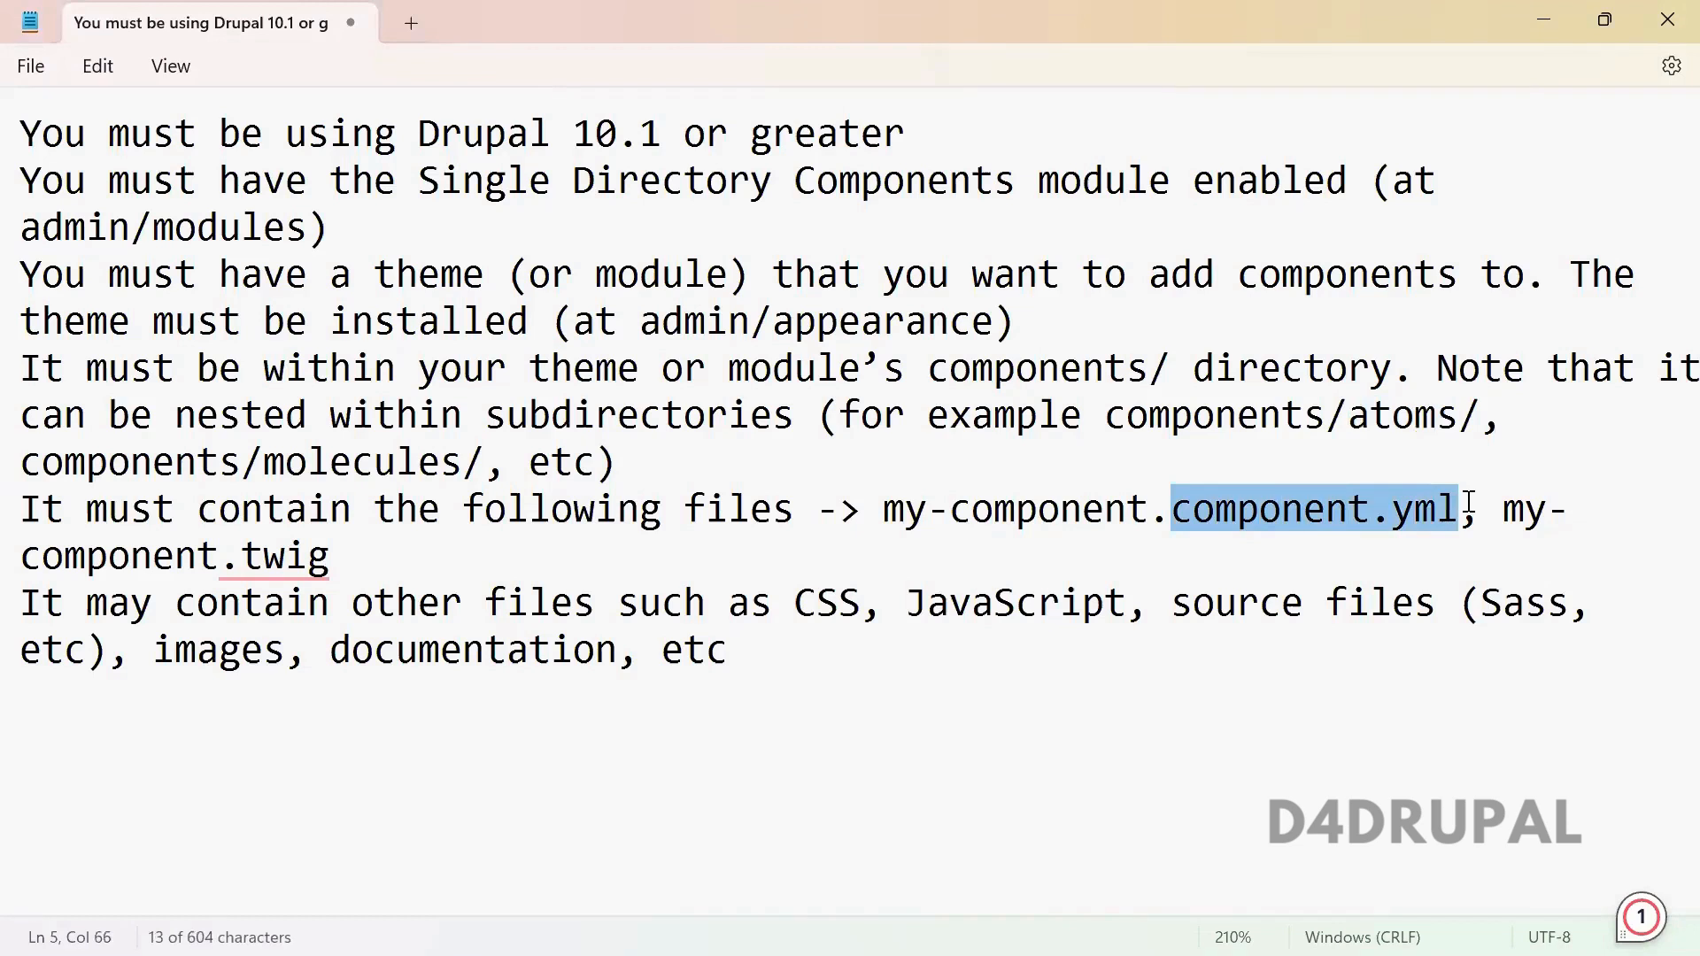
mouse_move(475, 664)
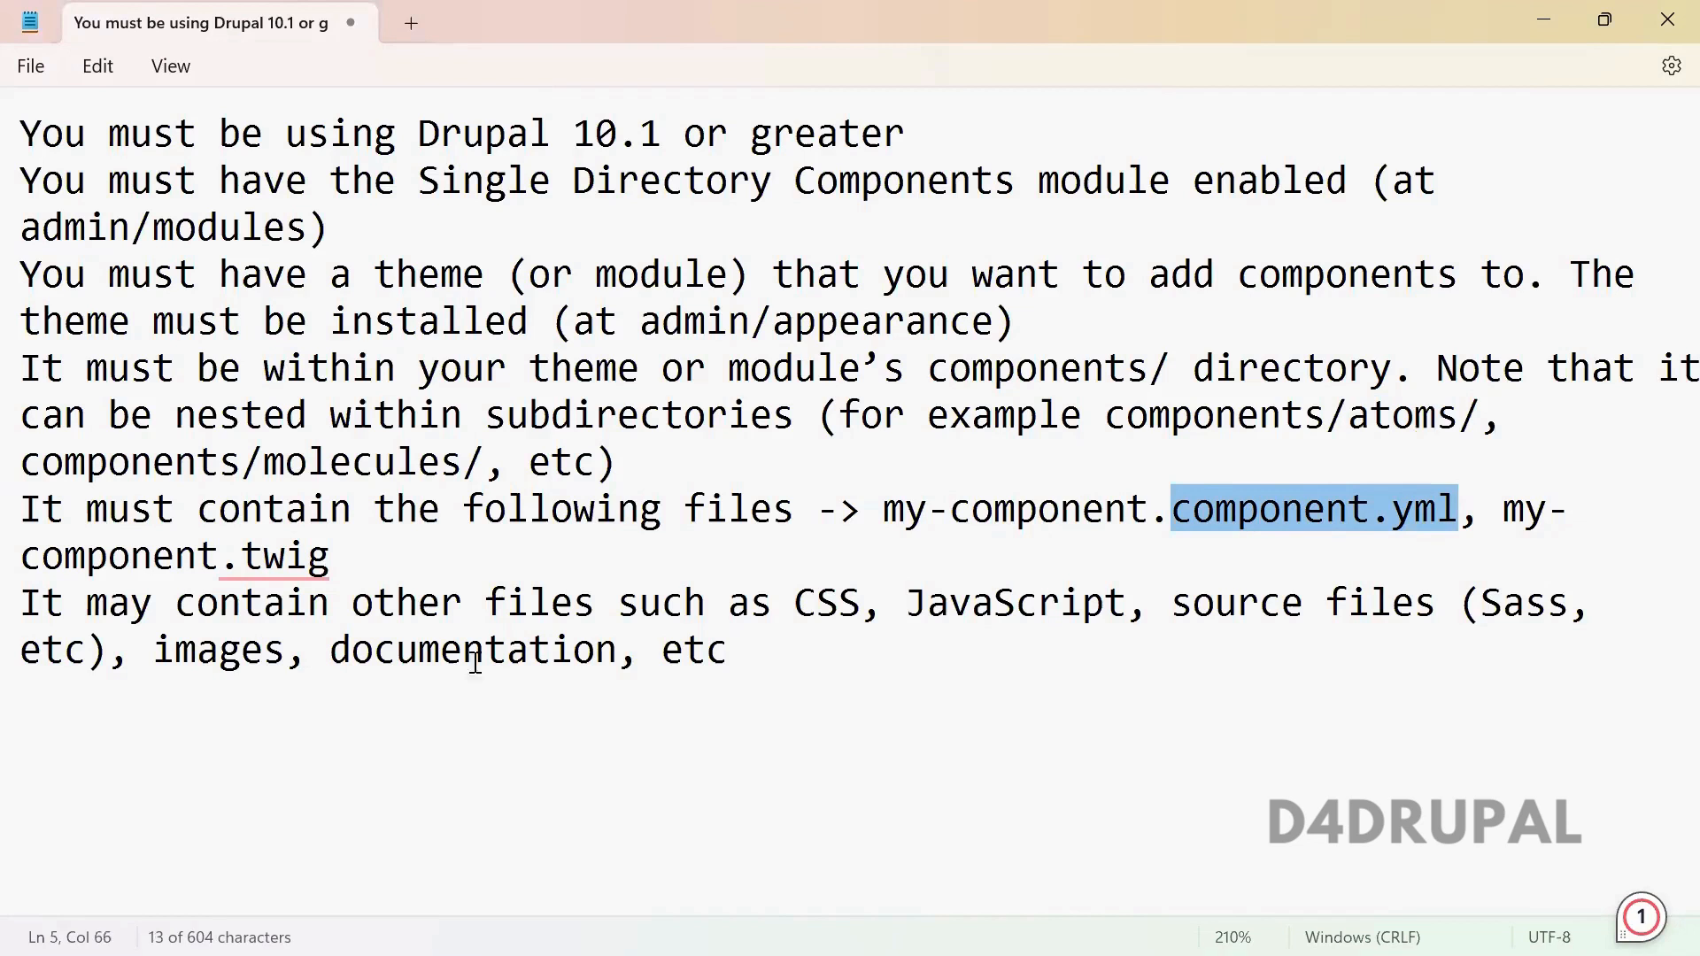
double_click(254, 602)
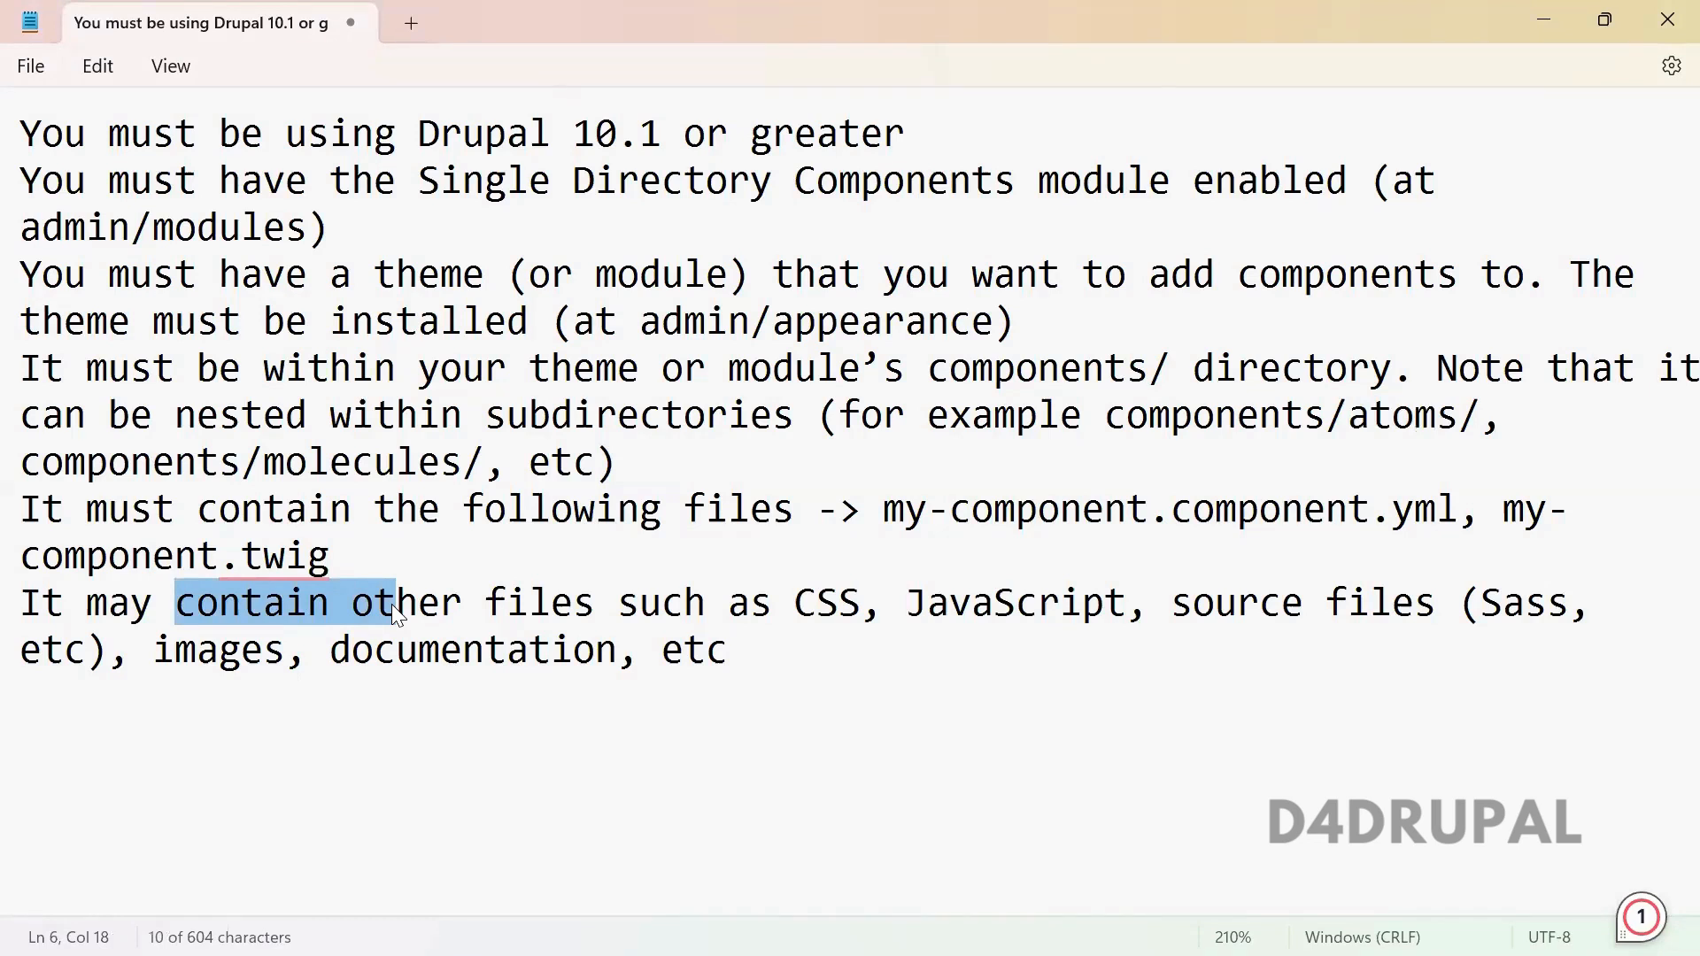
double_click(216, 650)
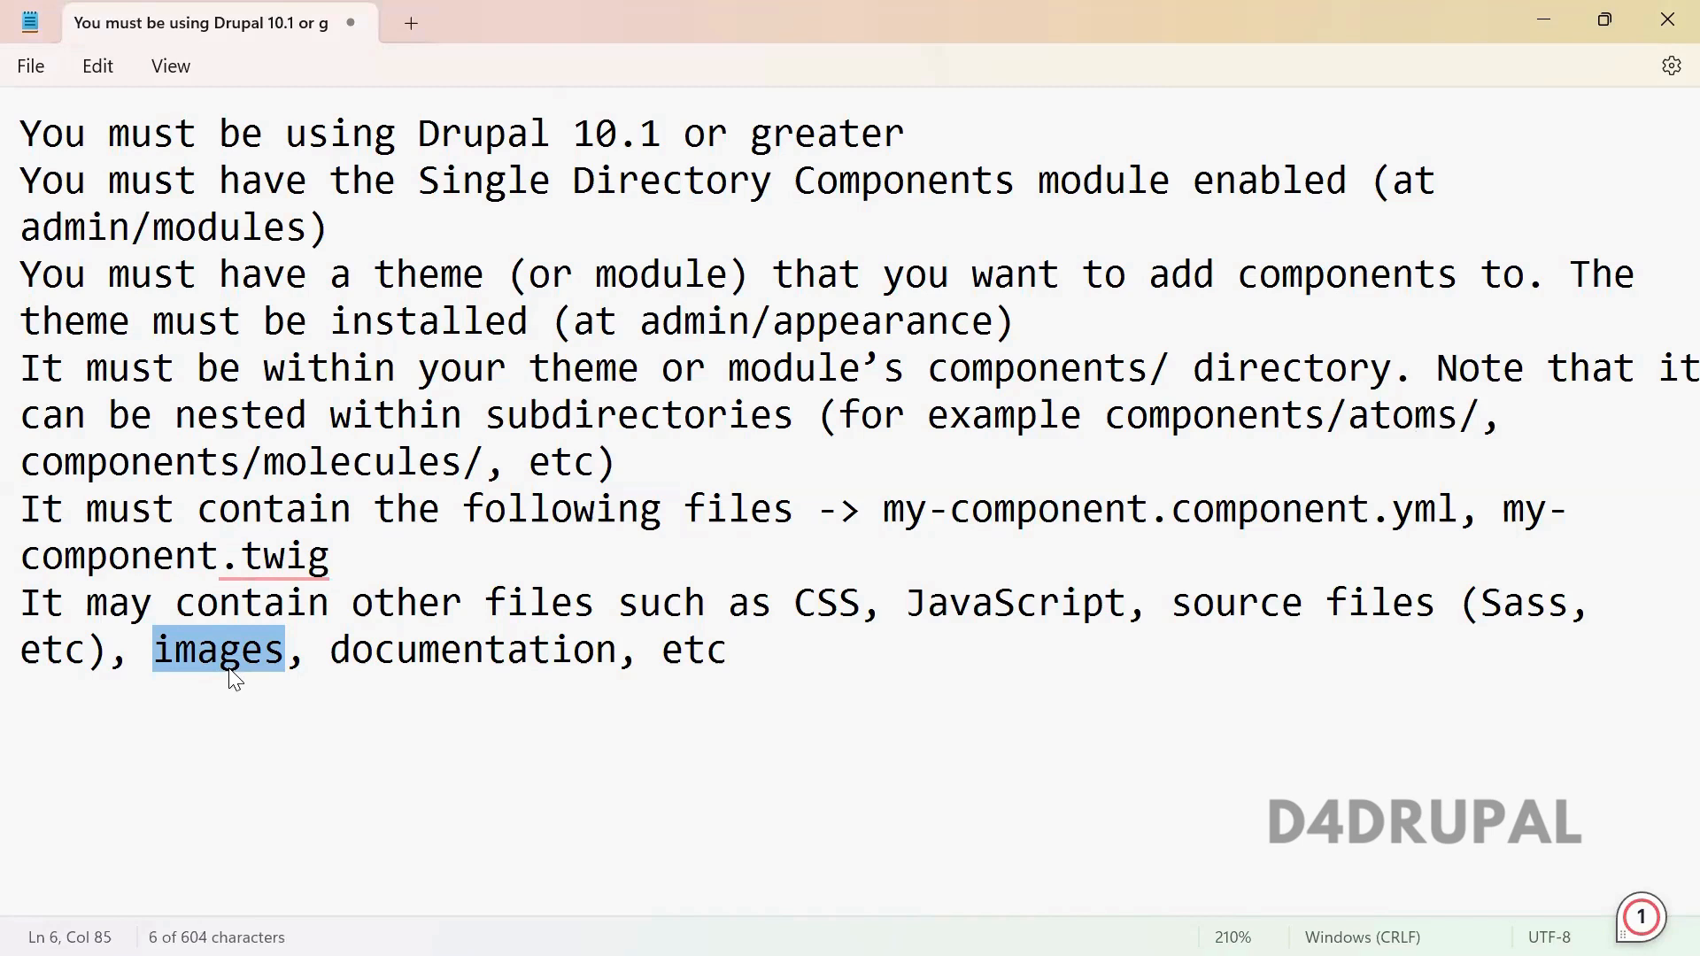
double_click(471, 650)
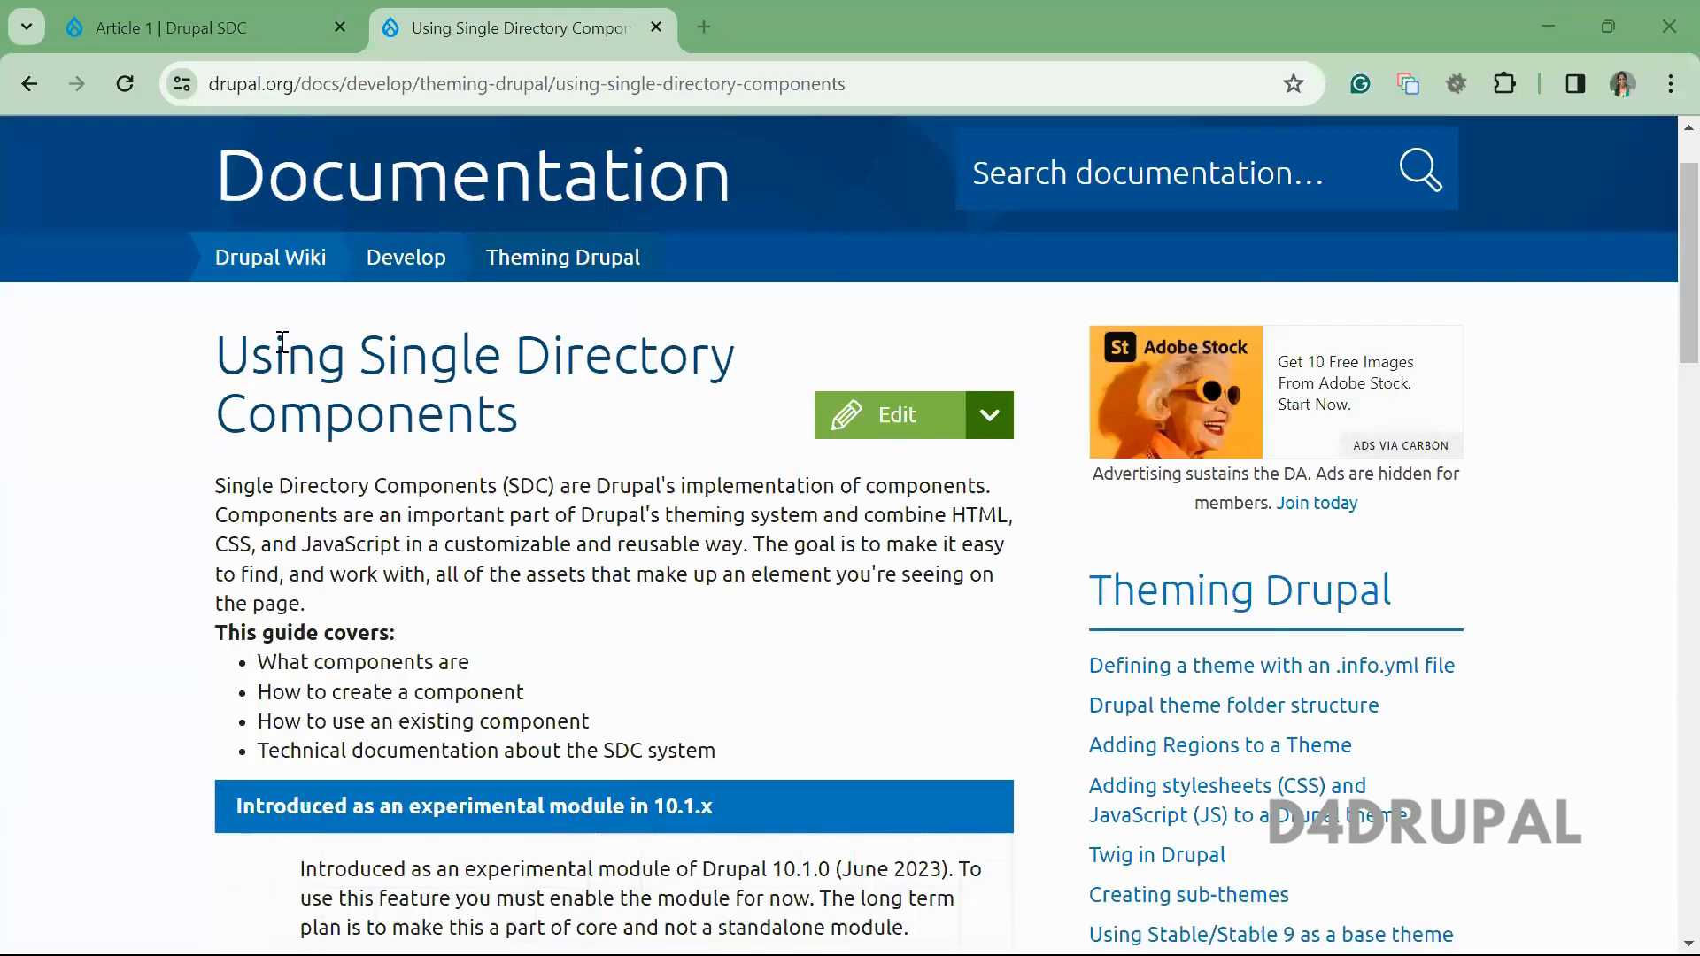
- Filter the Extend modules list by 'single' to show Single Directory Components enabled
left_click(195, 28)
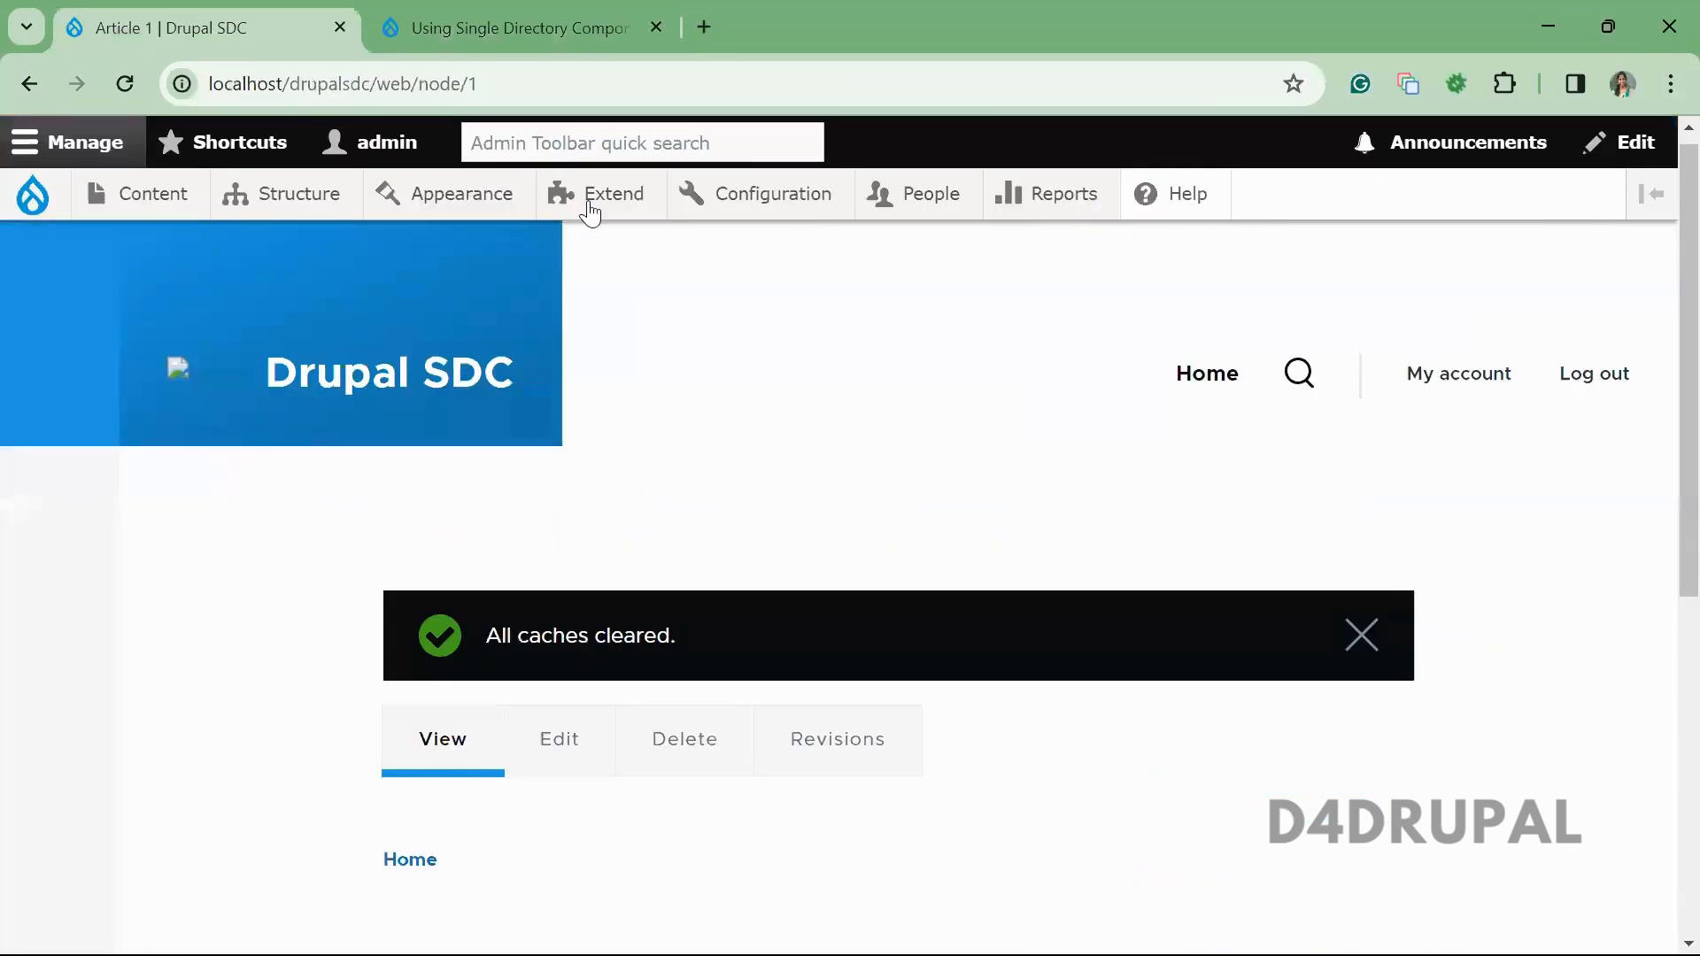
left_click(601, 192)
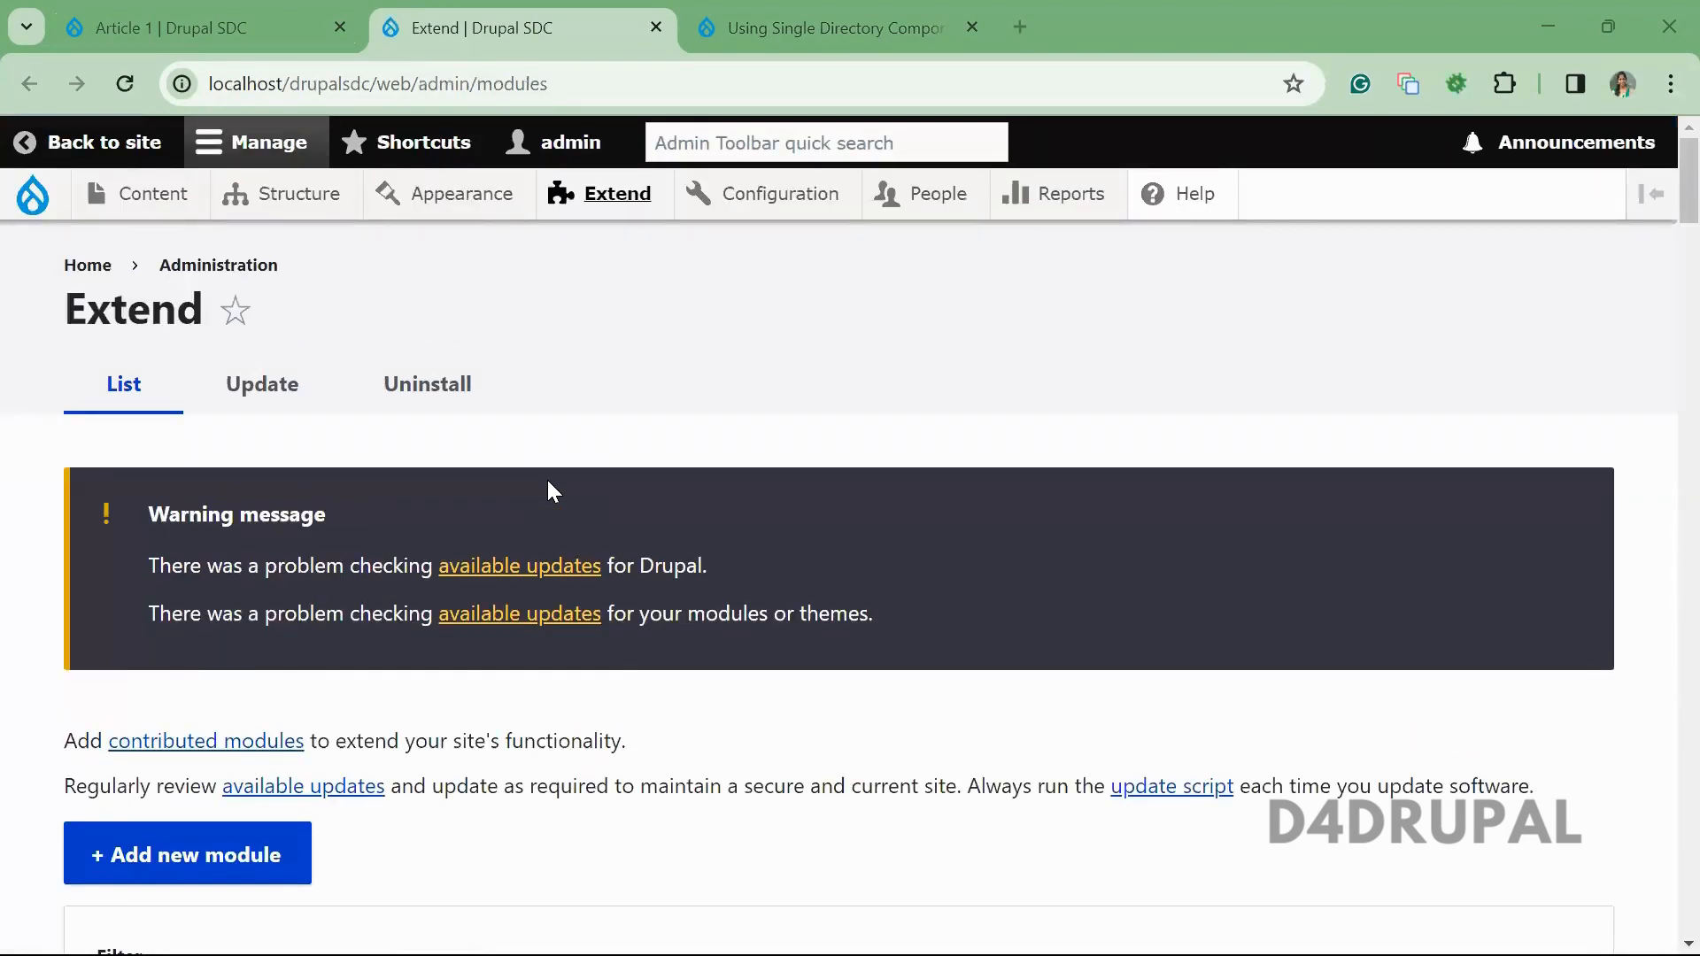
scroll("down", 3)
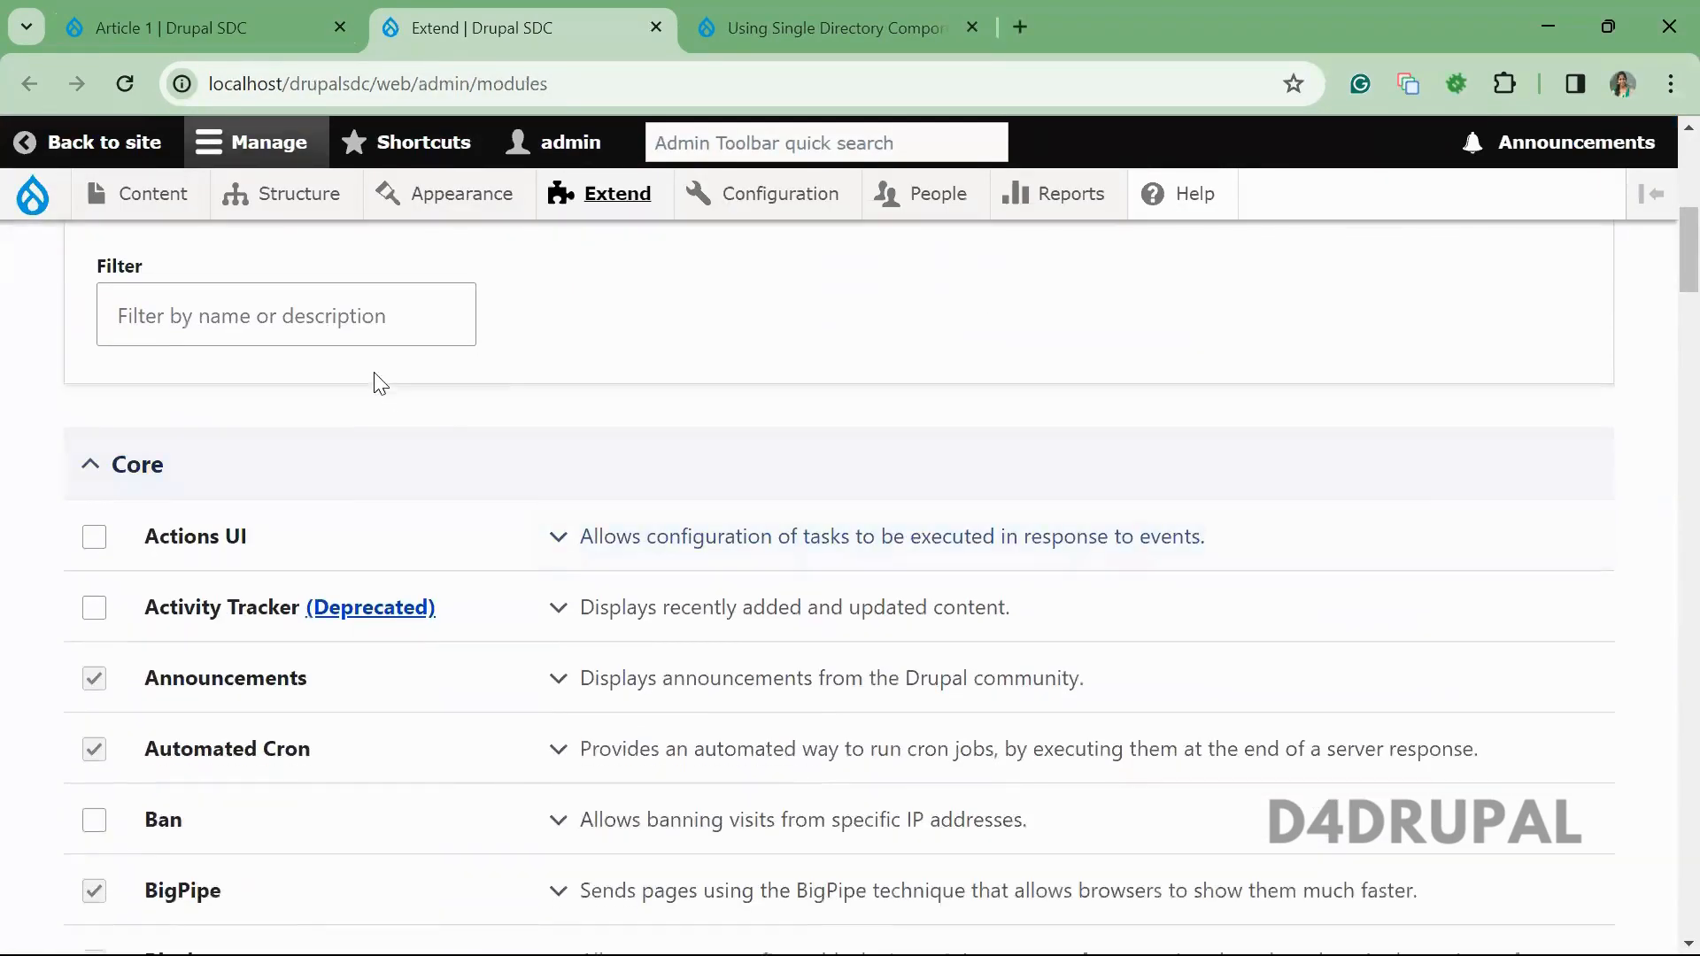
type("single")
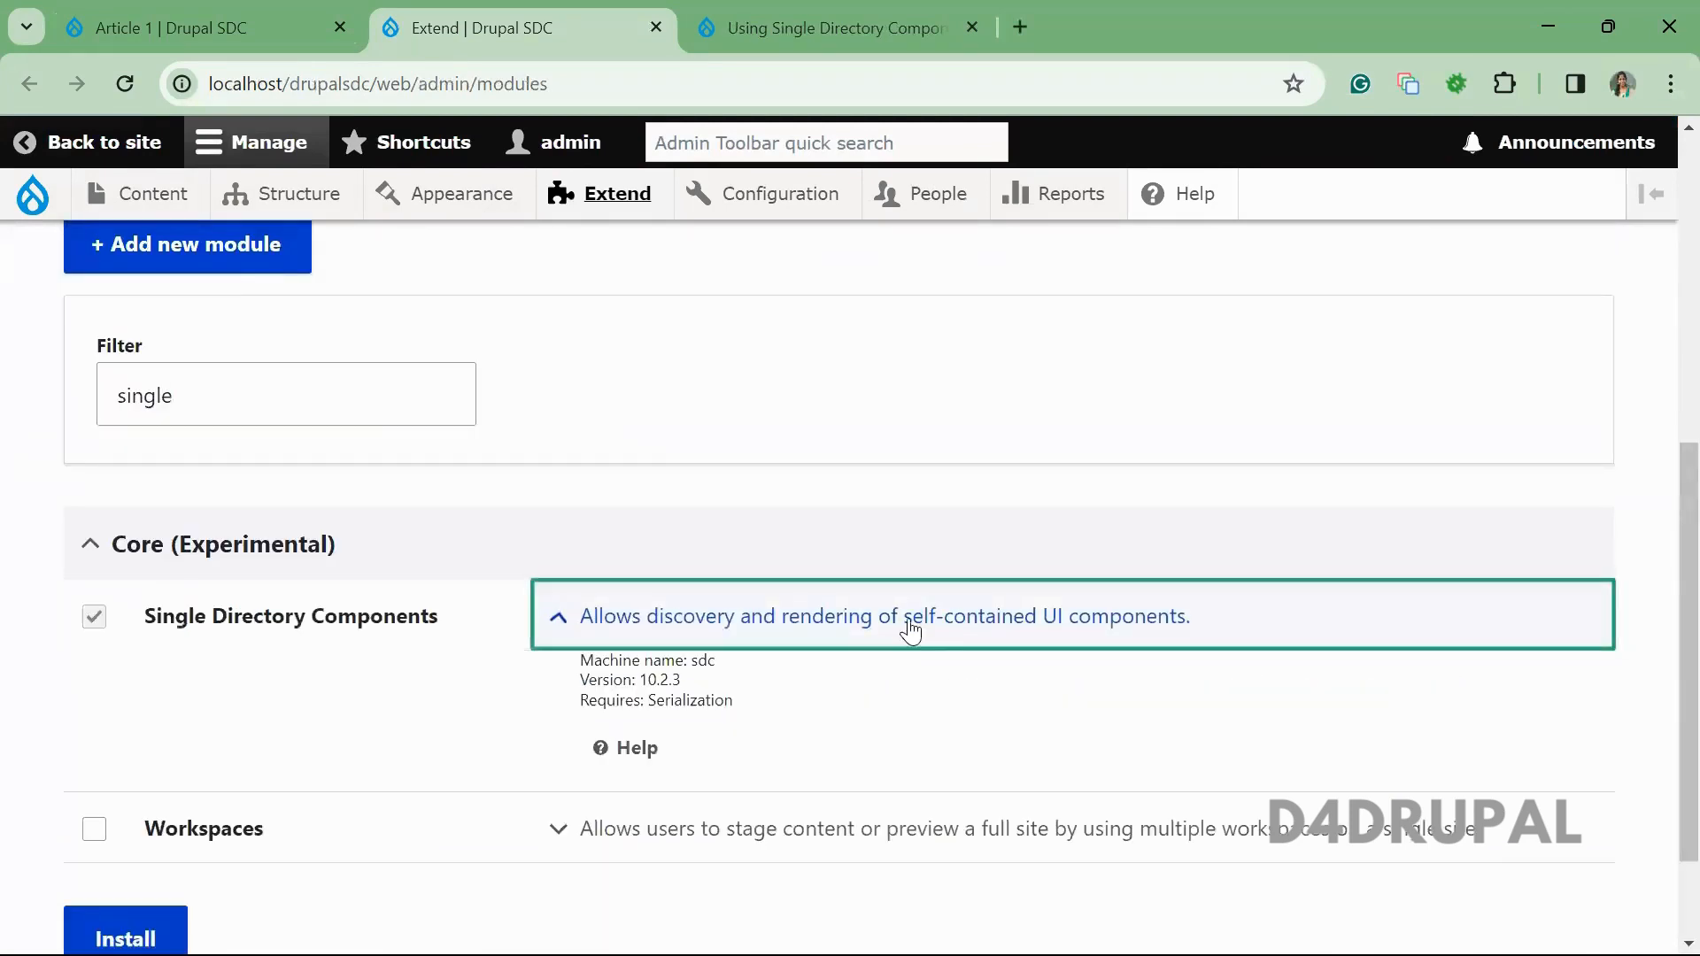
mouse_move(866, 552)
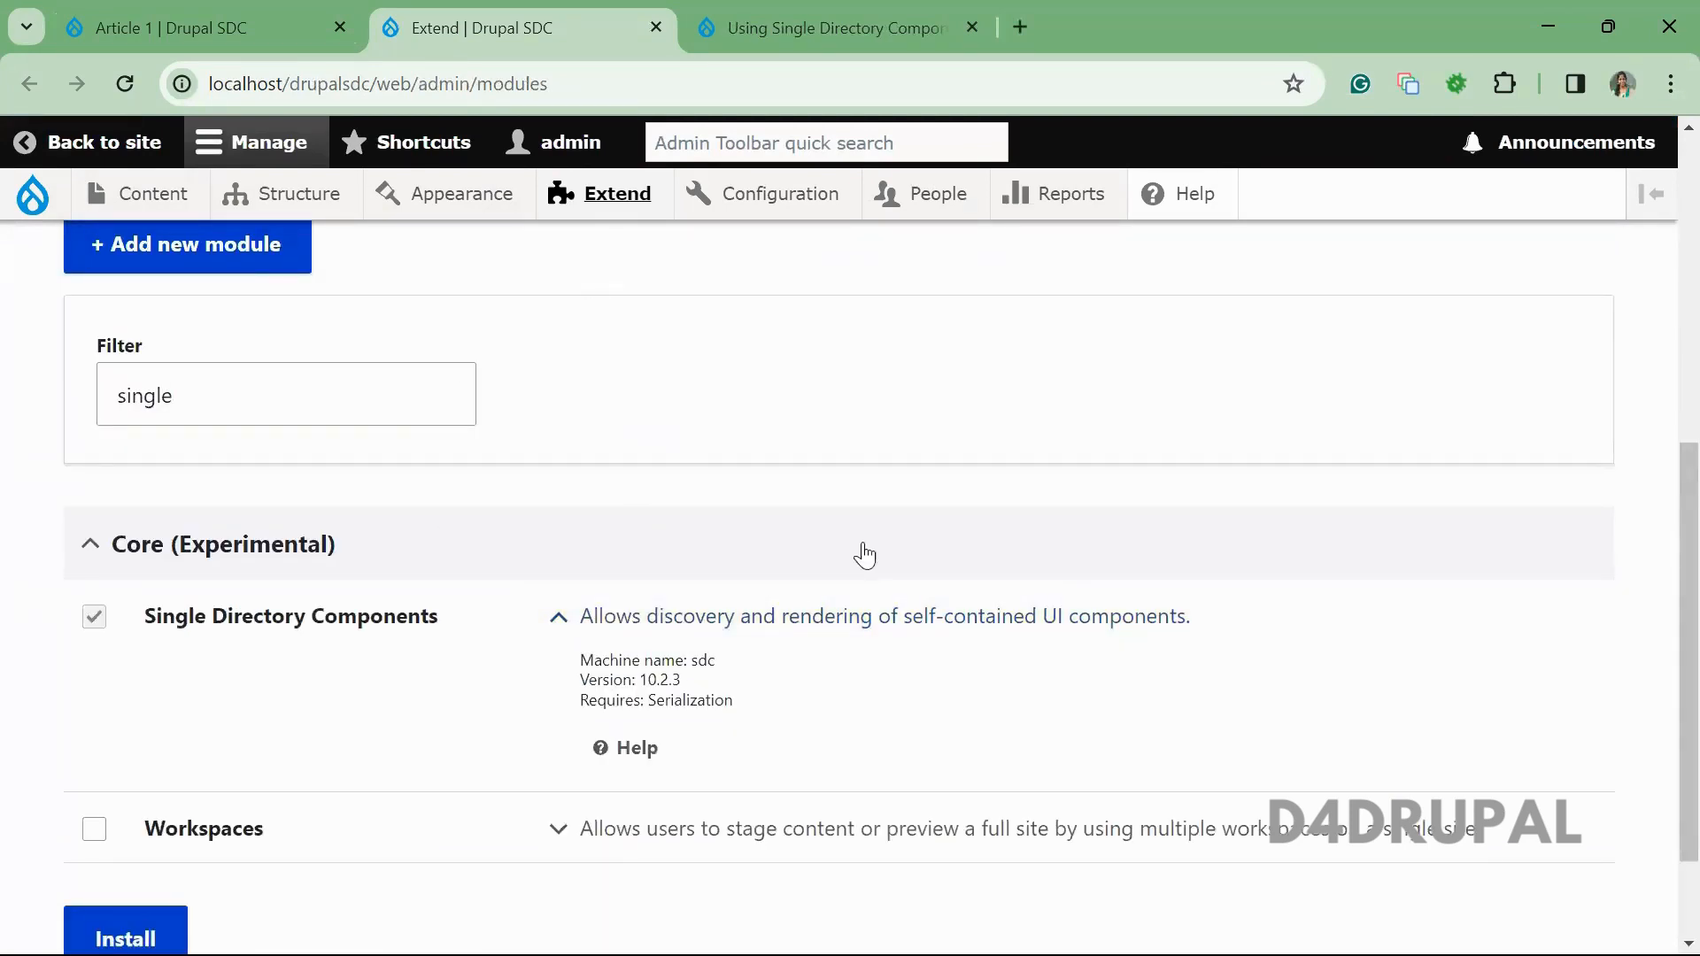
double_click(607, 679)
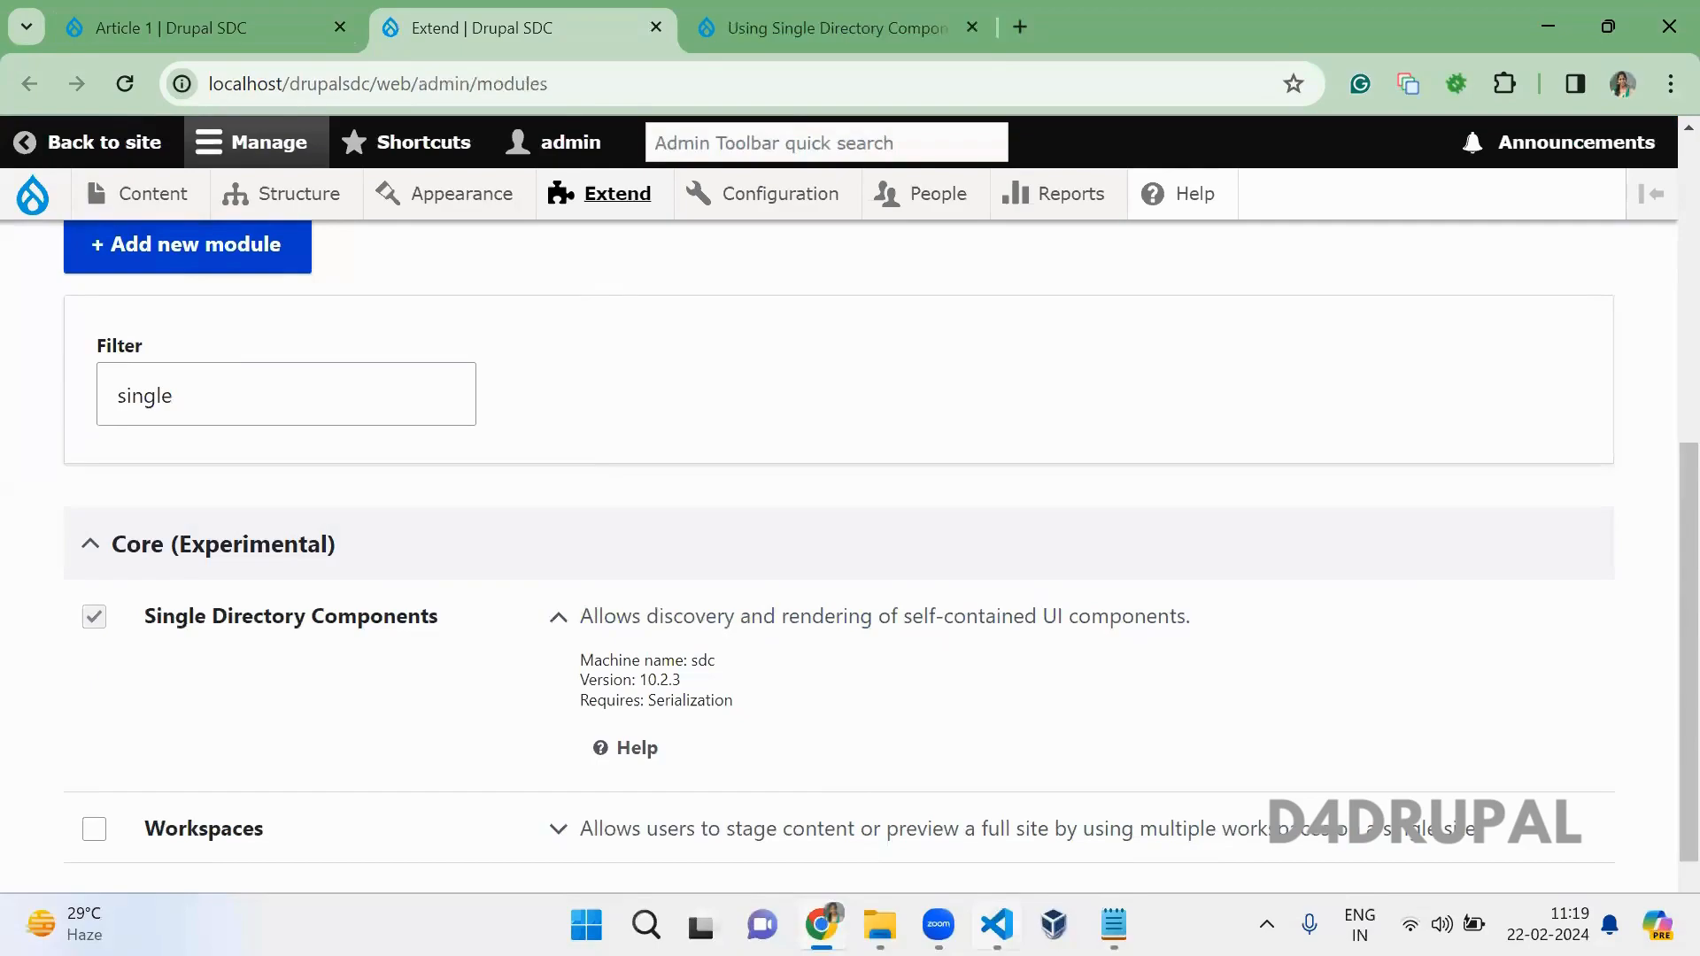
- Switch to the custom_sdc theme project in VS Code
left_click(994, 926)
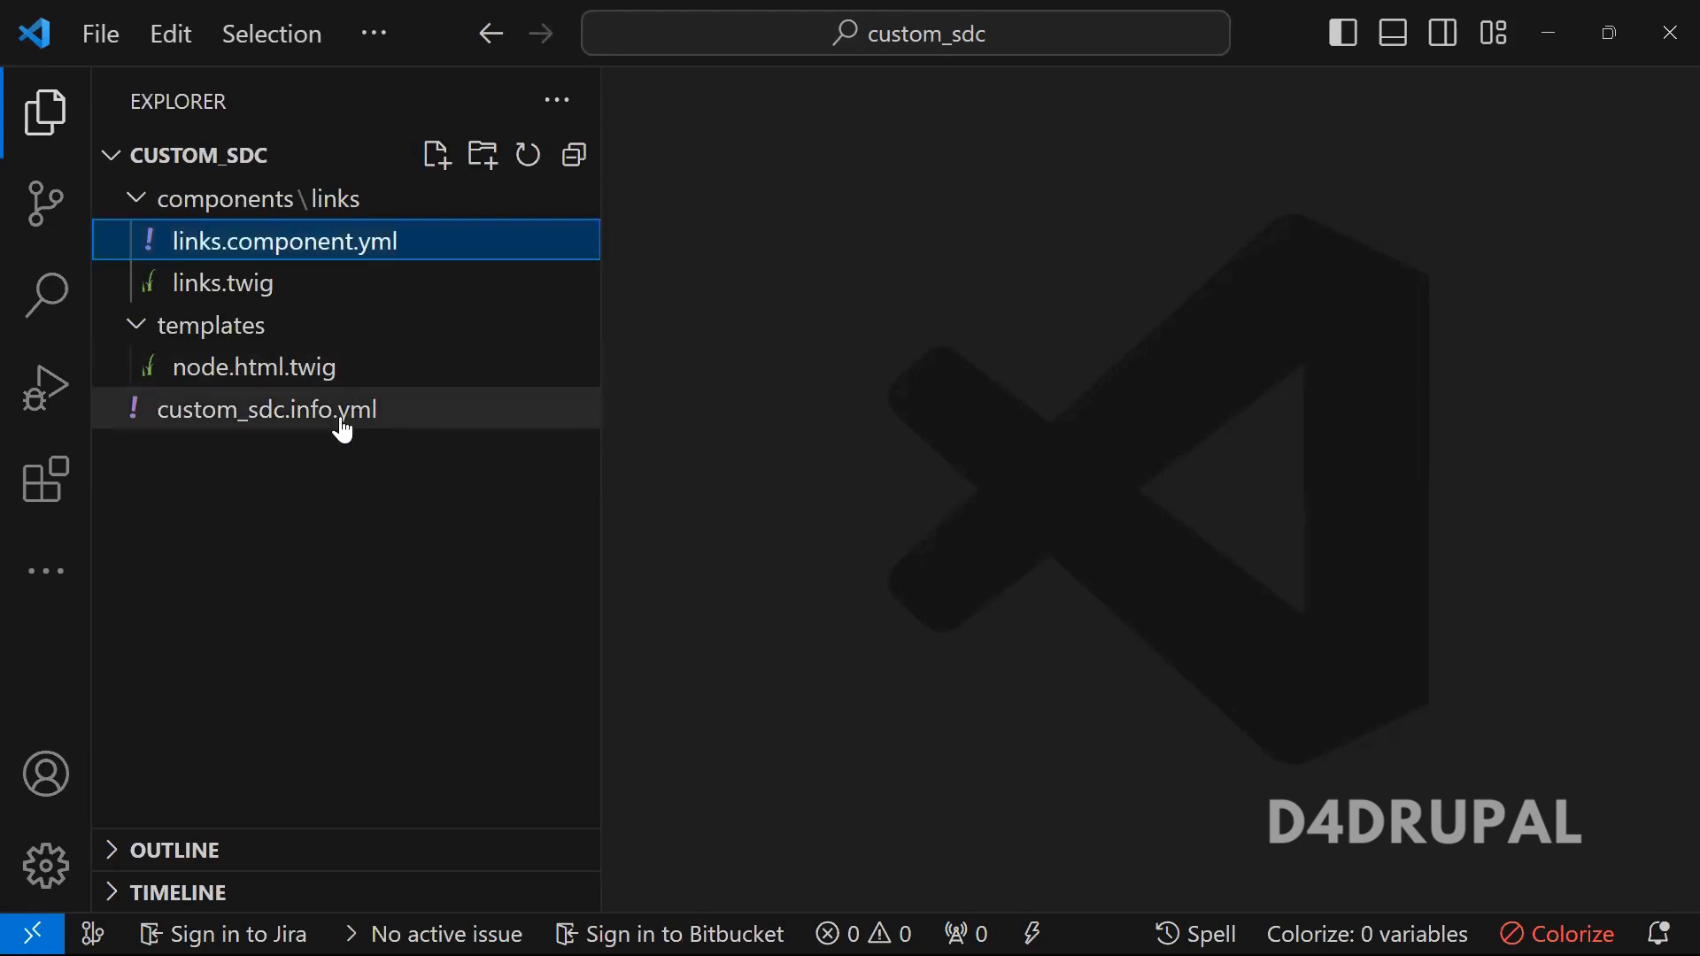
- Open custom_sdc.info.yml declaring the Showcase SDC theme with Olivero as base theme
double_click(267, 409)
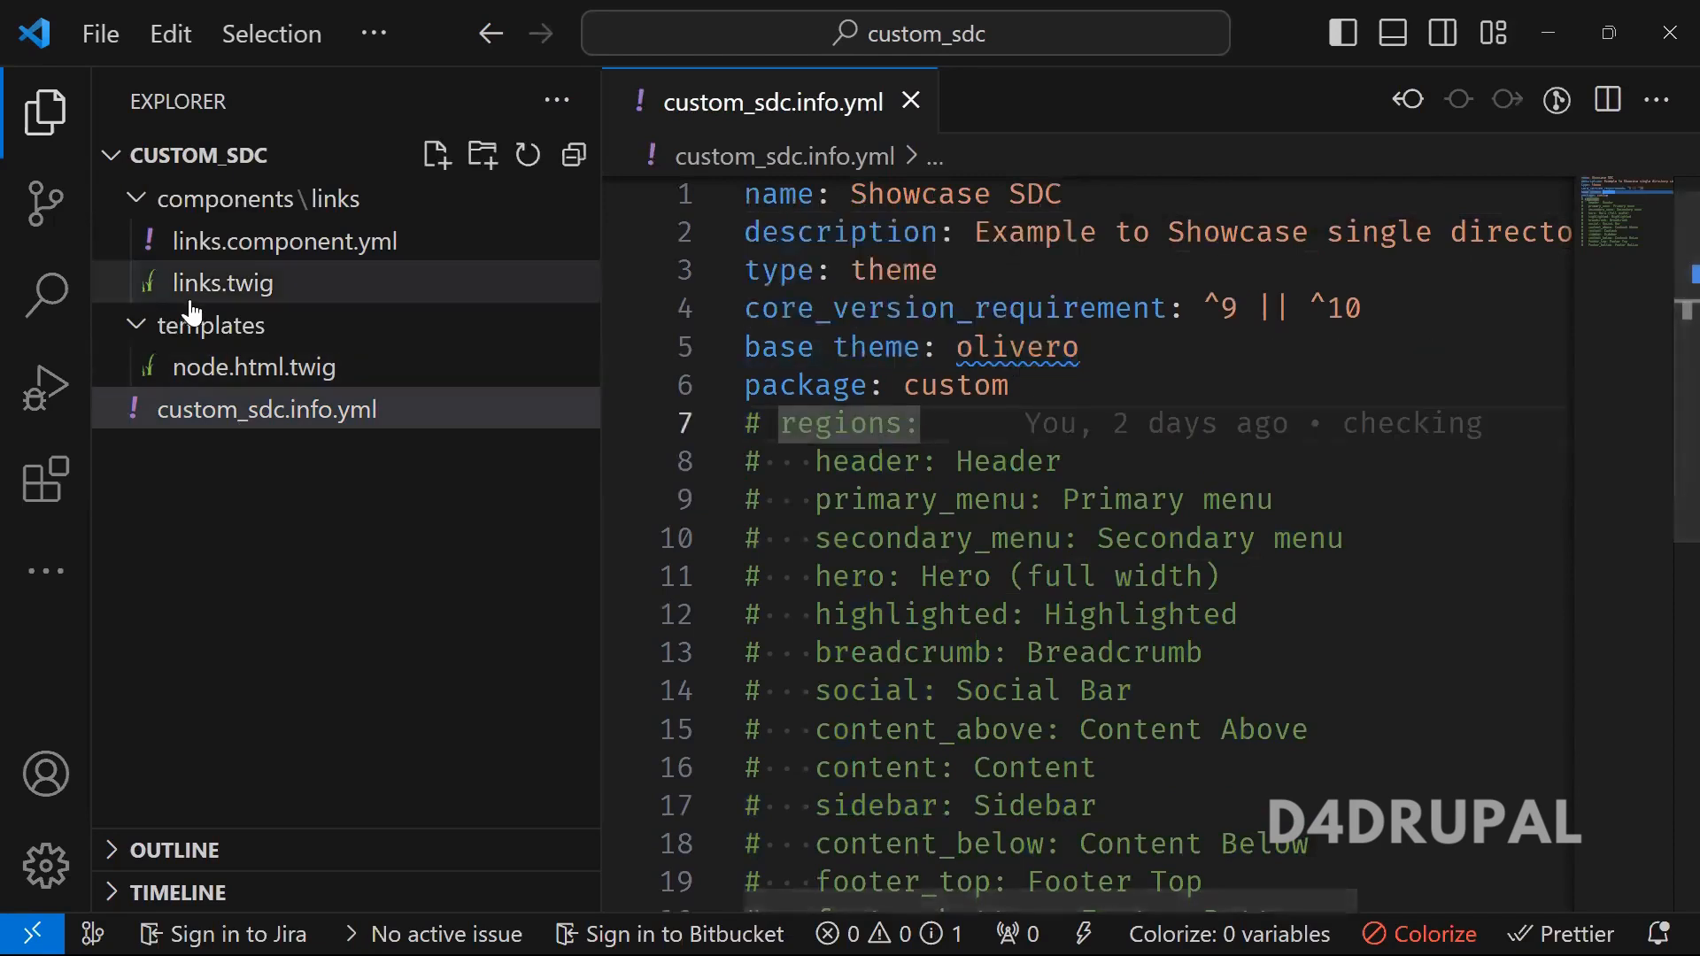
left_click(252, 366)
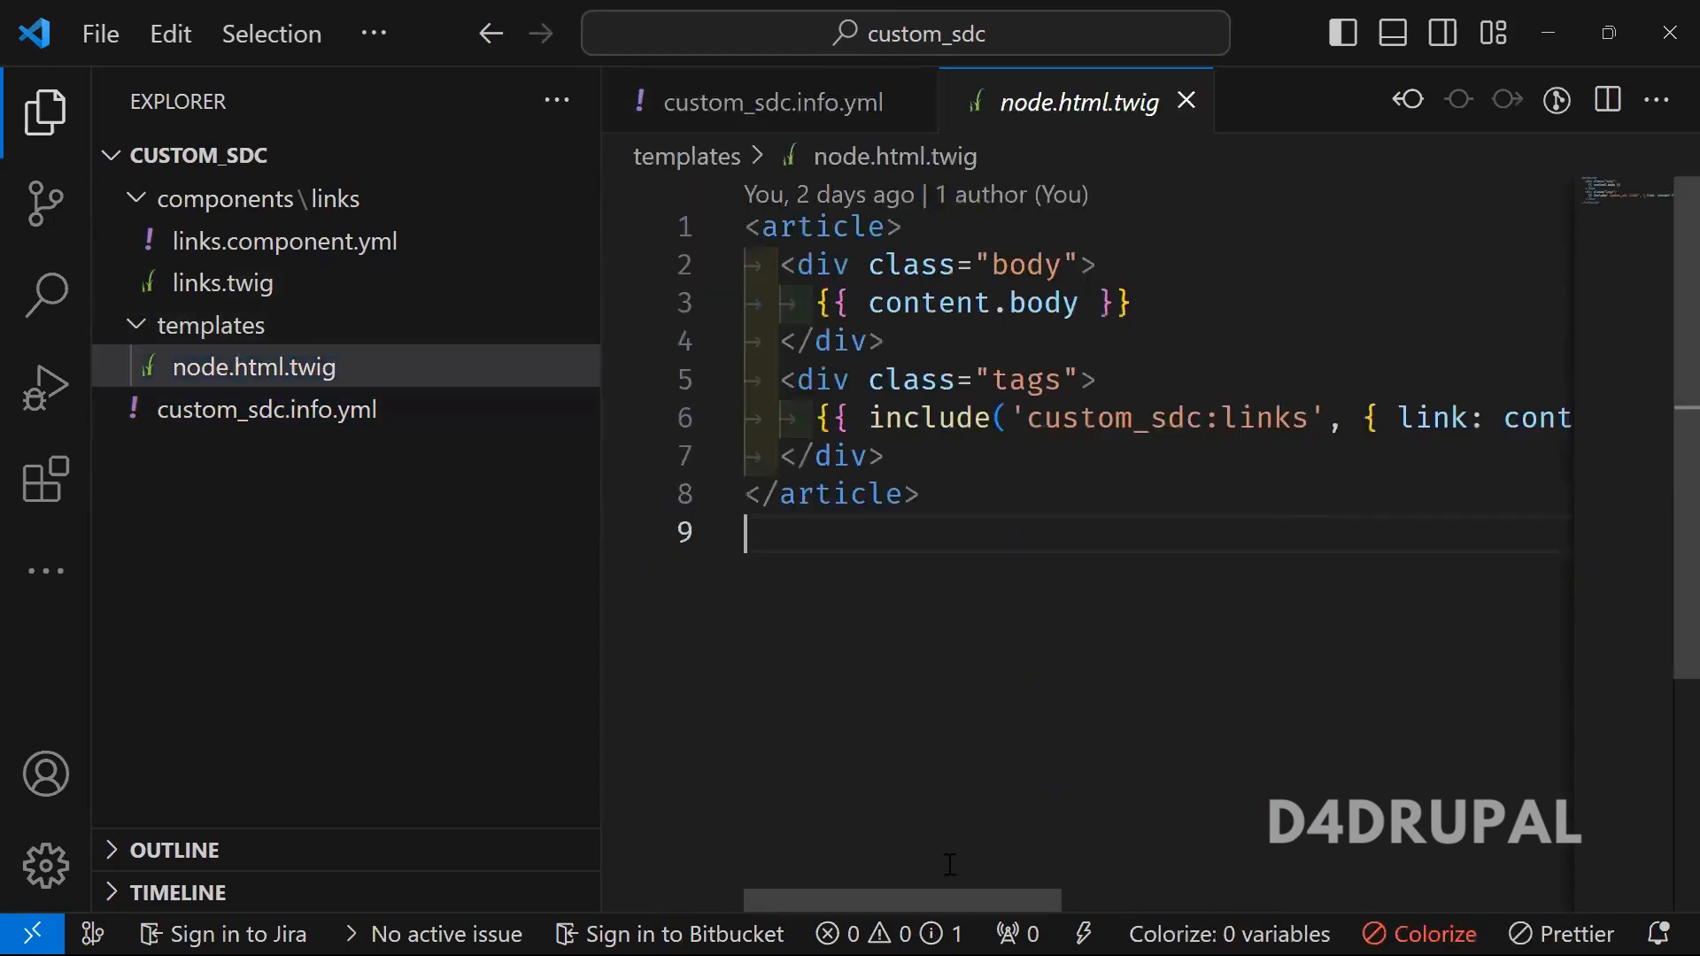
mouse_move(986, 814)
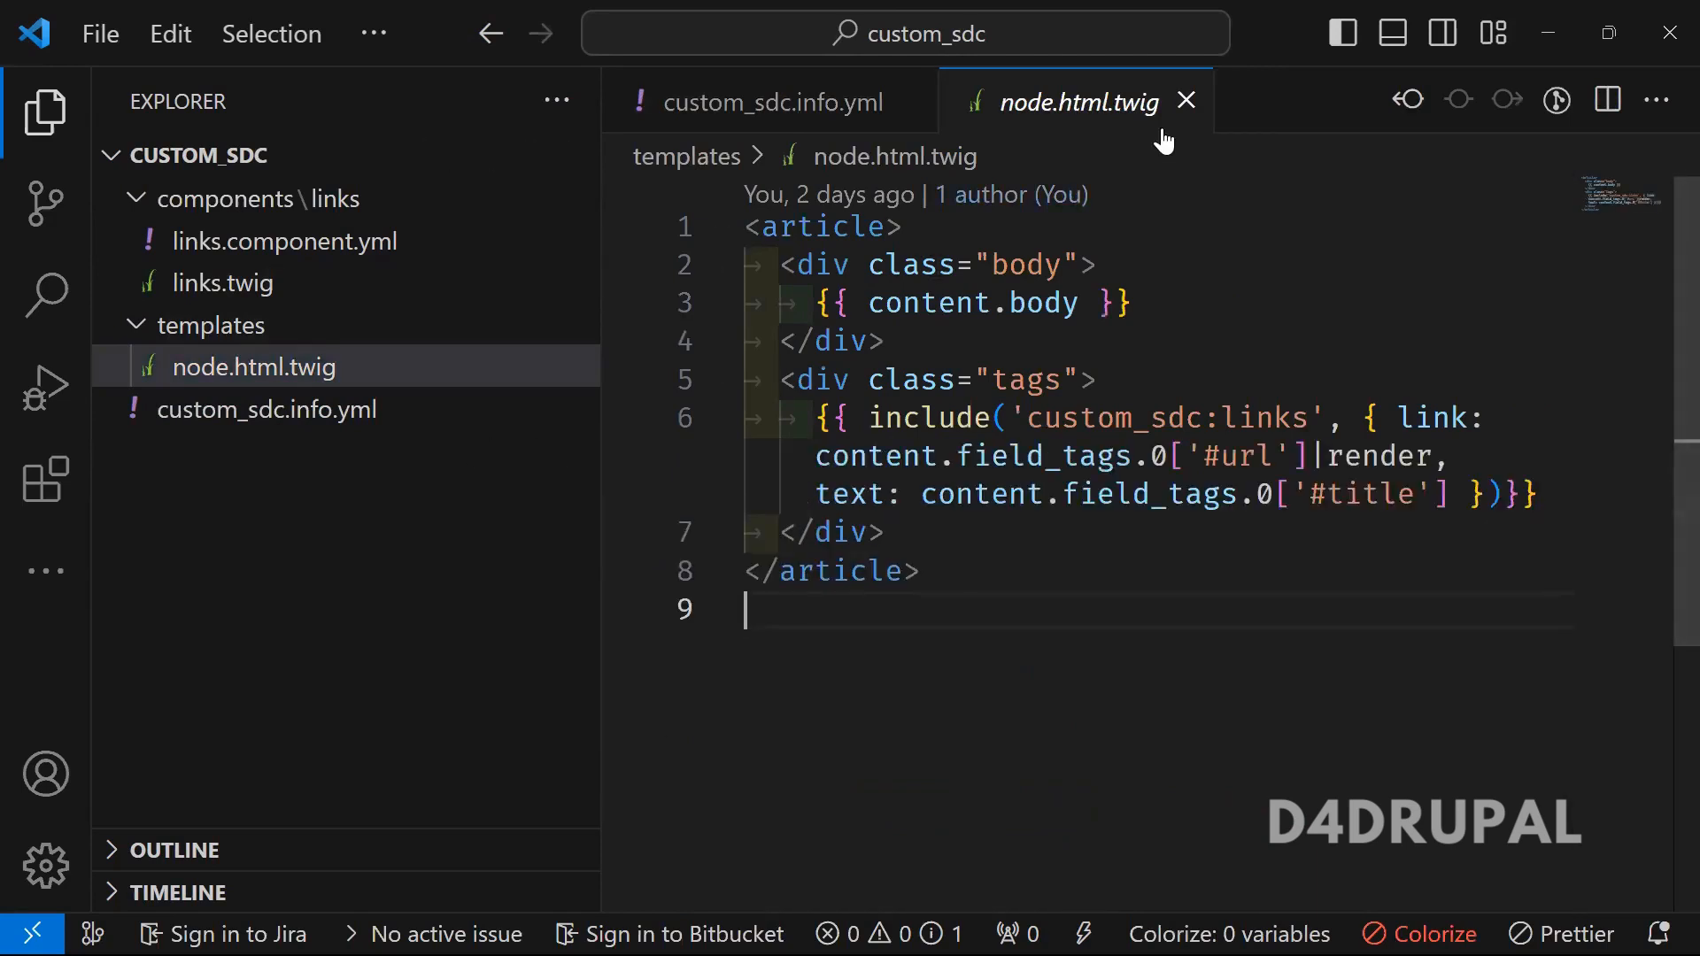
left_click(1185, 101)
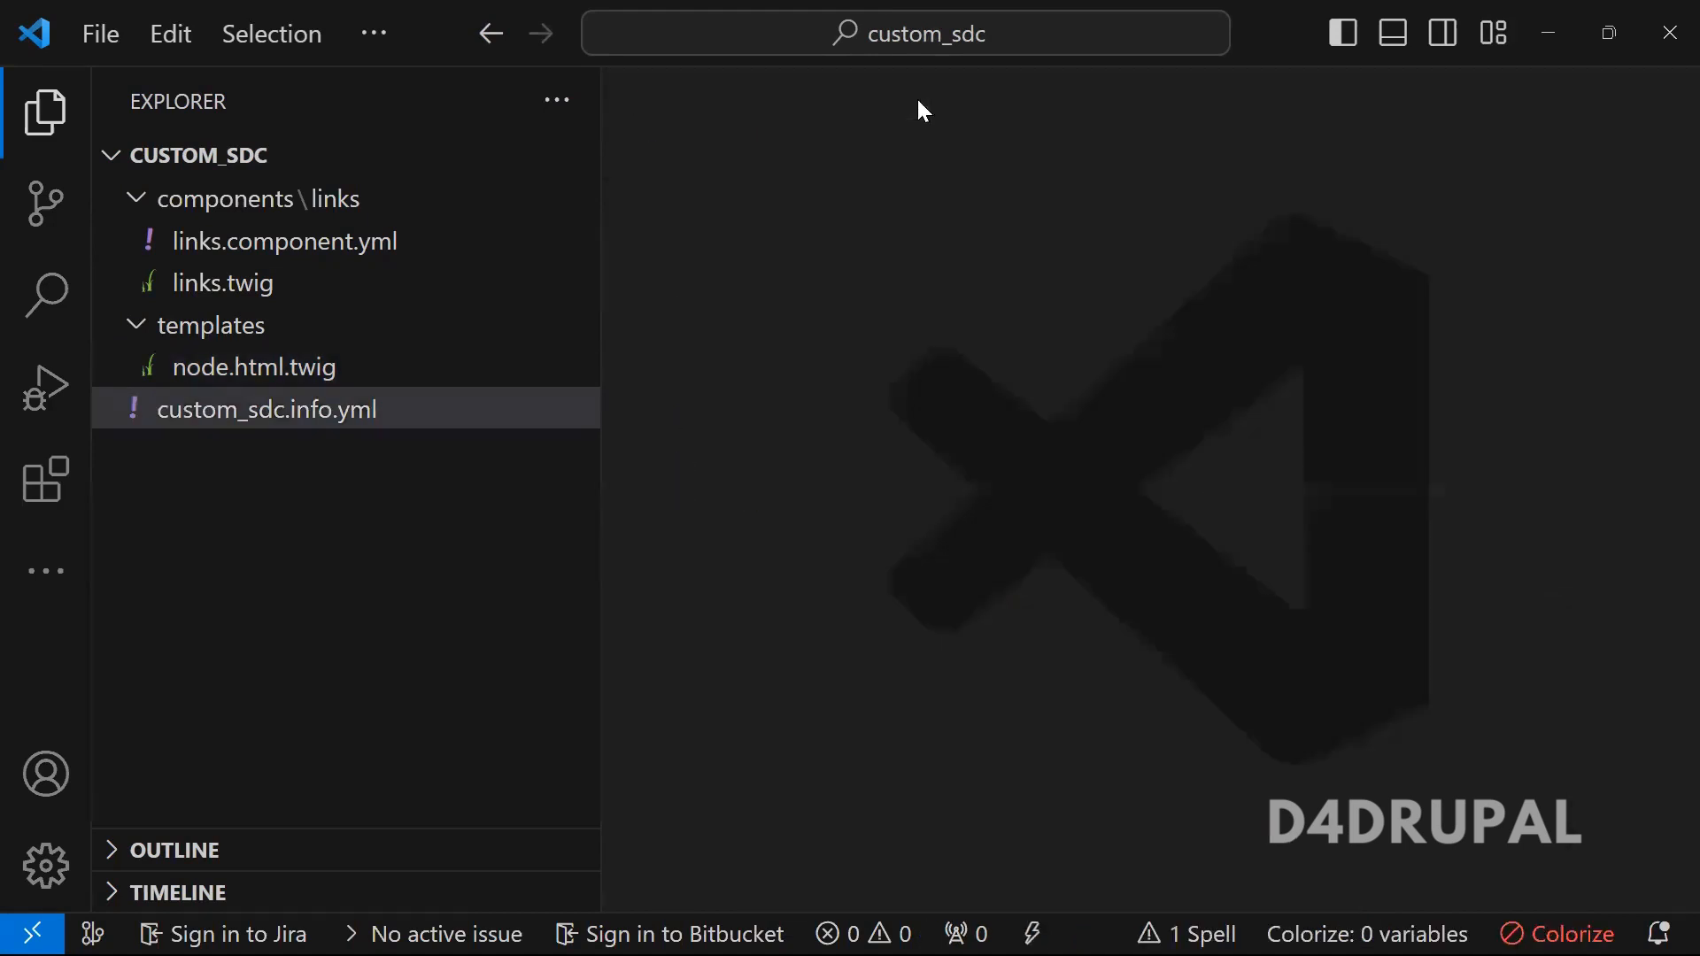
double_click(265, 409)
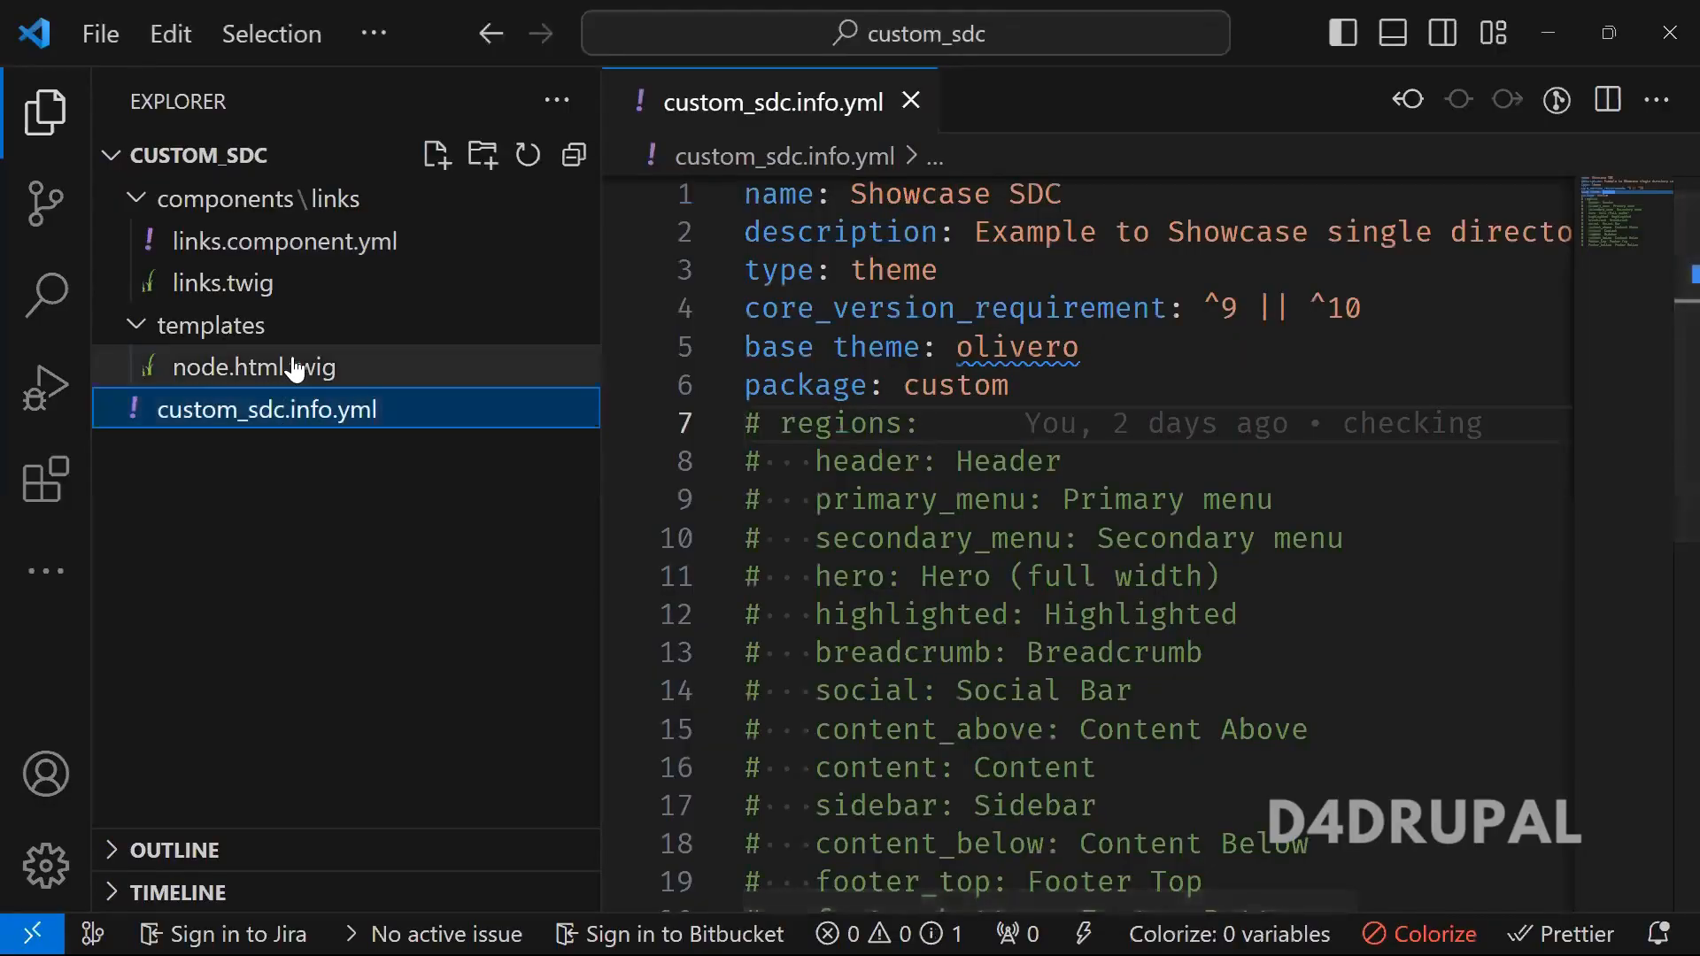
- Review node.html.twig with its custom_sdc:links include, then return to the Article 1 page
left_click(254, 366)
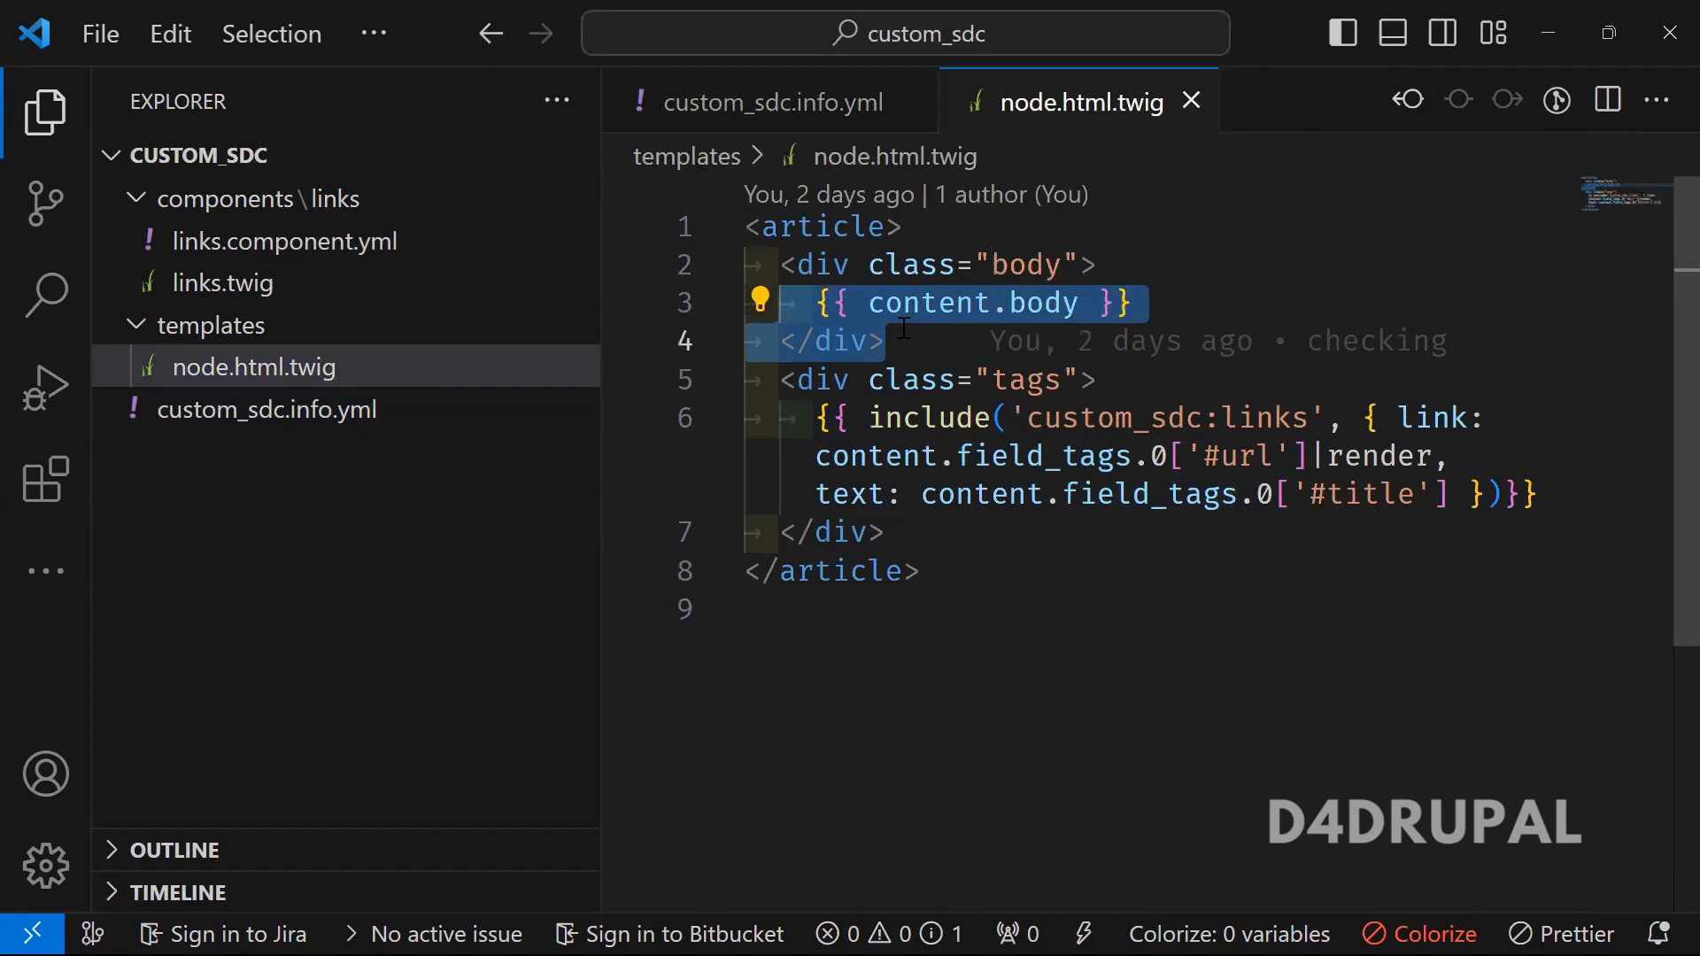
key("ctrl+a")
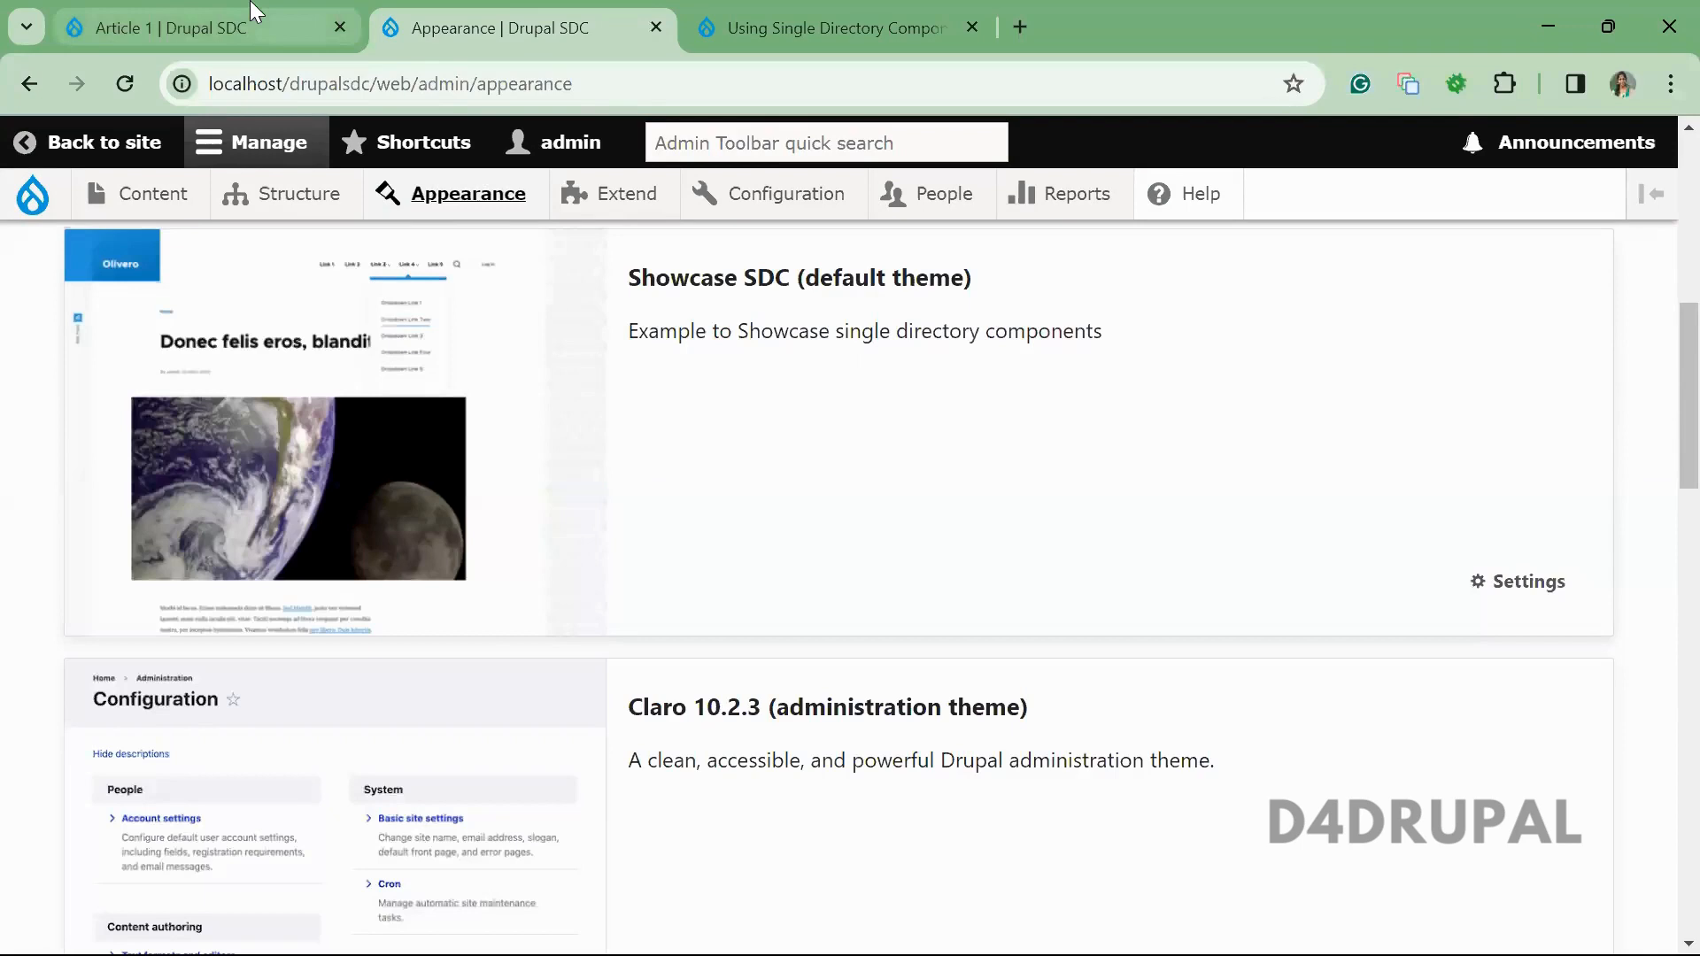
left_click(163, 28)
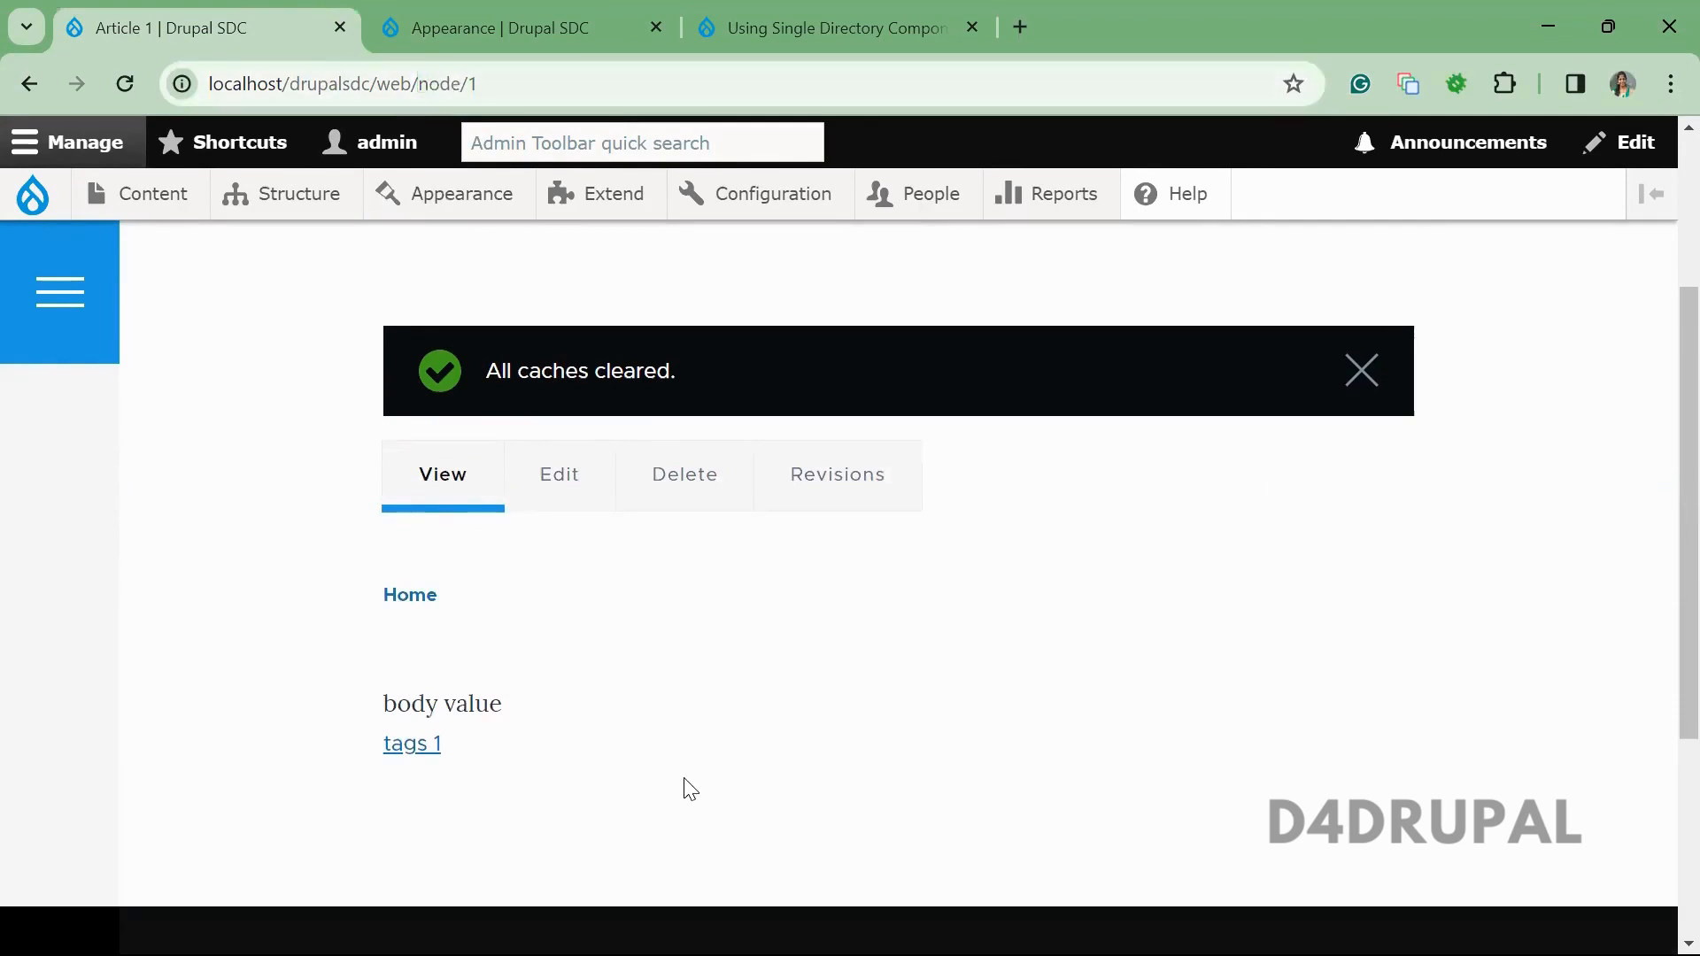
- Bring up the context menu over the Article 1 body text to inspect it
left_click(1360, 370)
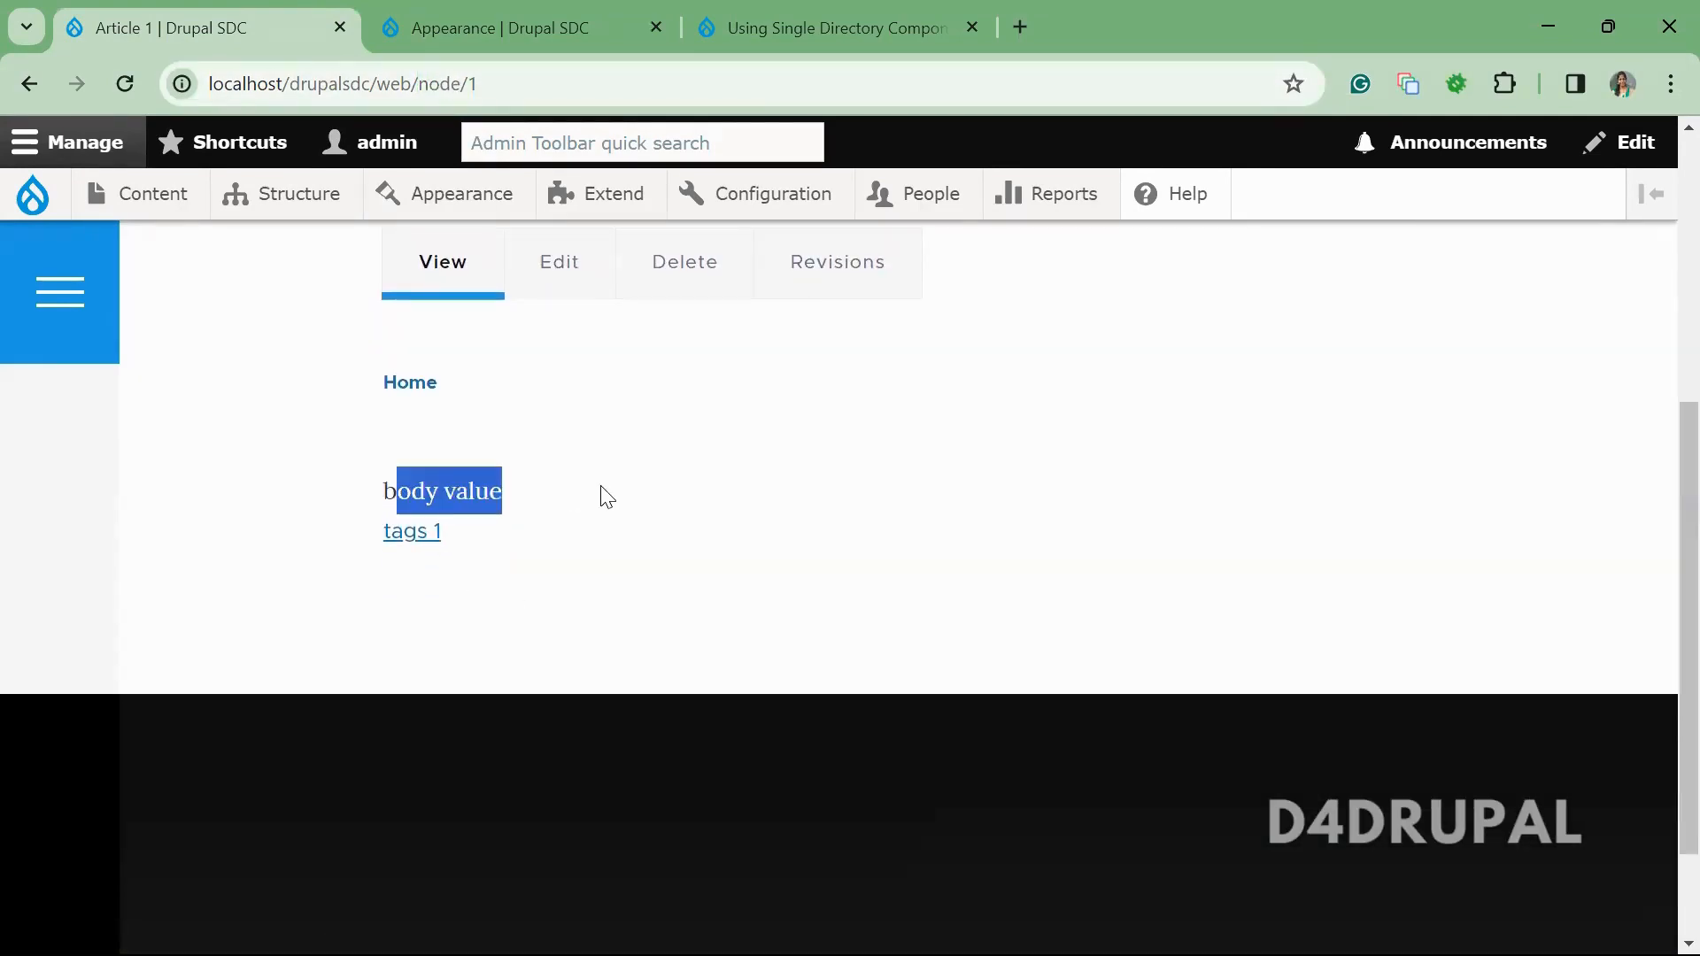
right_click(604, 494)
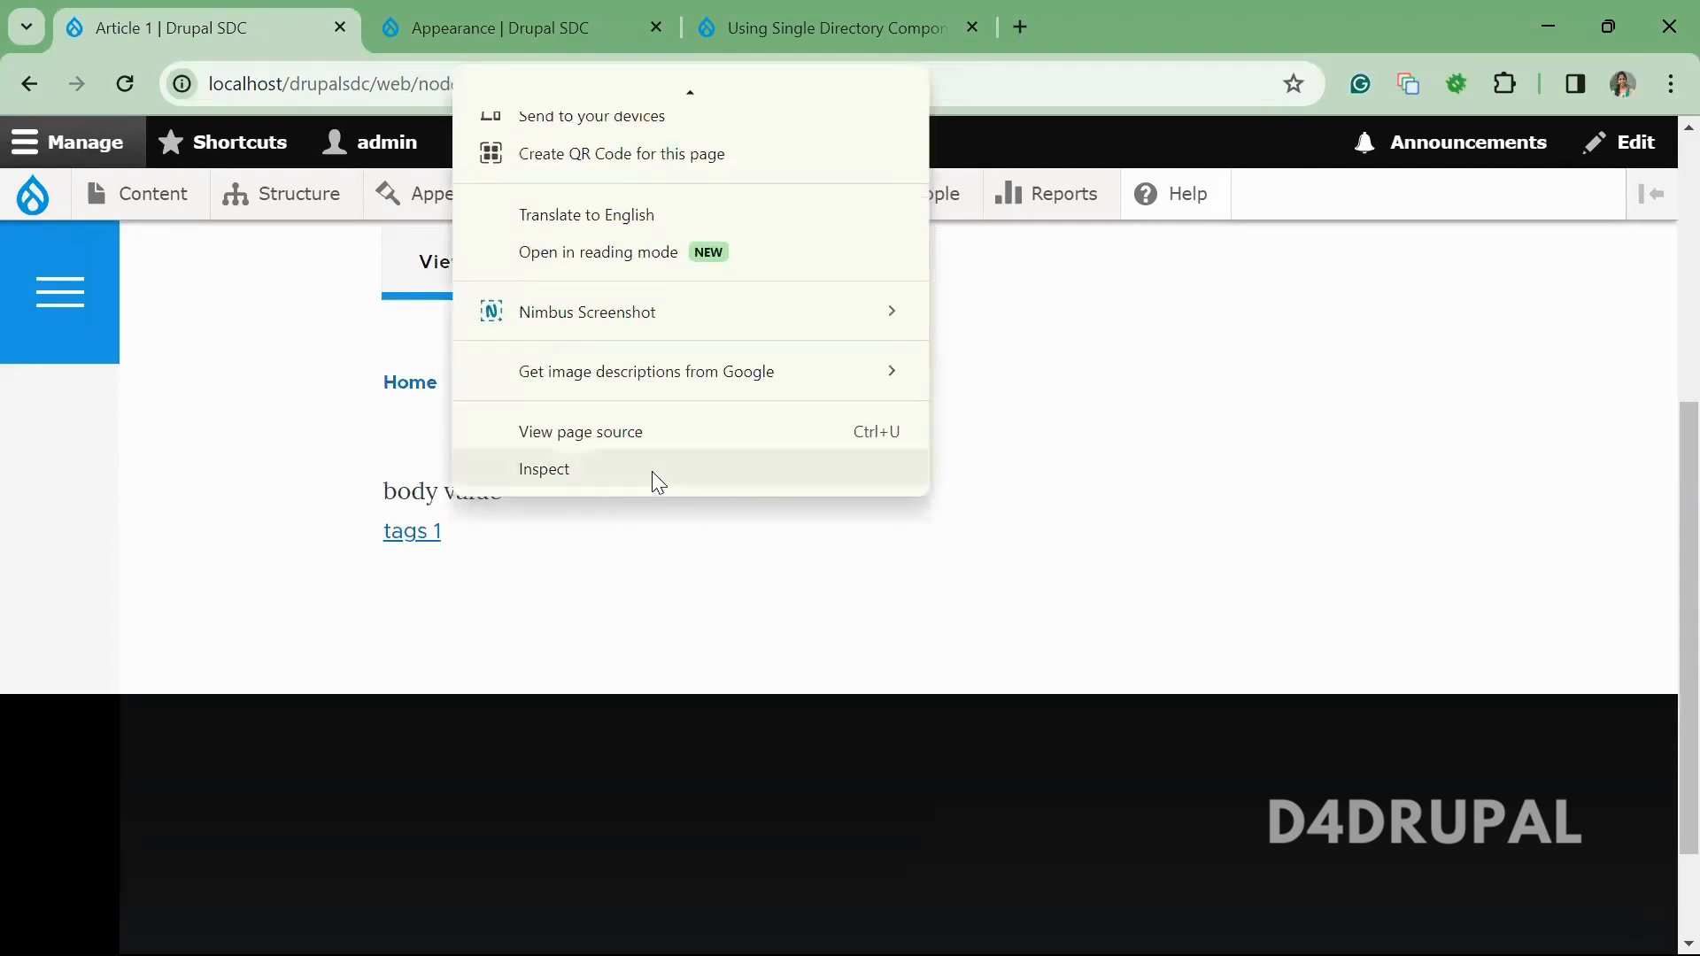
- Inspect the markup and expand div.tags to reveal the custom_sdc:links component comments
left_click(543, 467)
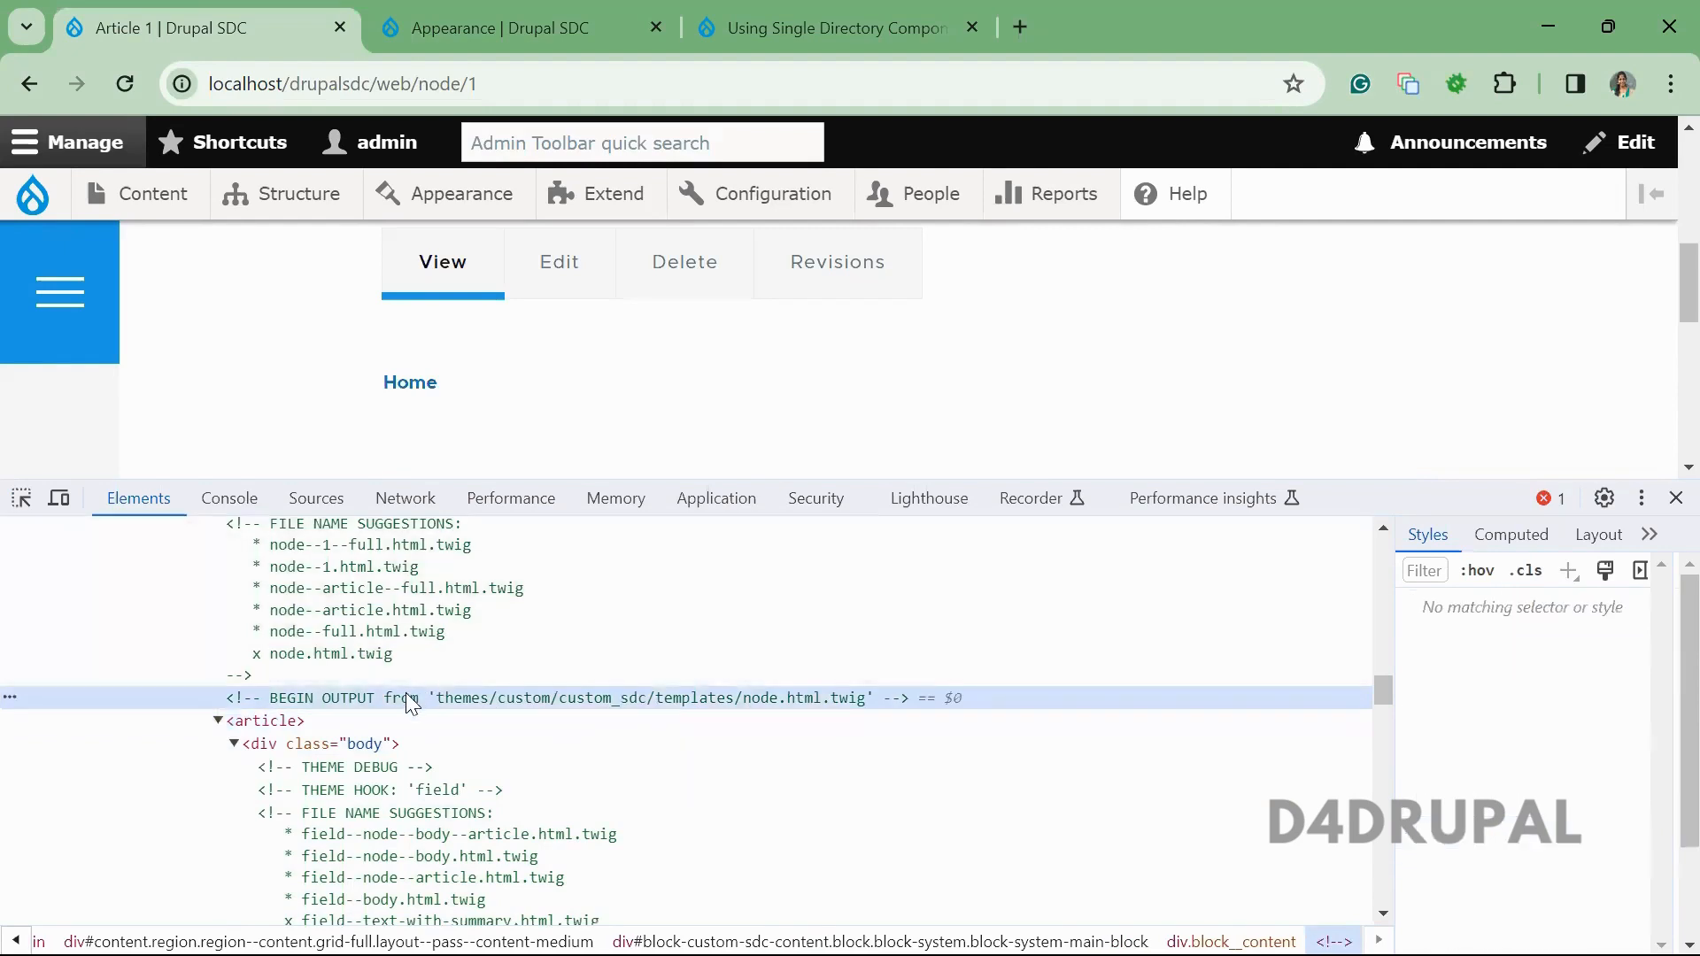
left_click(326, 742)
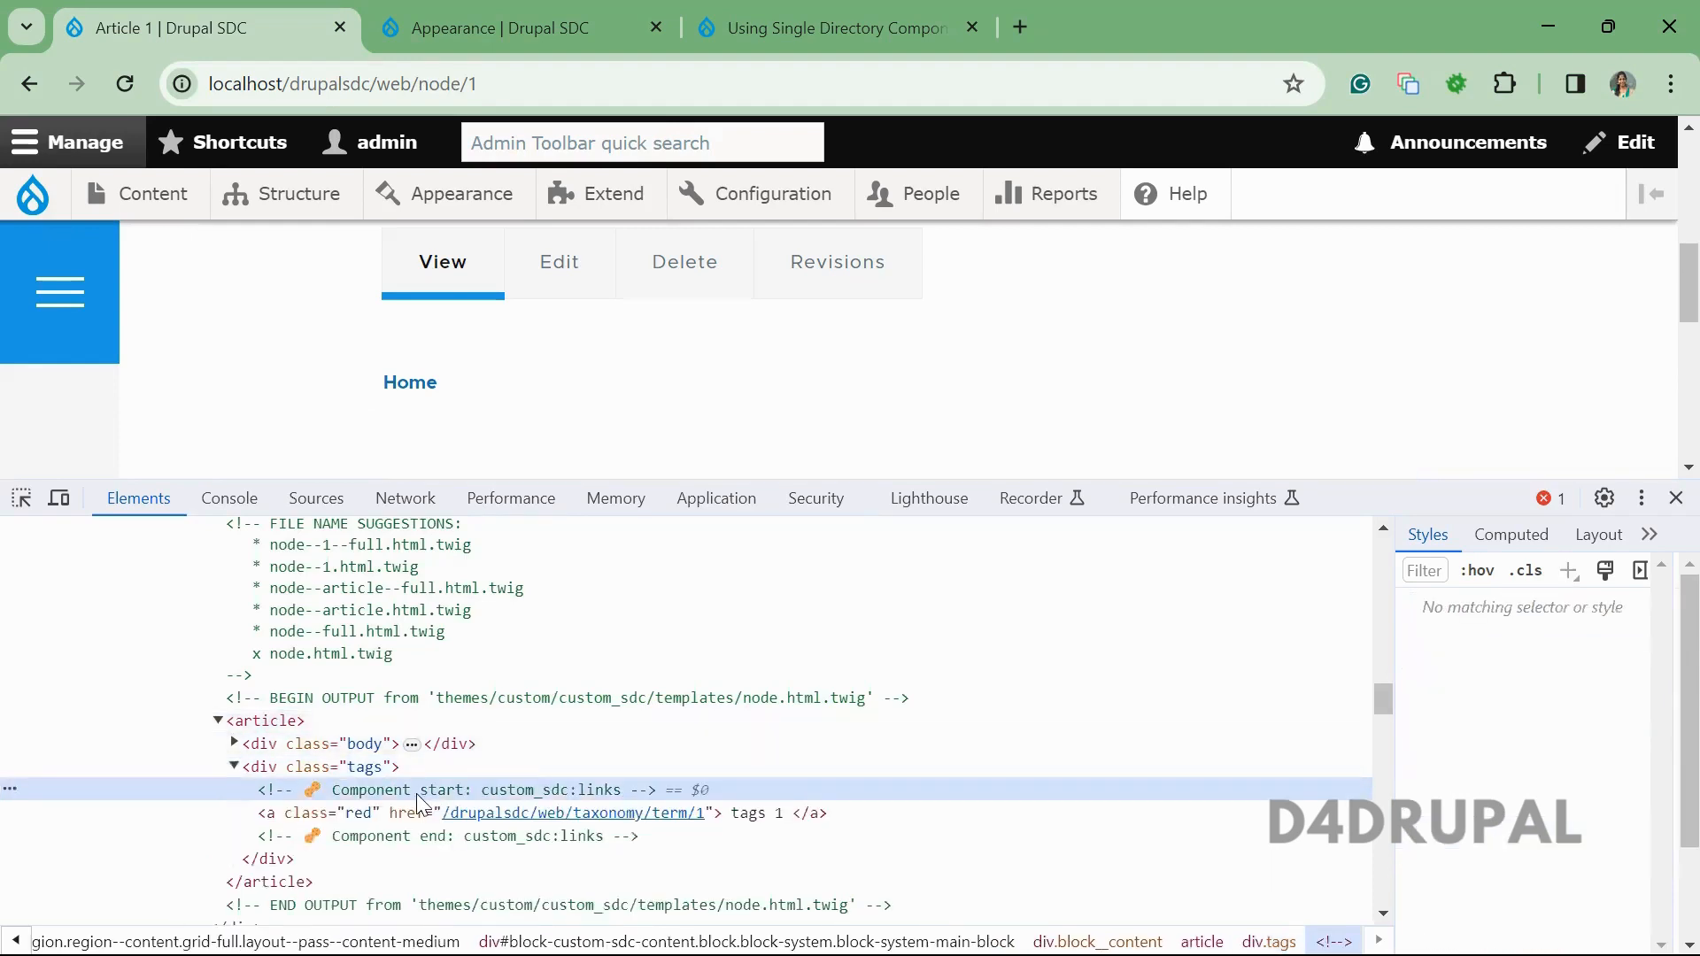
mouse_move(415, 802)
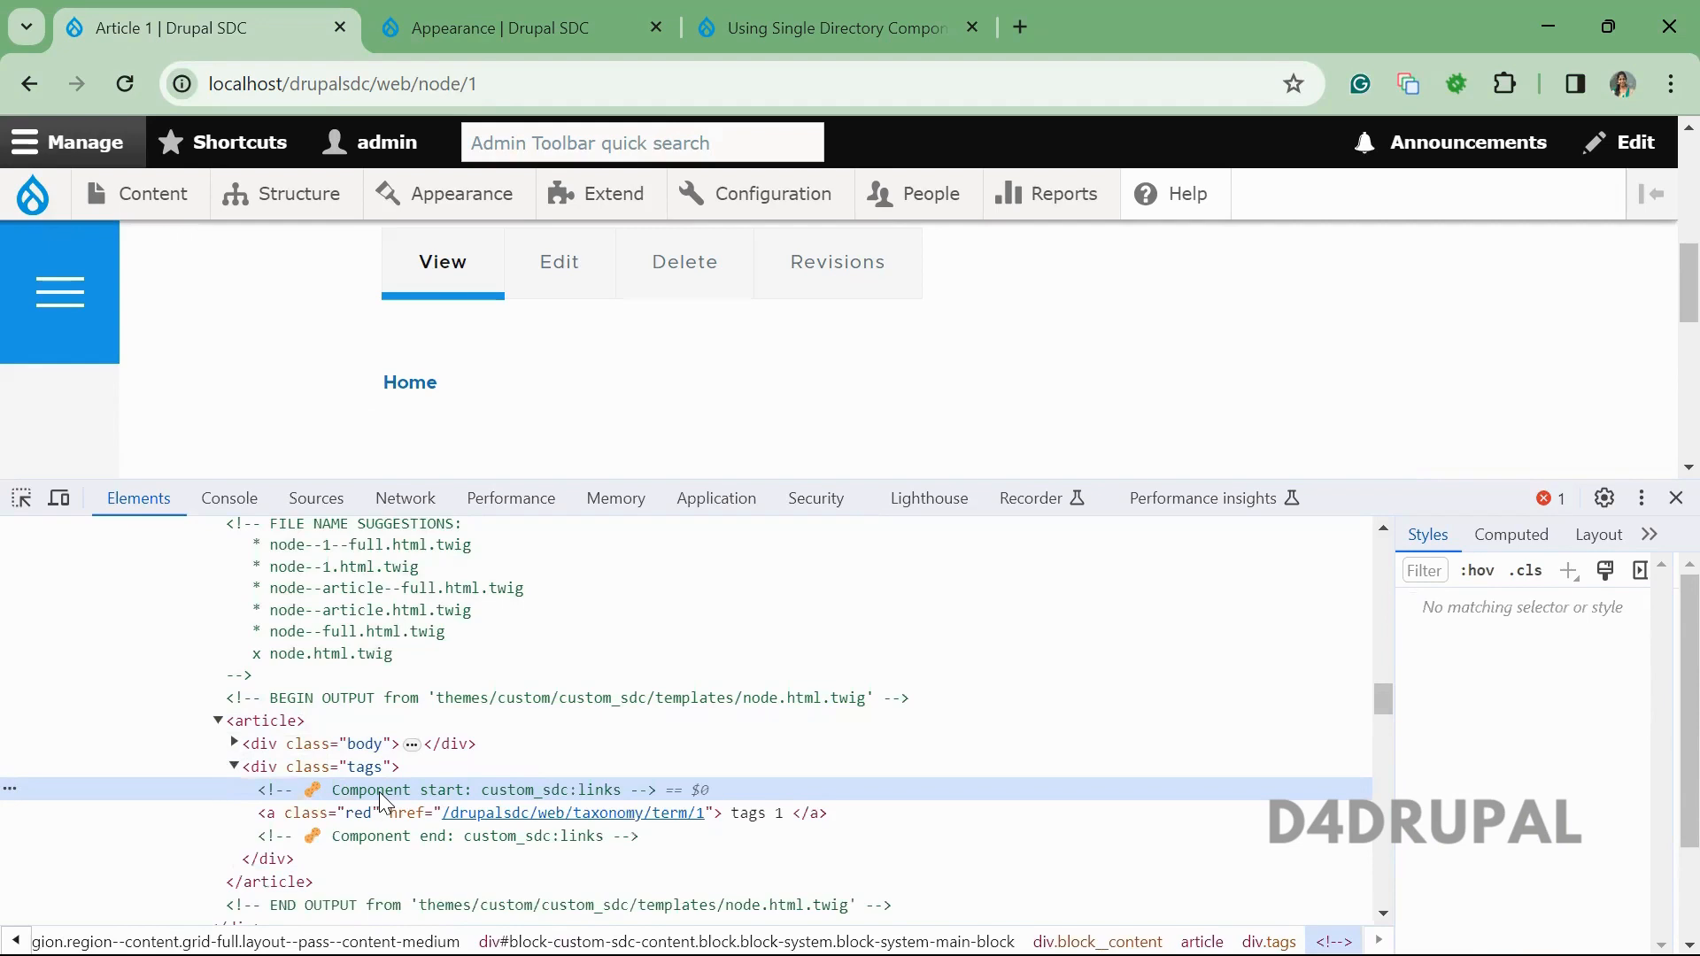
mouse_move(498, 848)
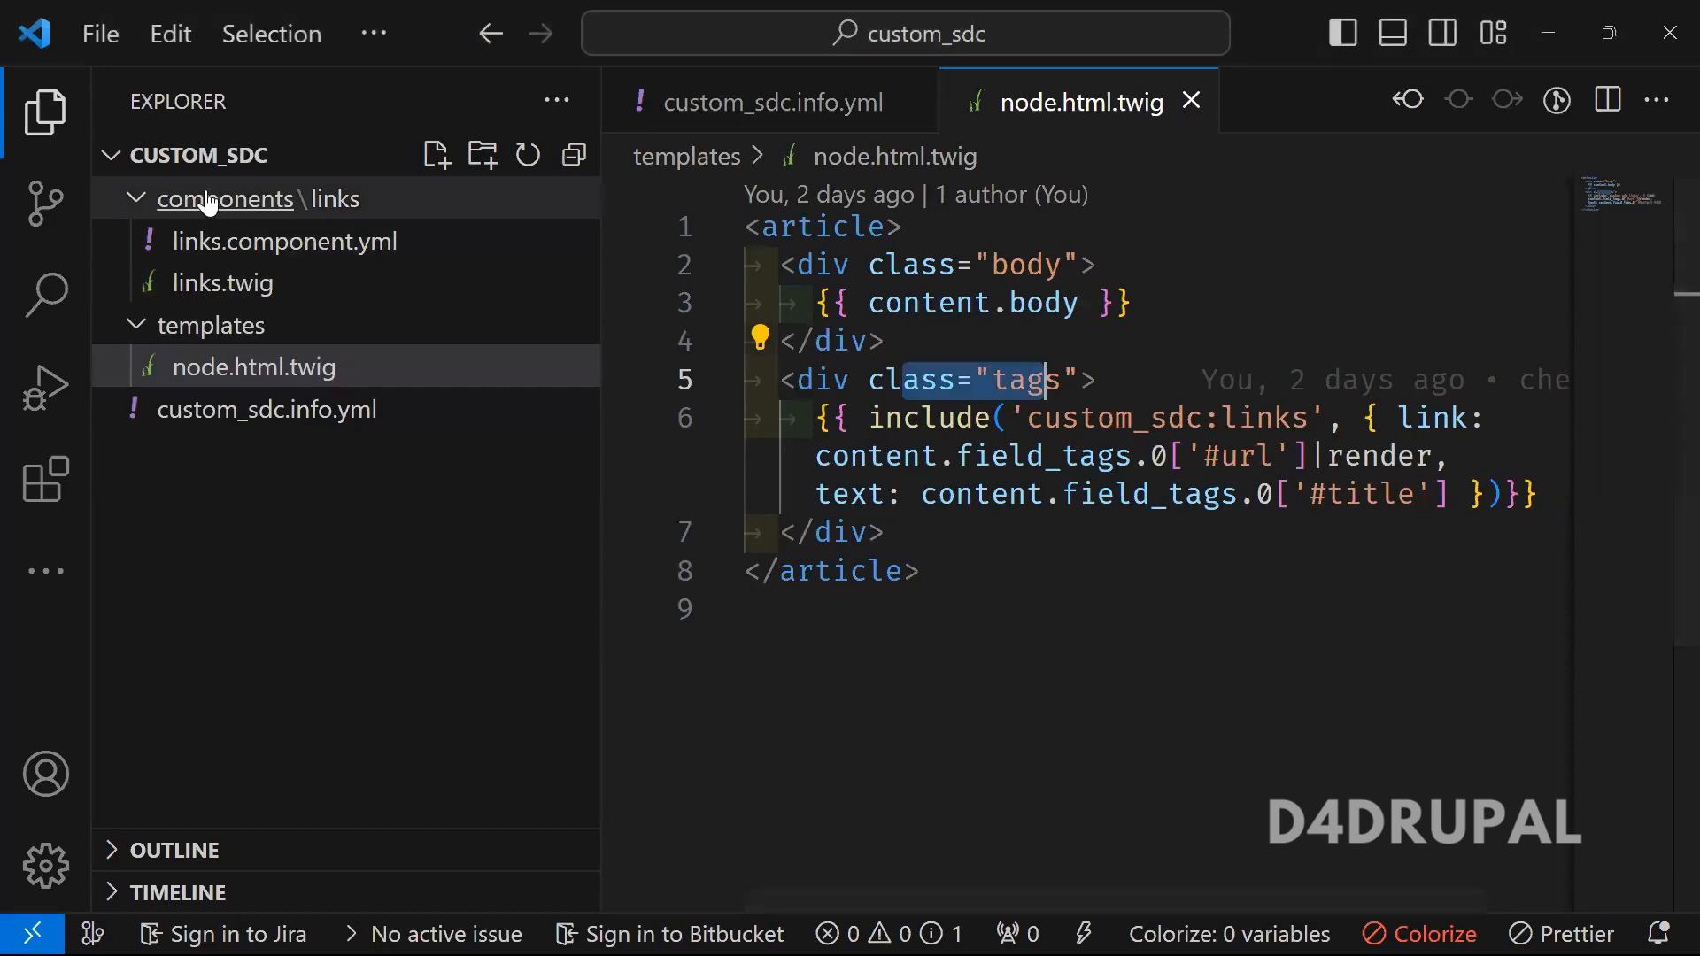
- Re-expand the components\links folder and open the empty links.component.yml
left_click(225, 198)
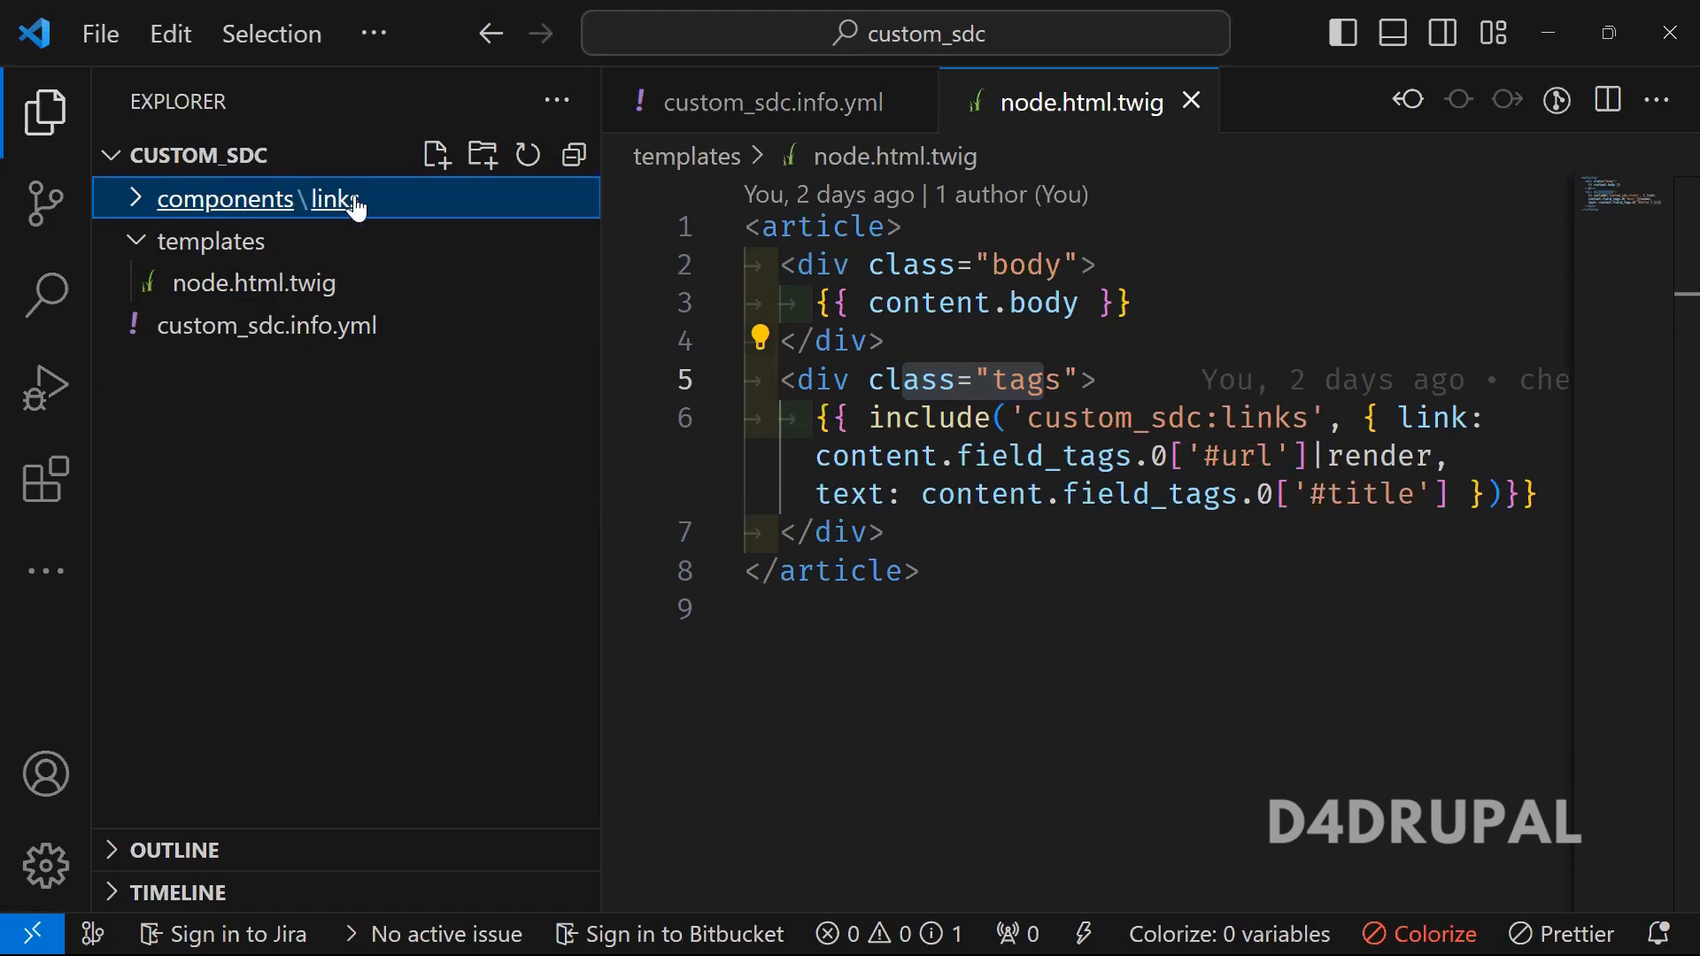
mouse_move(307, 198)
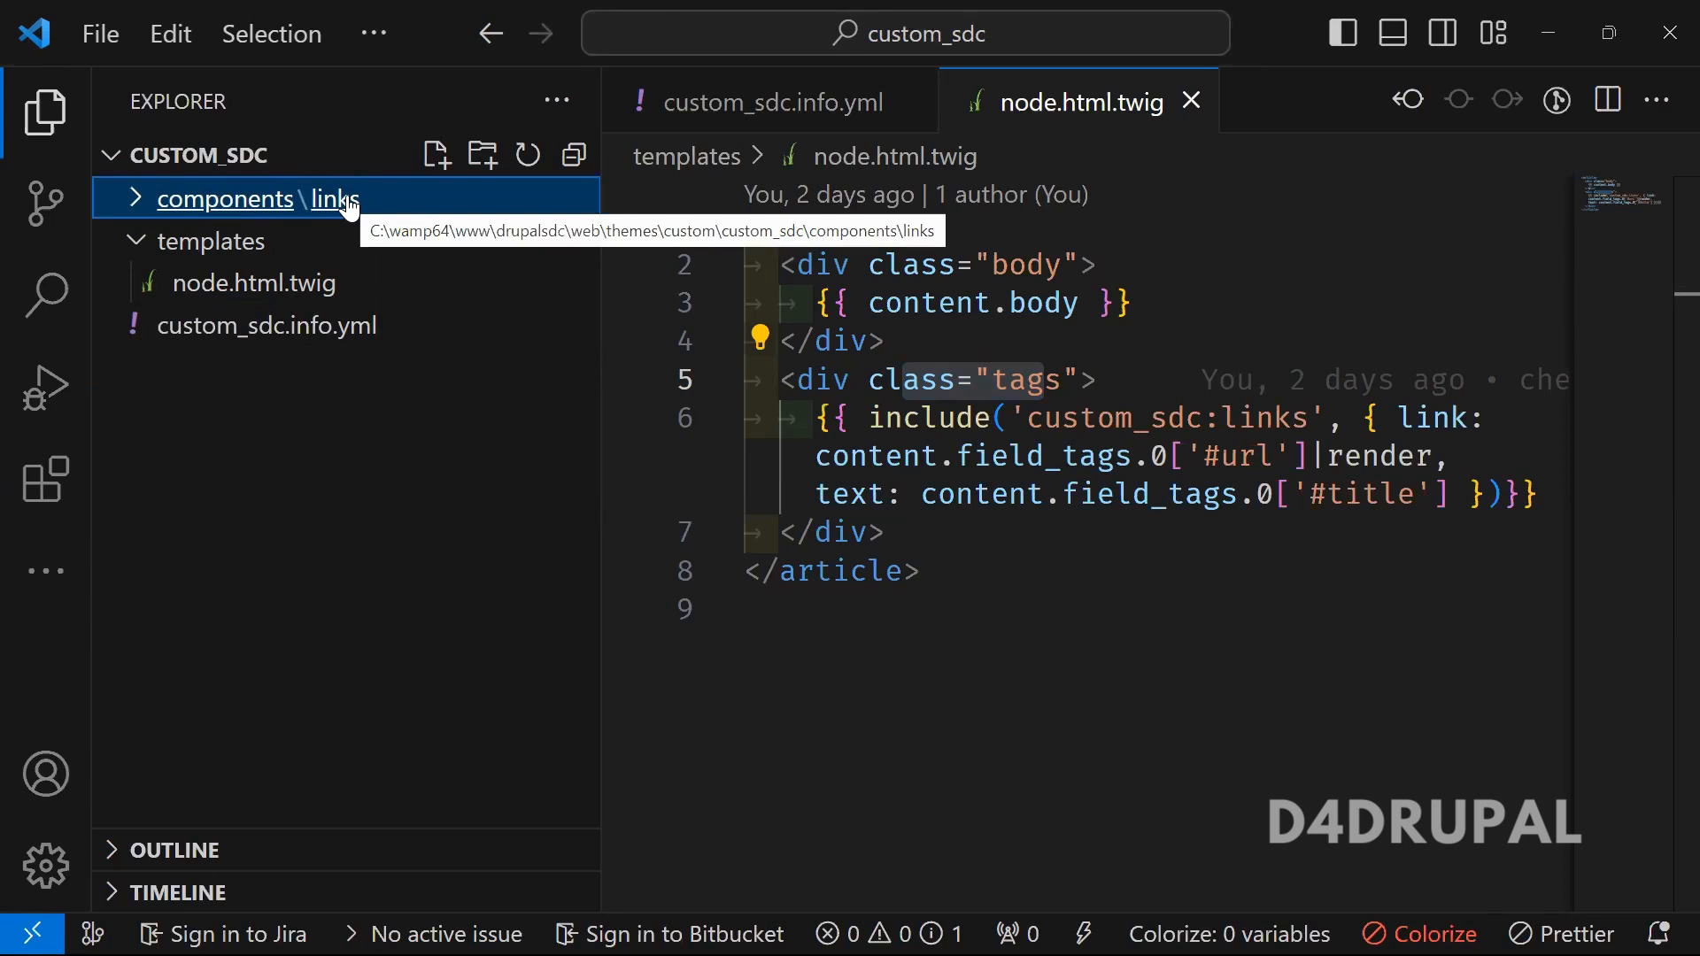
left_click(224, 198)
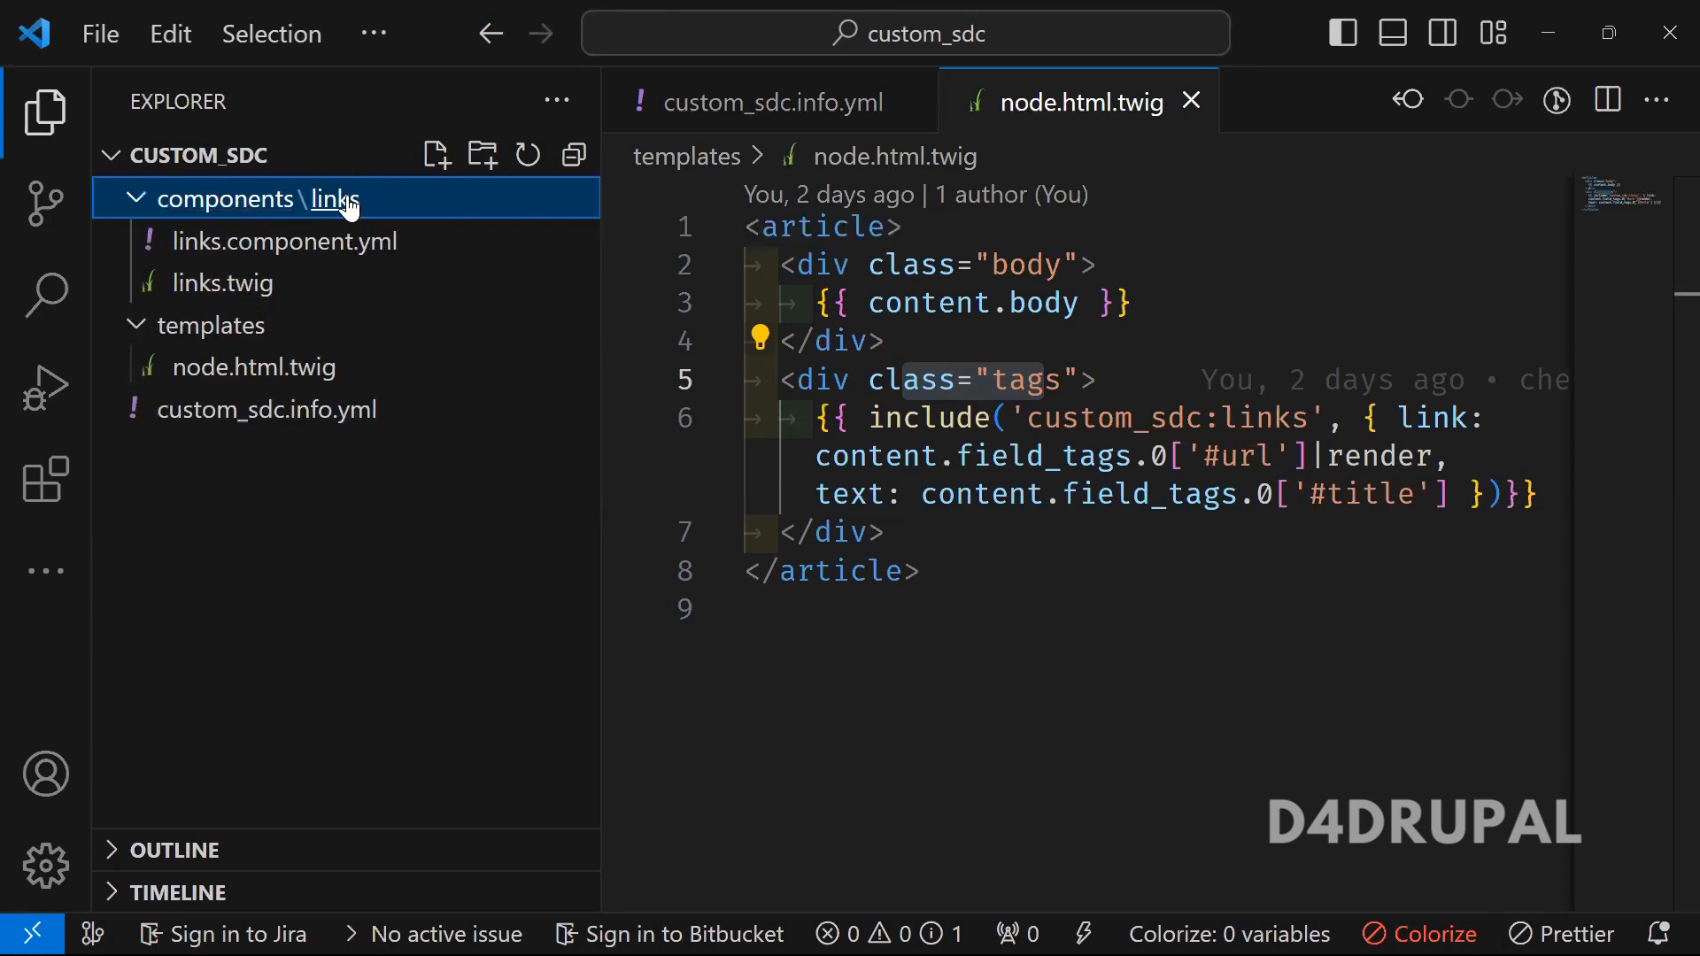
mouse_move(336, 221)
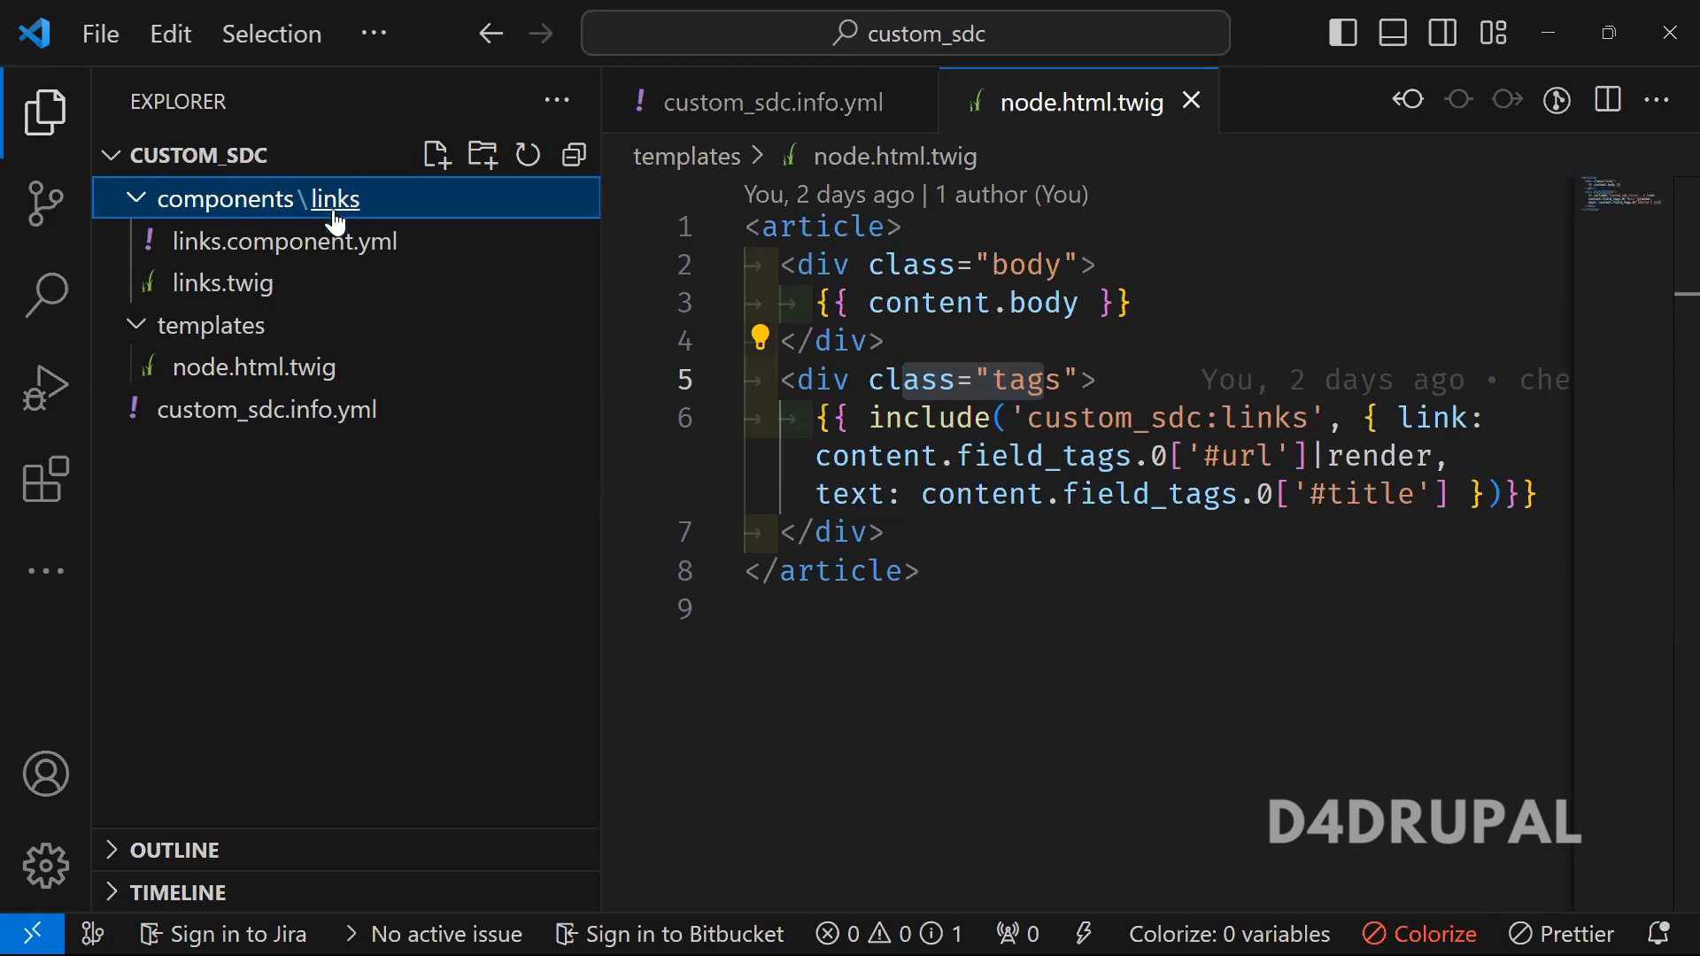
left_click(283, 241)
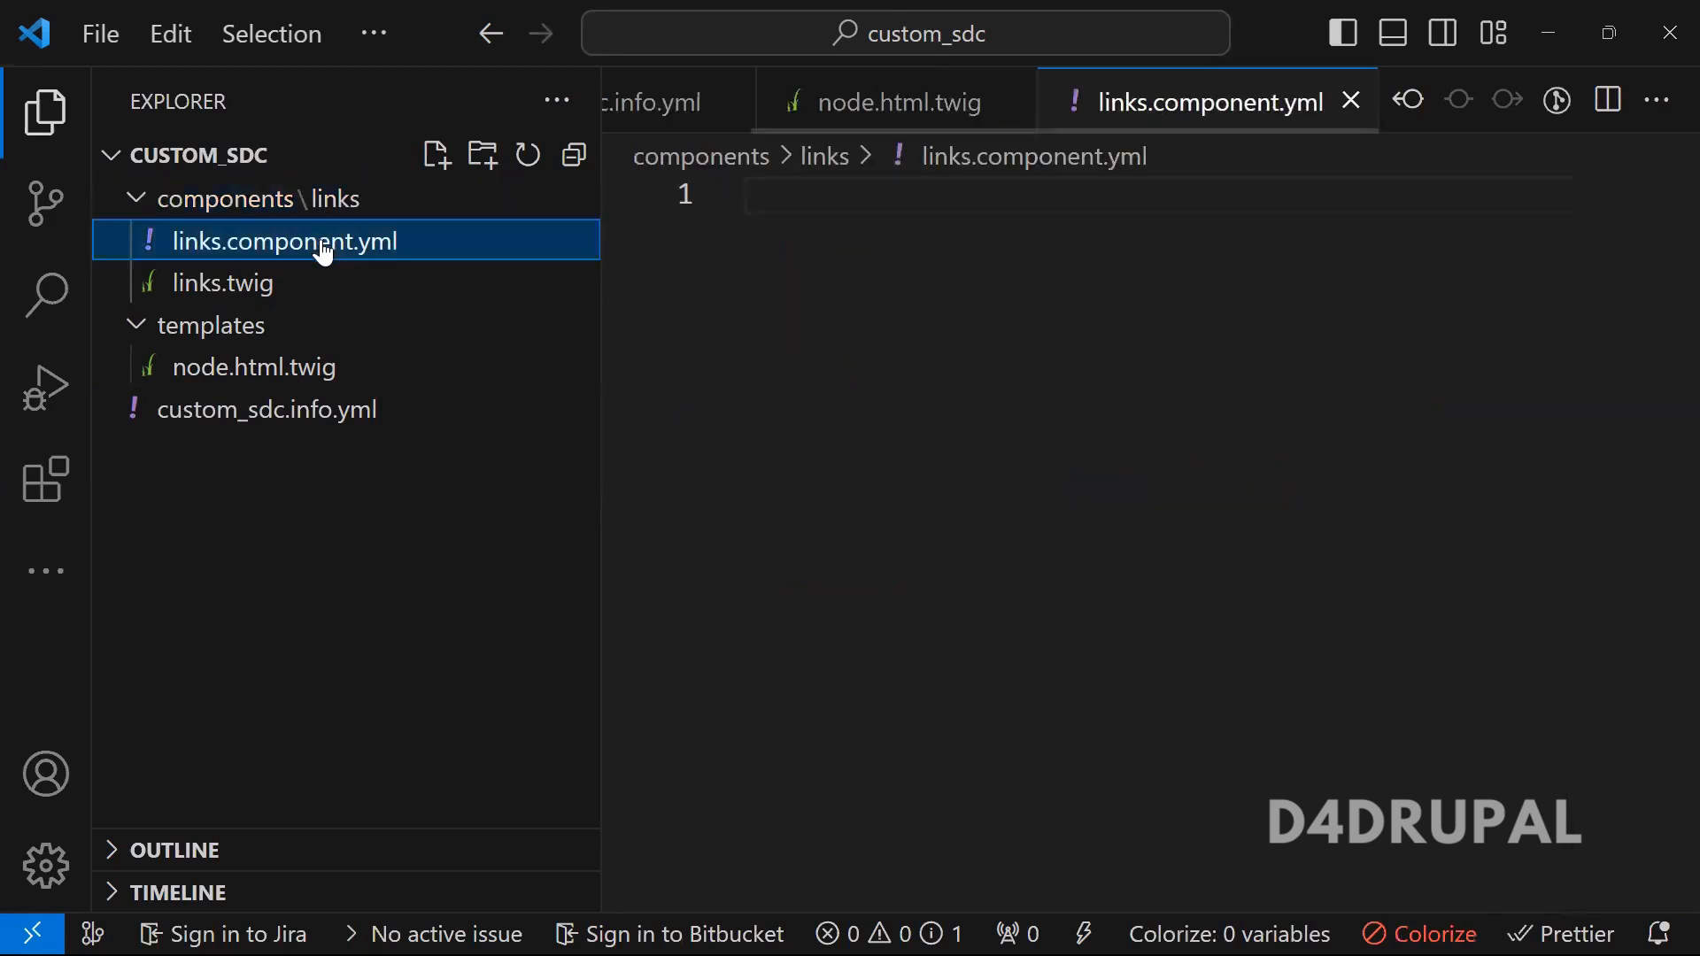
left_click(225, 283)
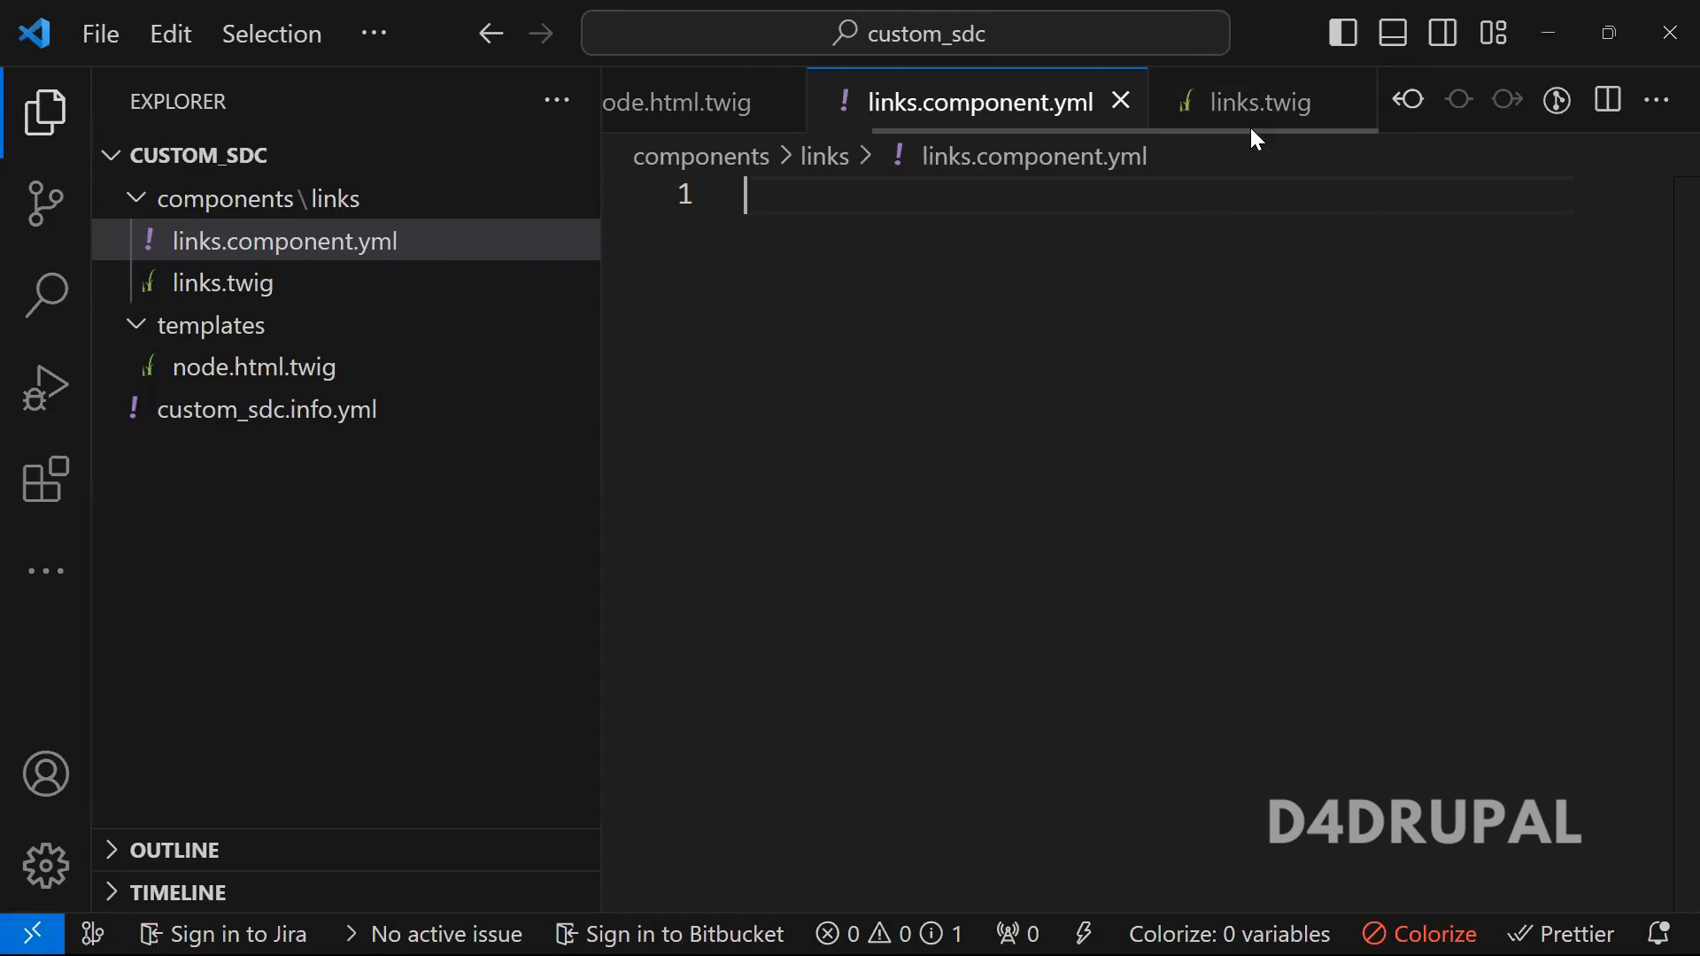
- Delete class="red" from the anchor in links.twig, keeping only the href
left_click(1257, 103)
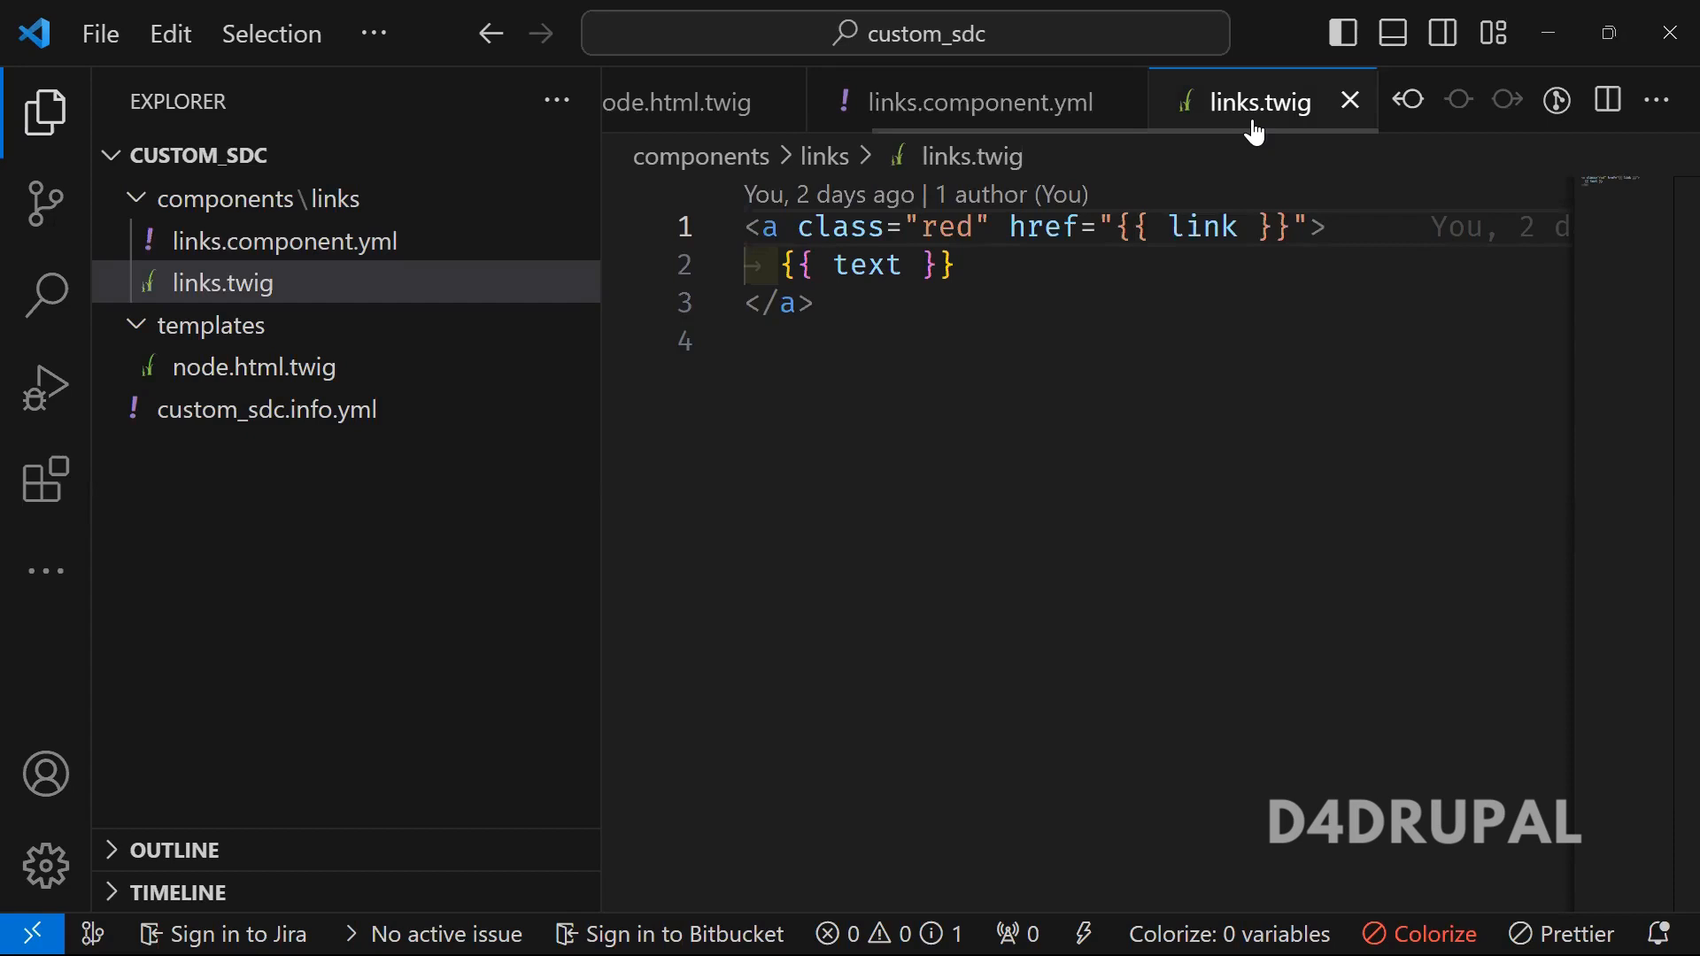
double_click(766, 227)
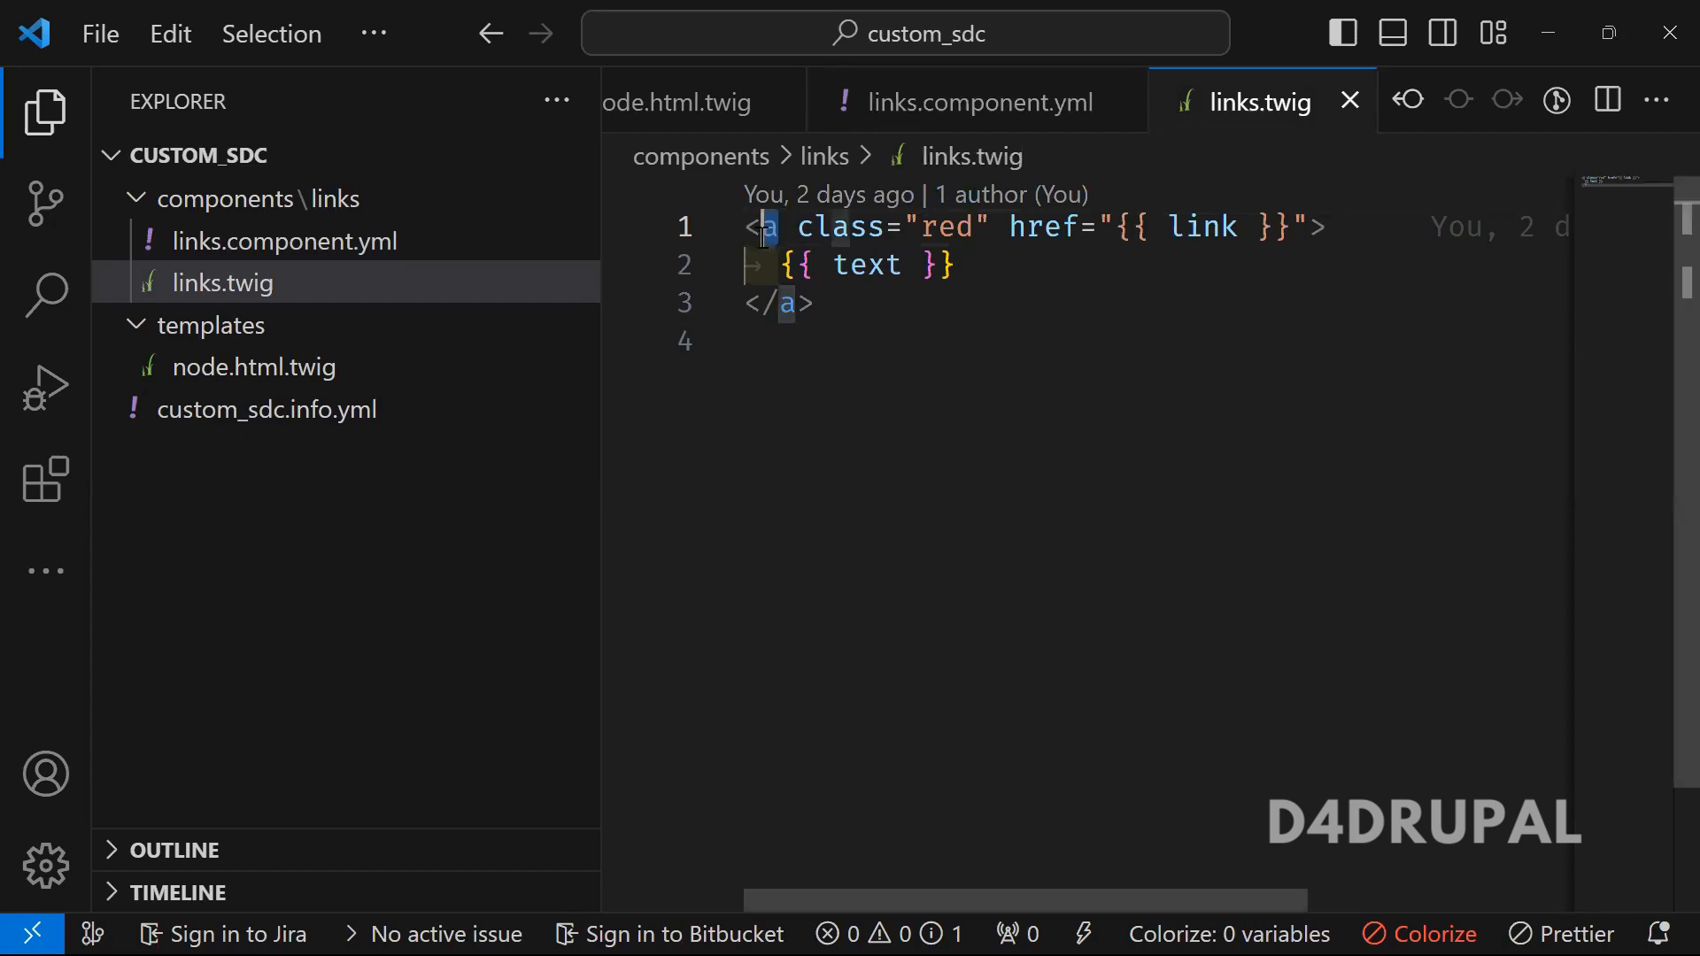
left_click_drag(797, 227, 960, 226)
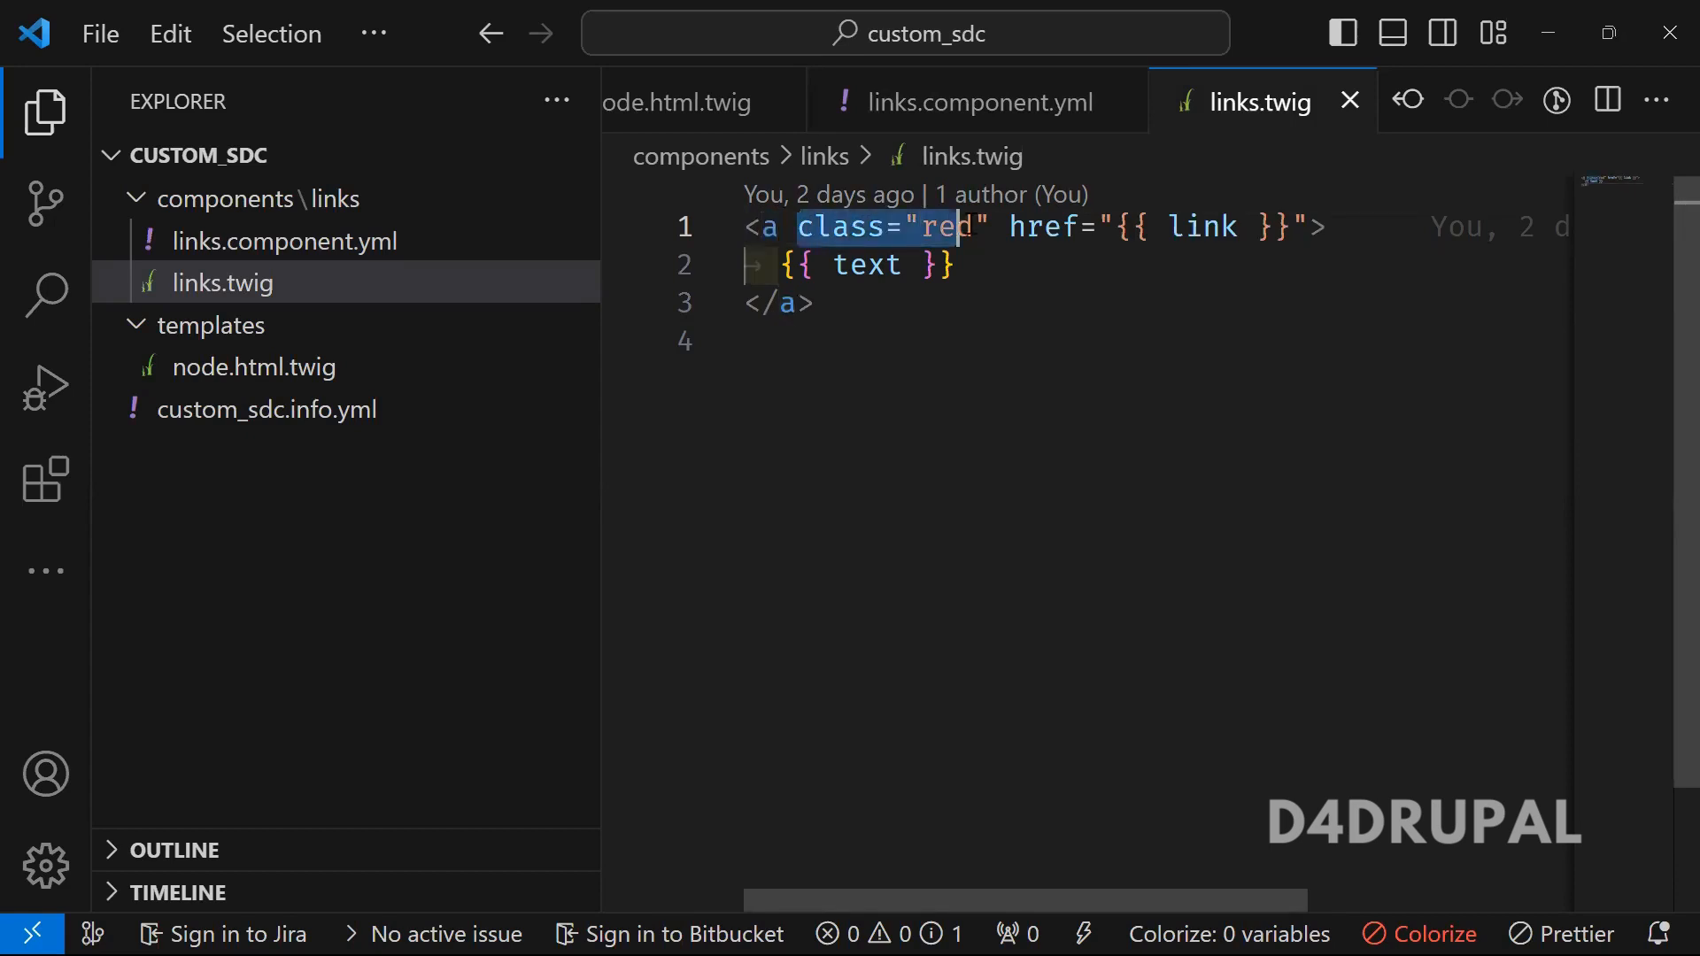
key("Delete")
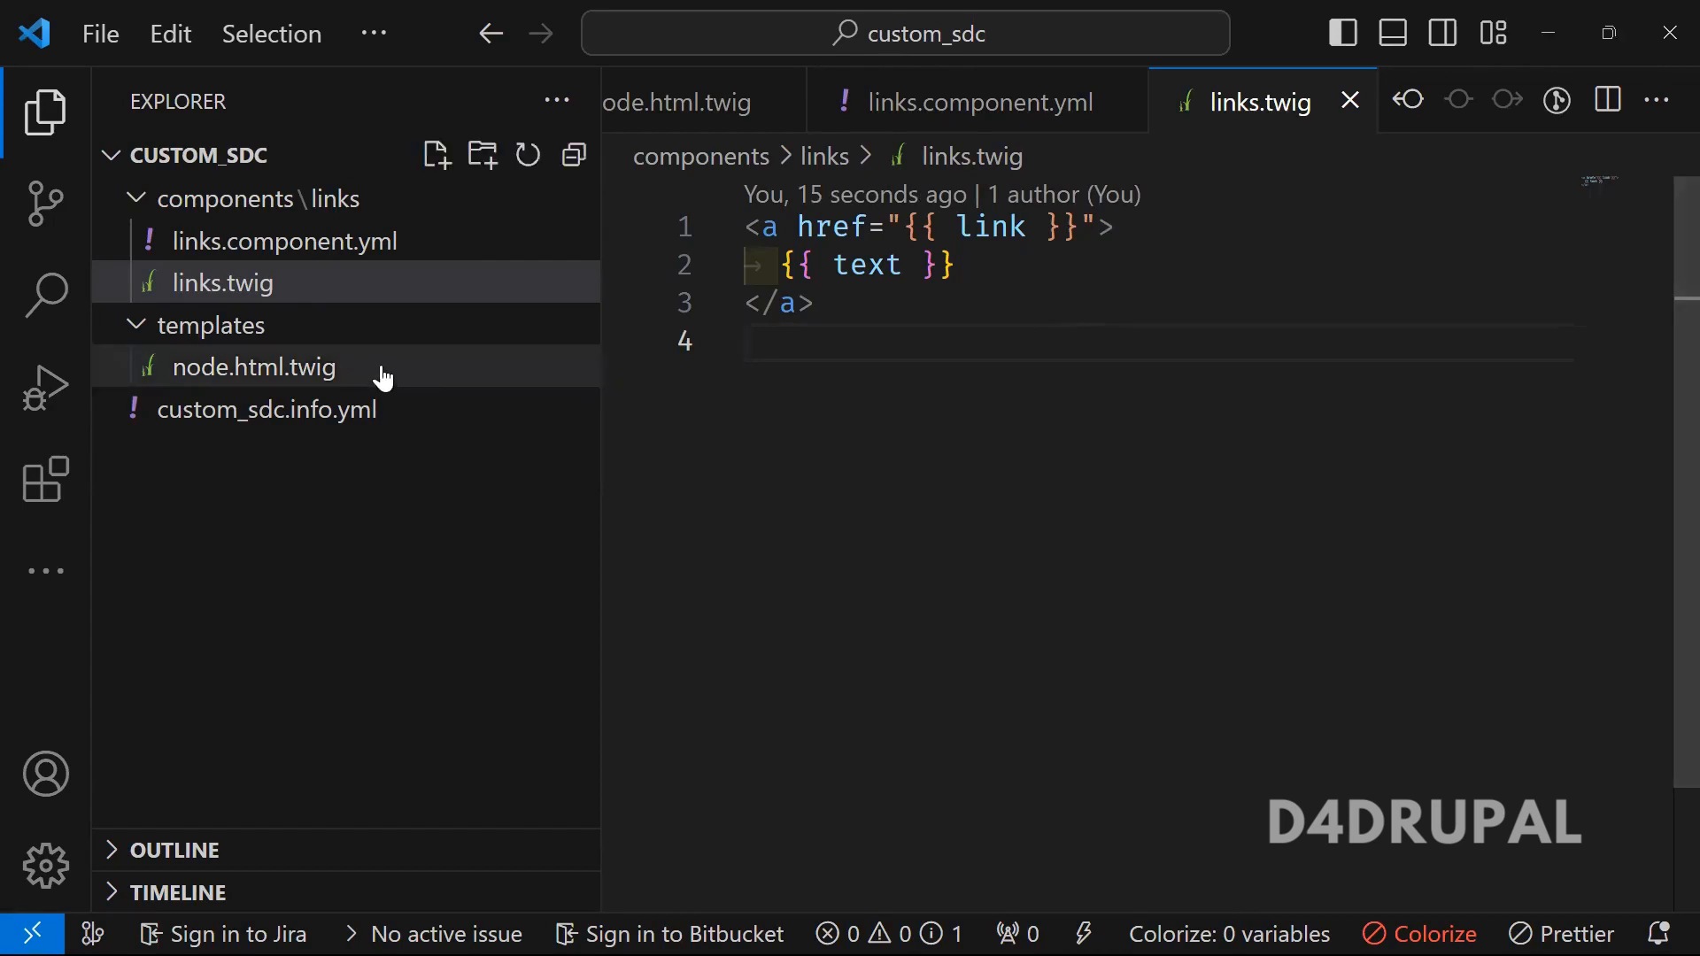
mouse_move(250, 367)
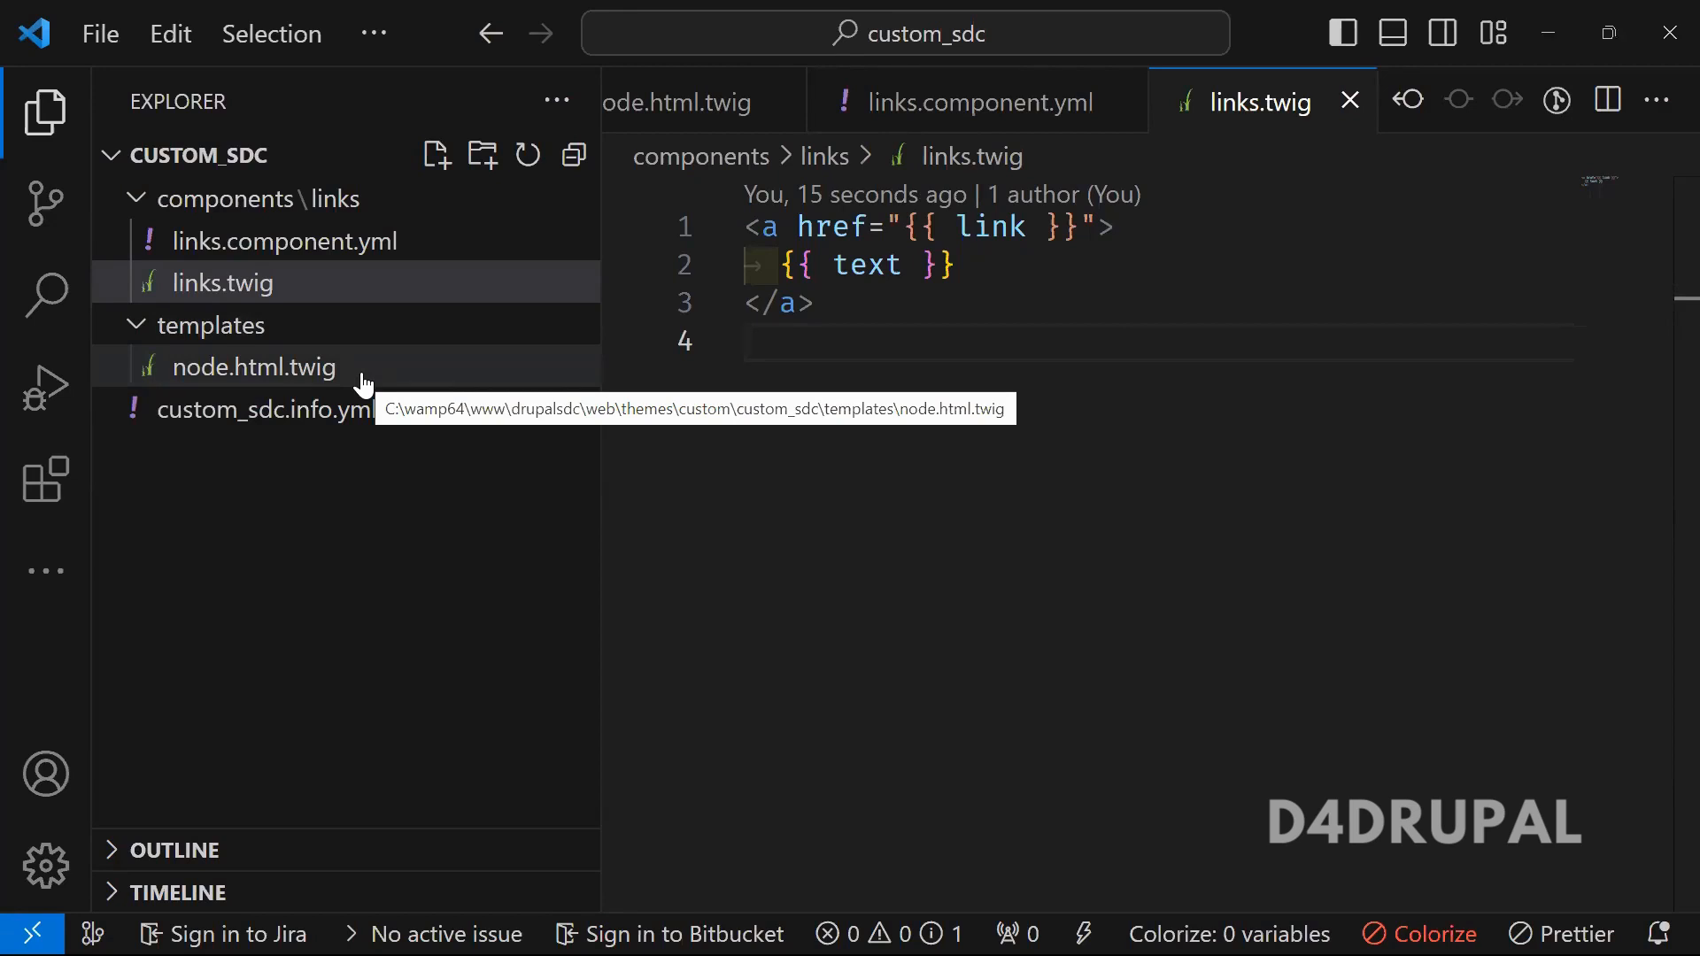
- Highlight the include keyword, custom_sdc:links name and tag title value in node.html.twig
left_click(255, 367)
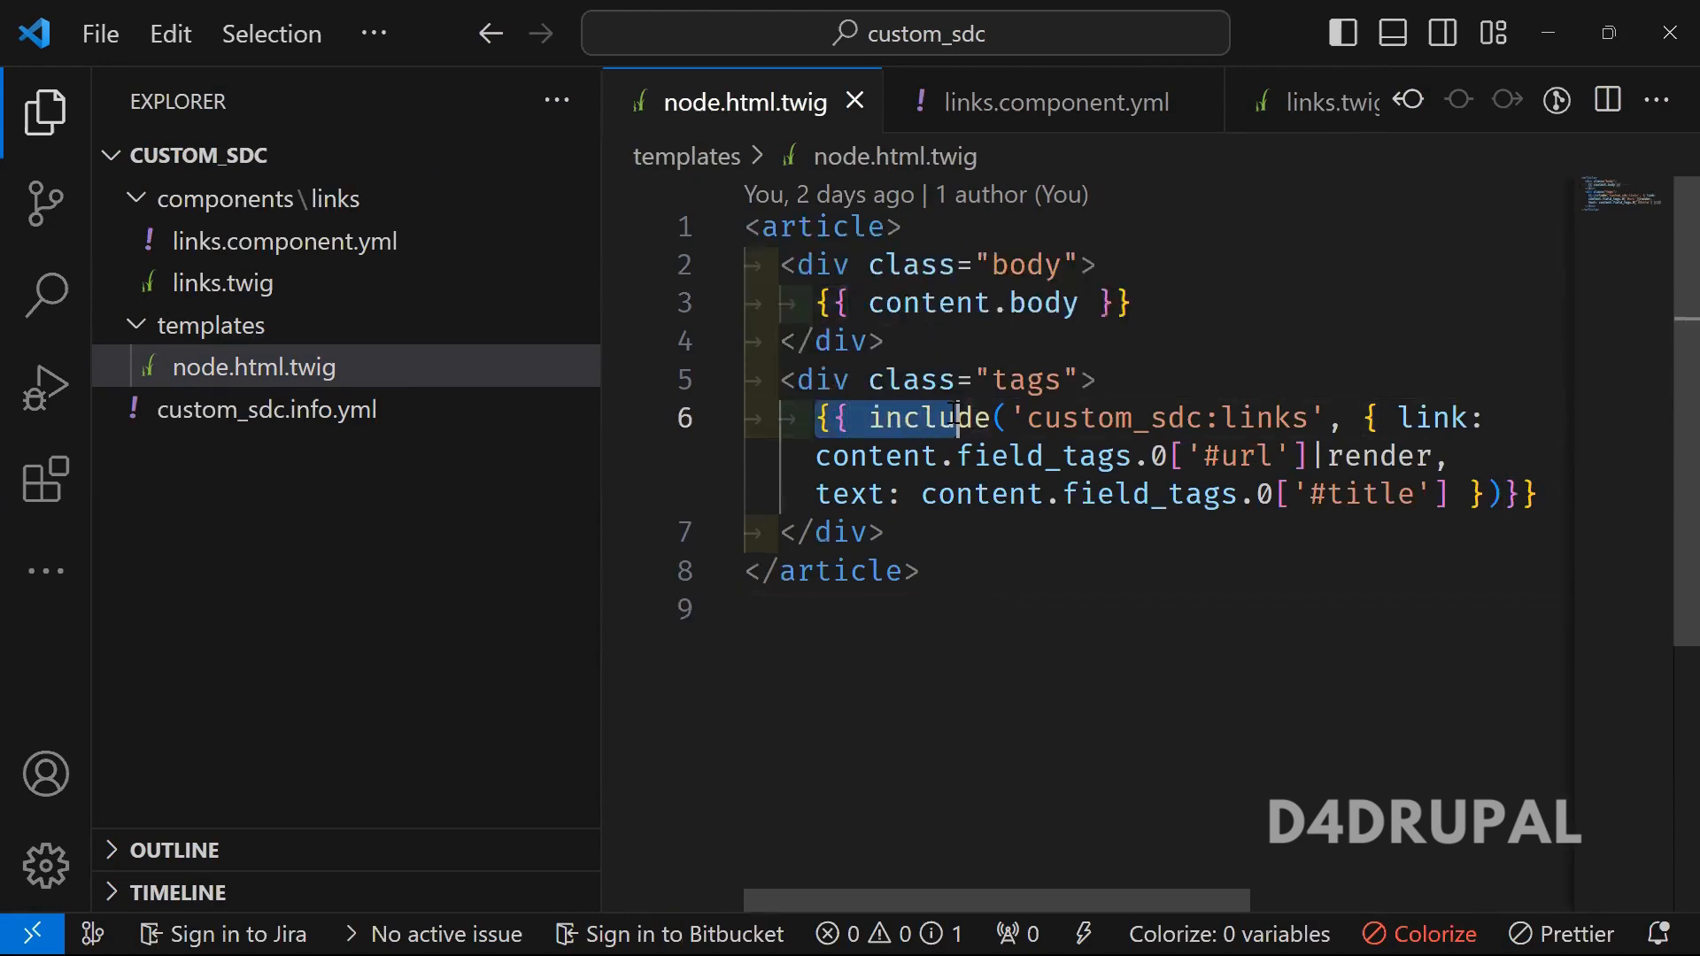
double_click(928, 418)
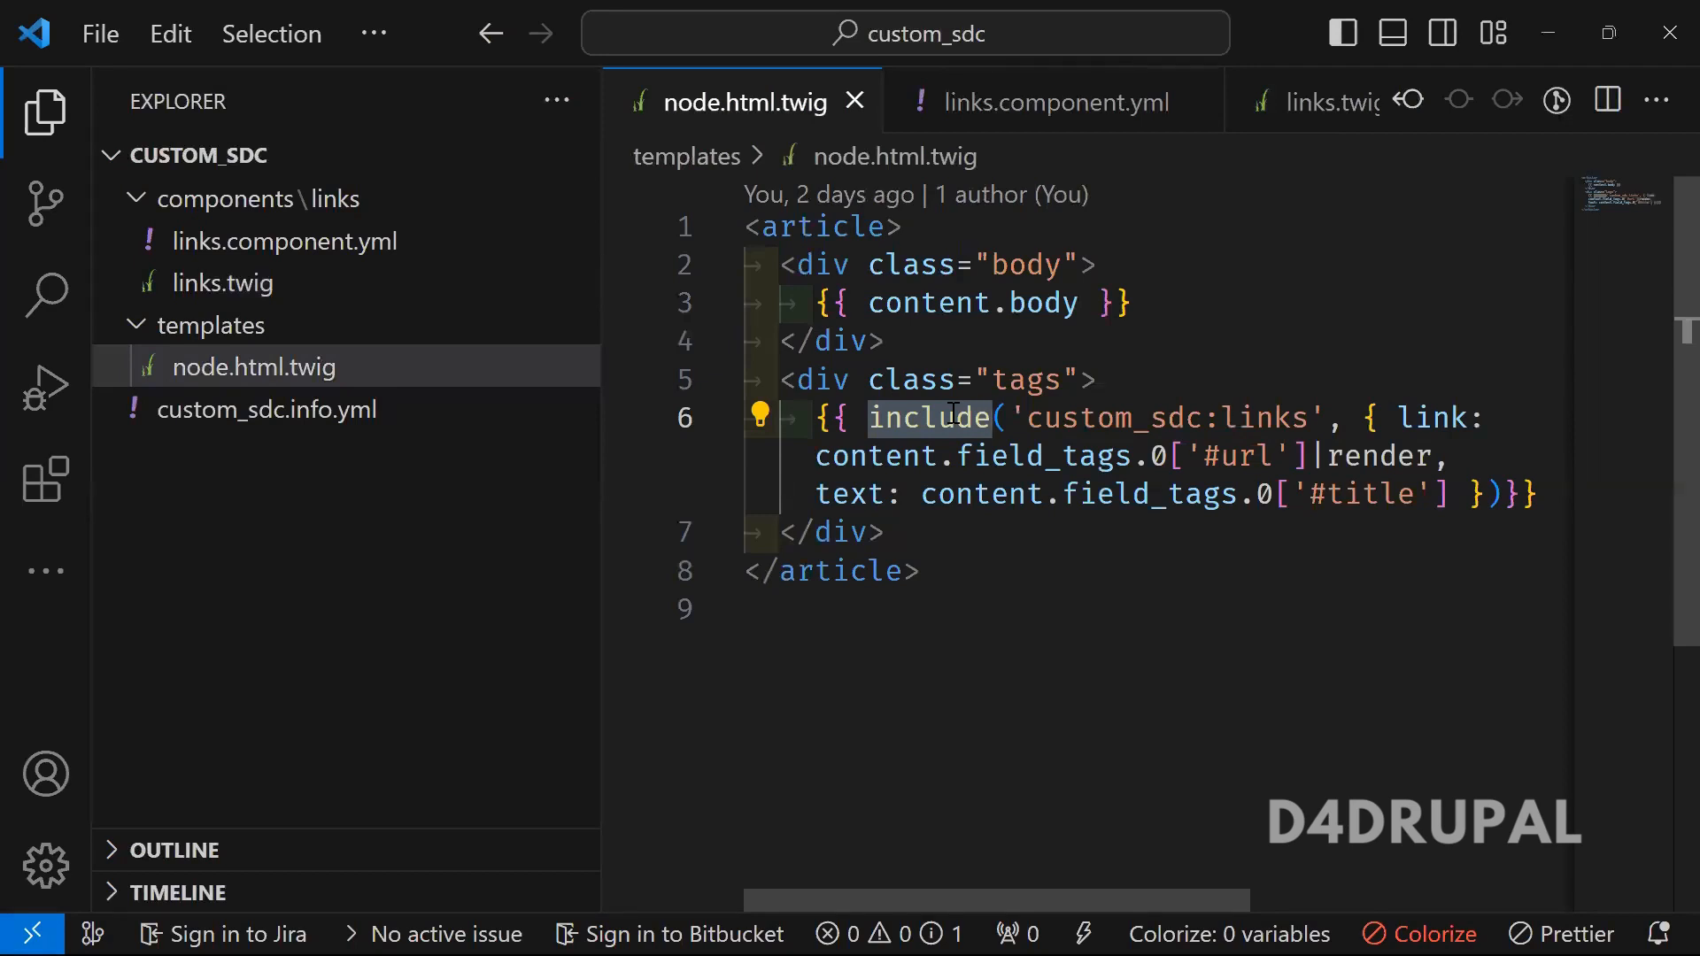
double_click(930, 418)
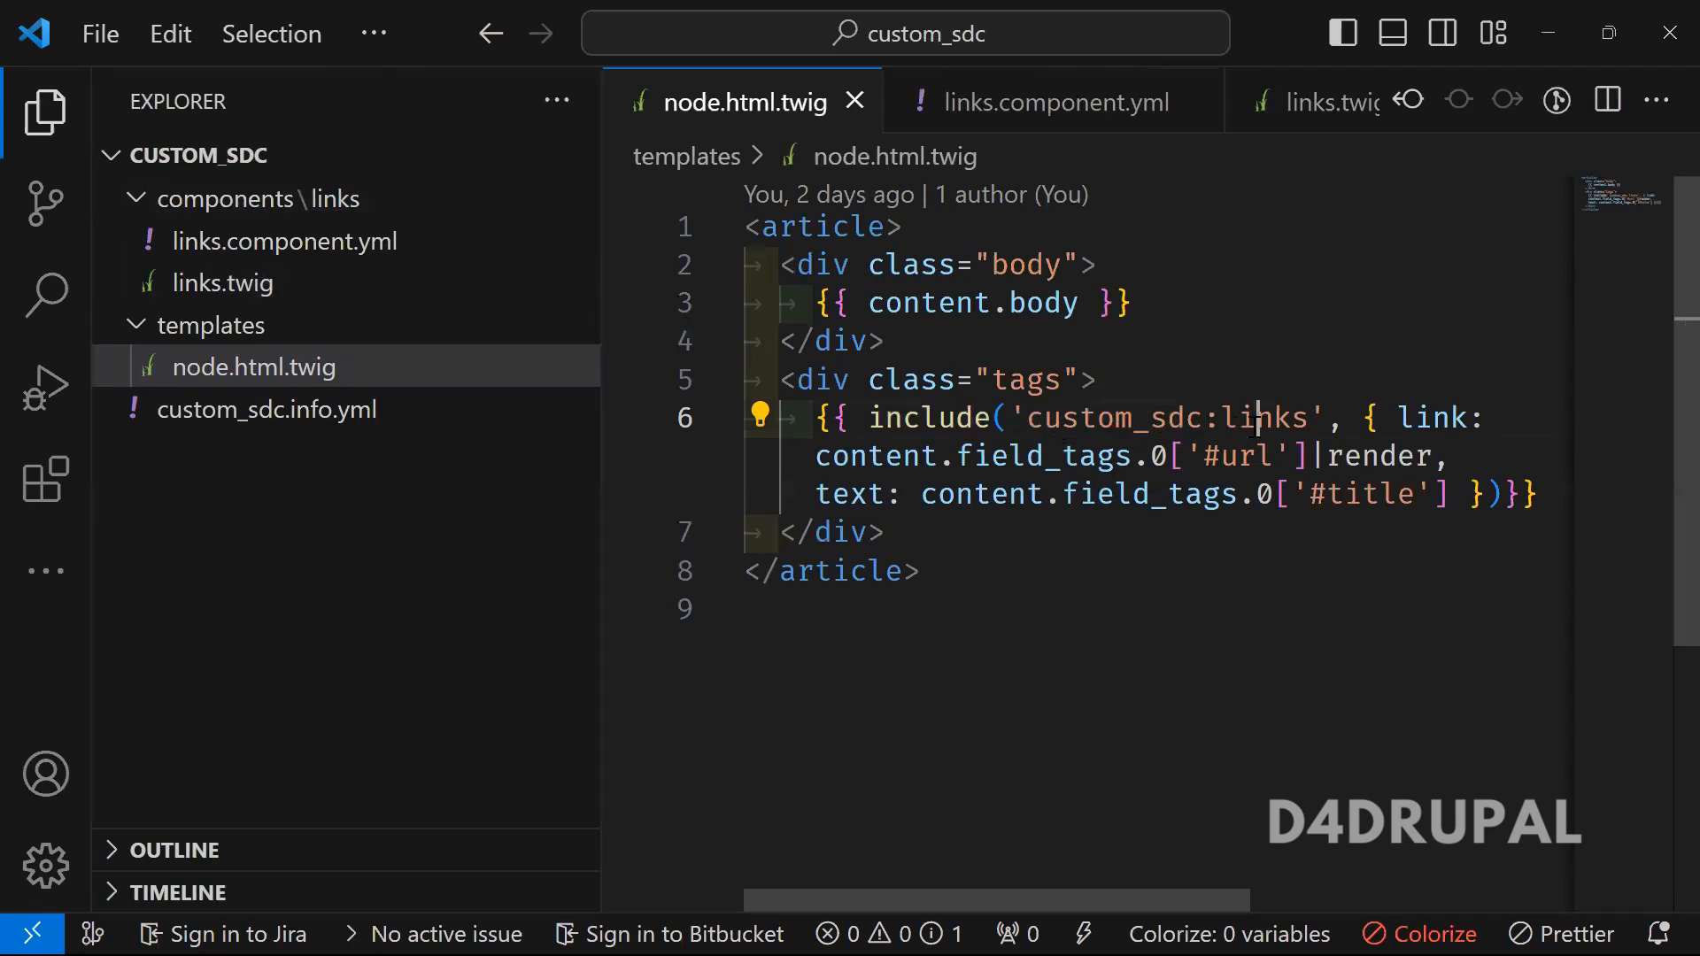
double_click(1264, 418)
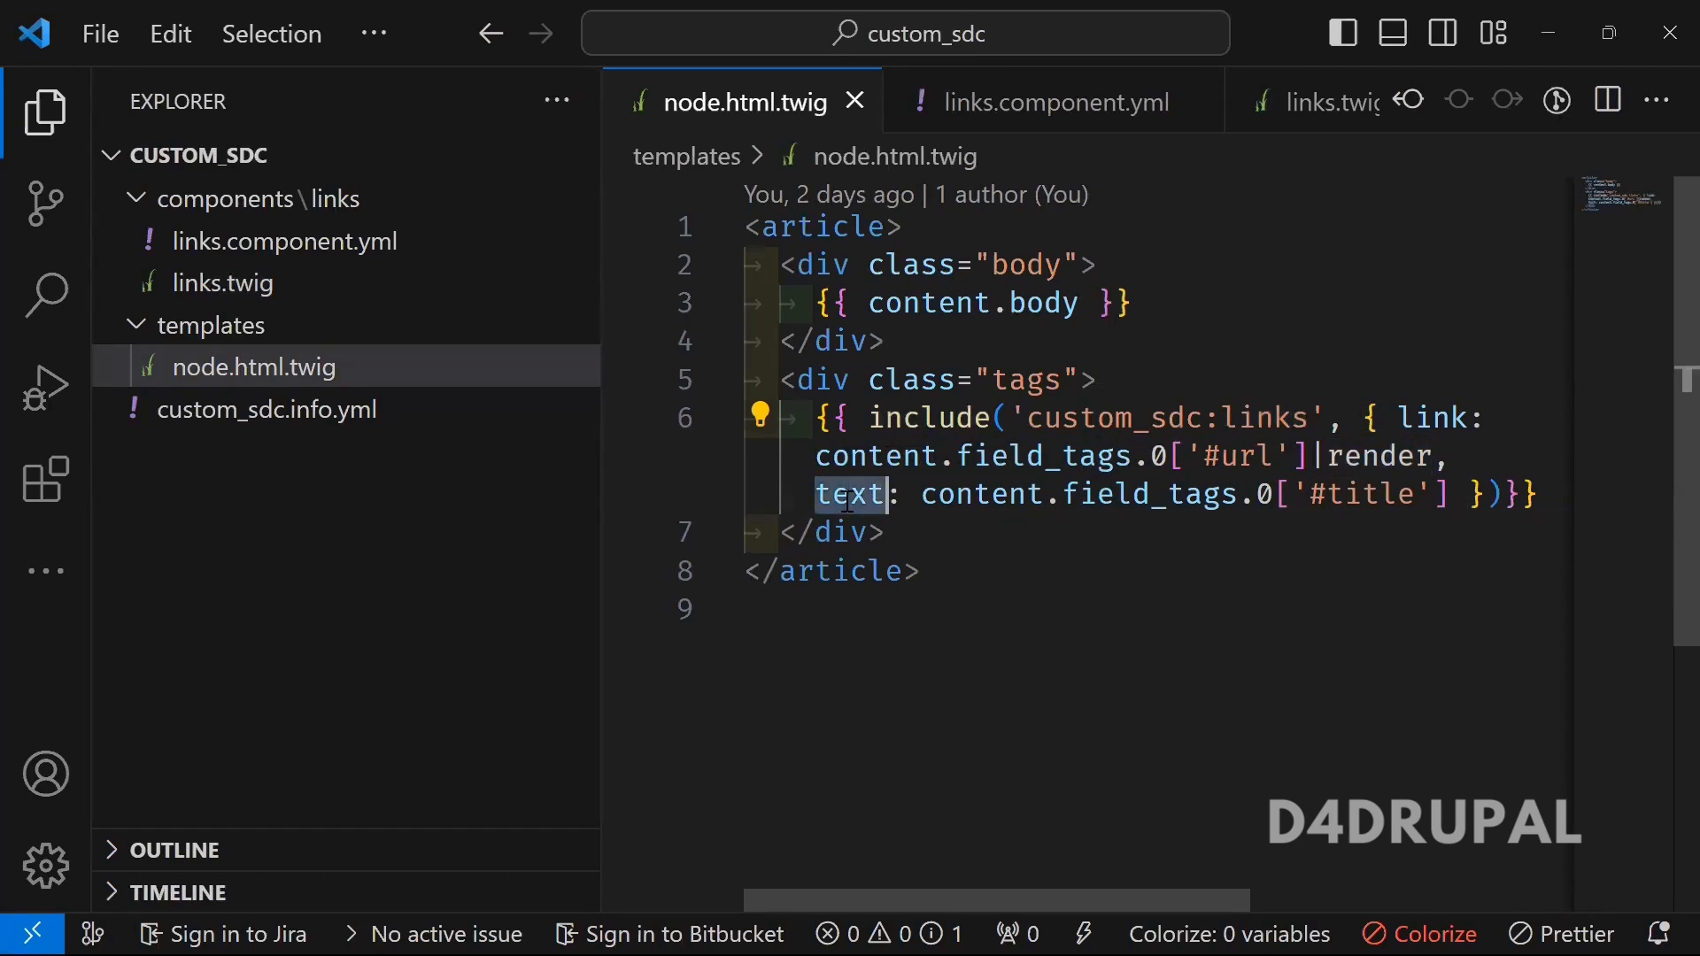
left_click_drag(846, 494, 883, 533)
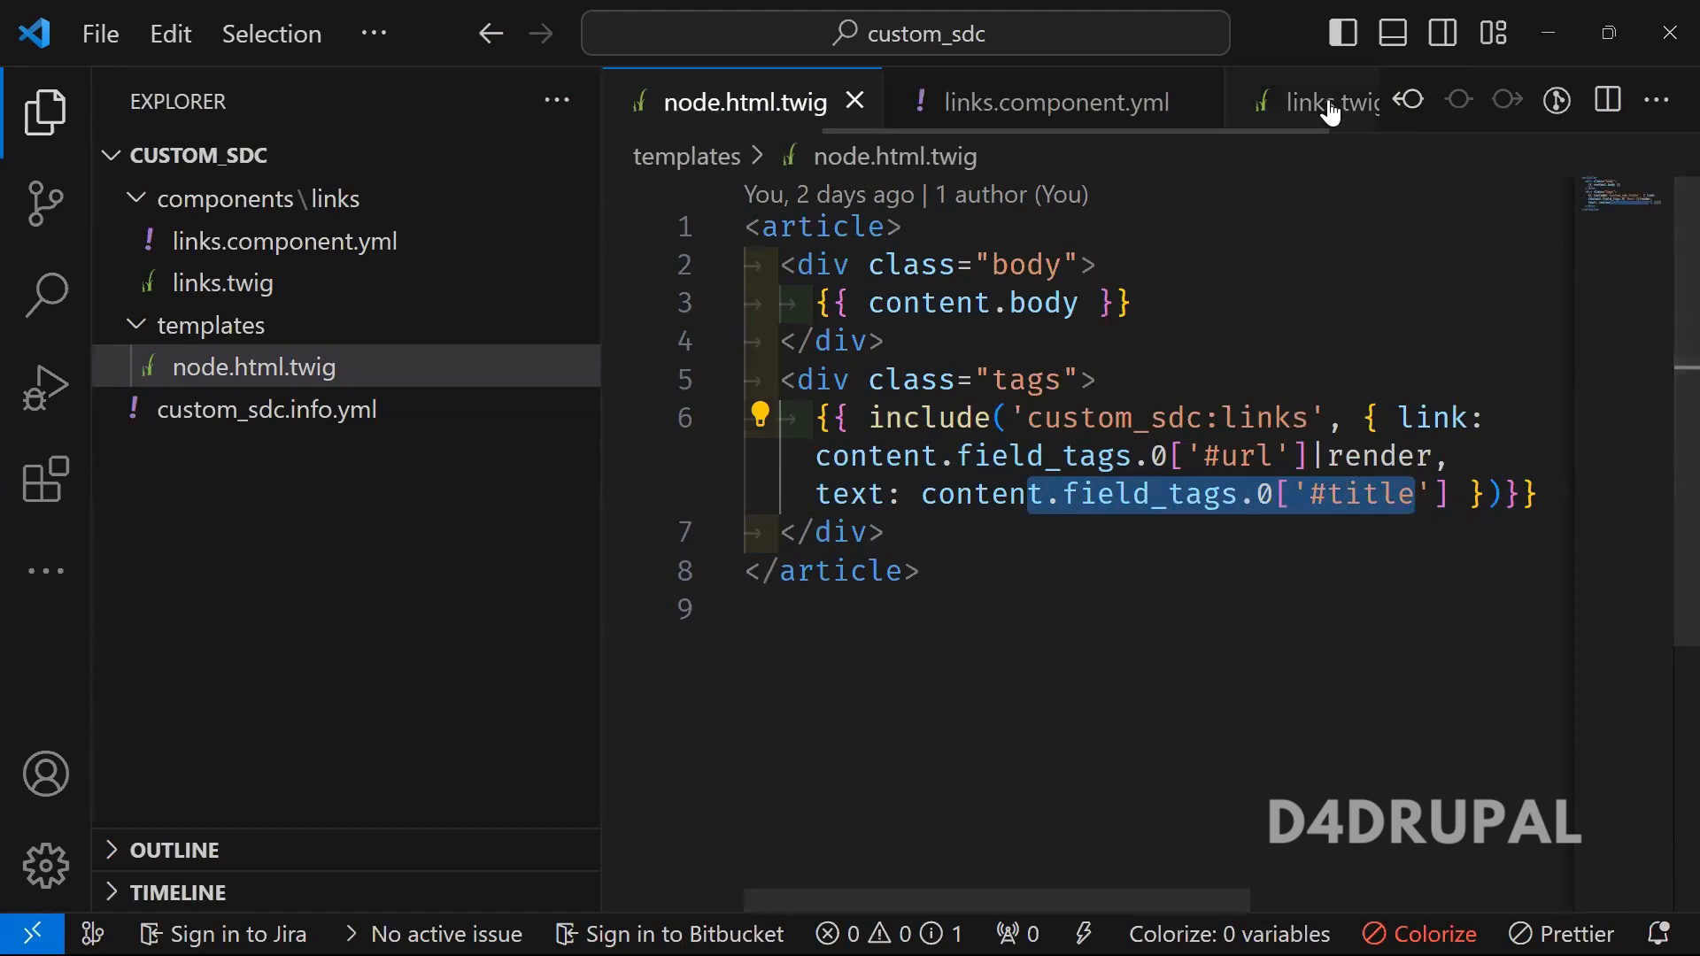
- Compare links.twig where text is printed against node.html.twig's include
left_click(1316, 103)
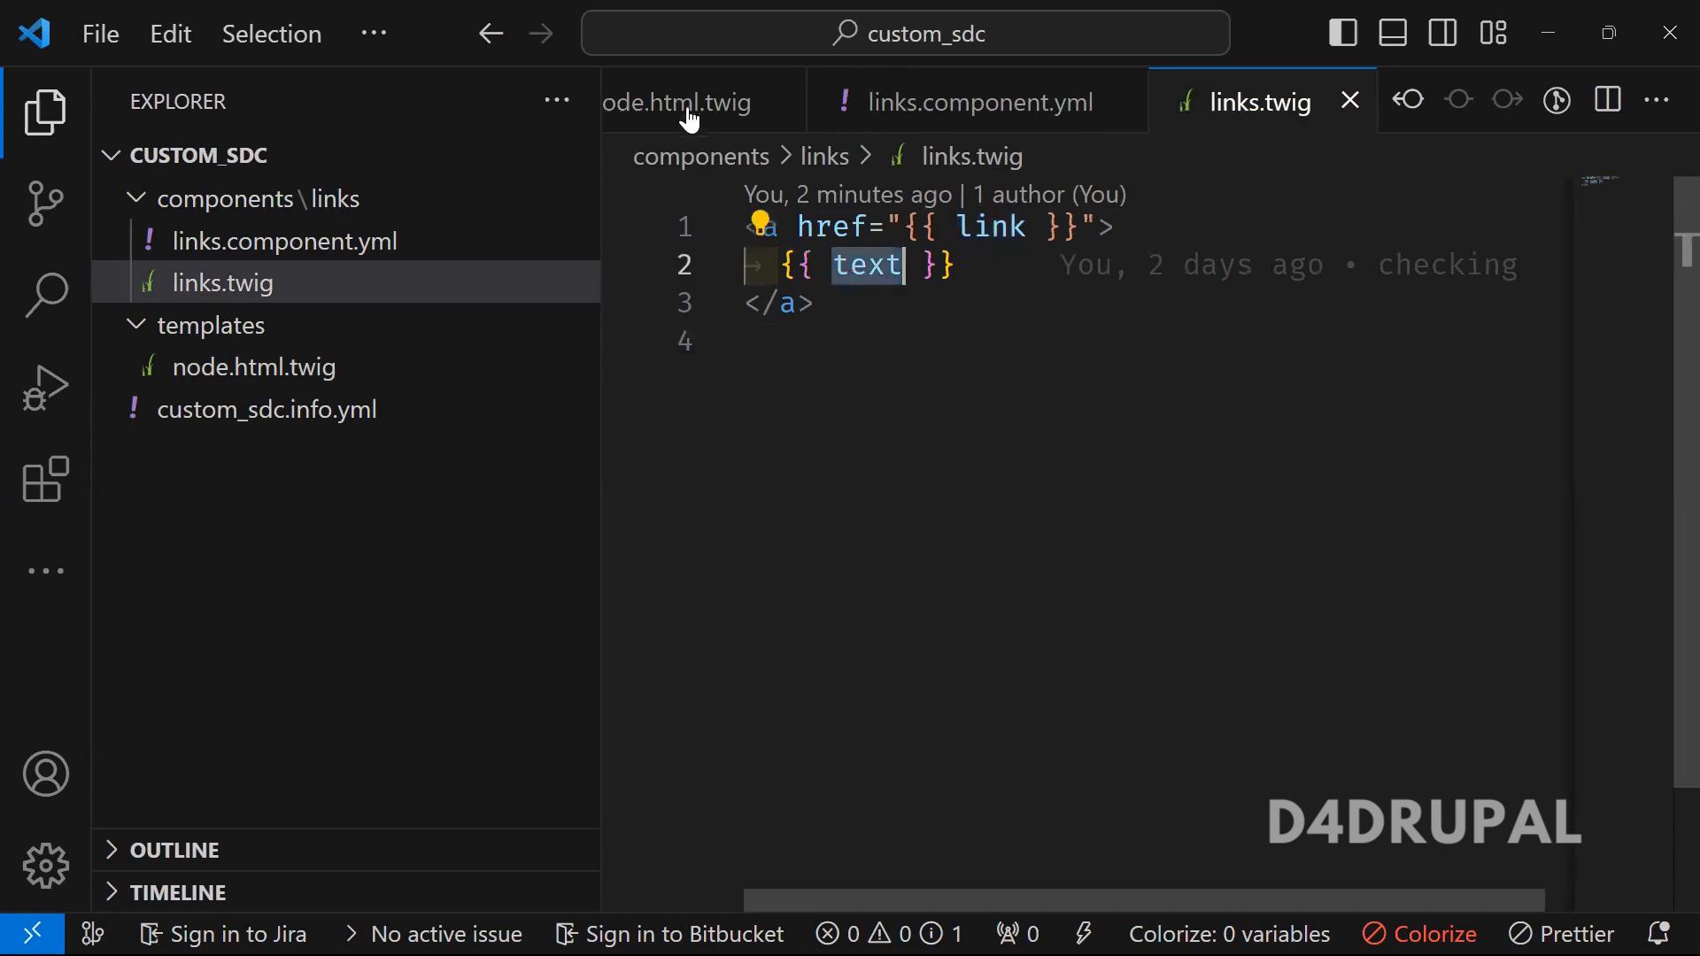
left_click(678, 103)
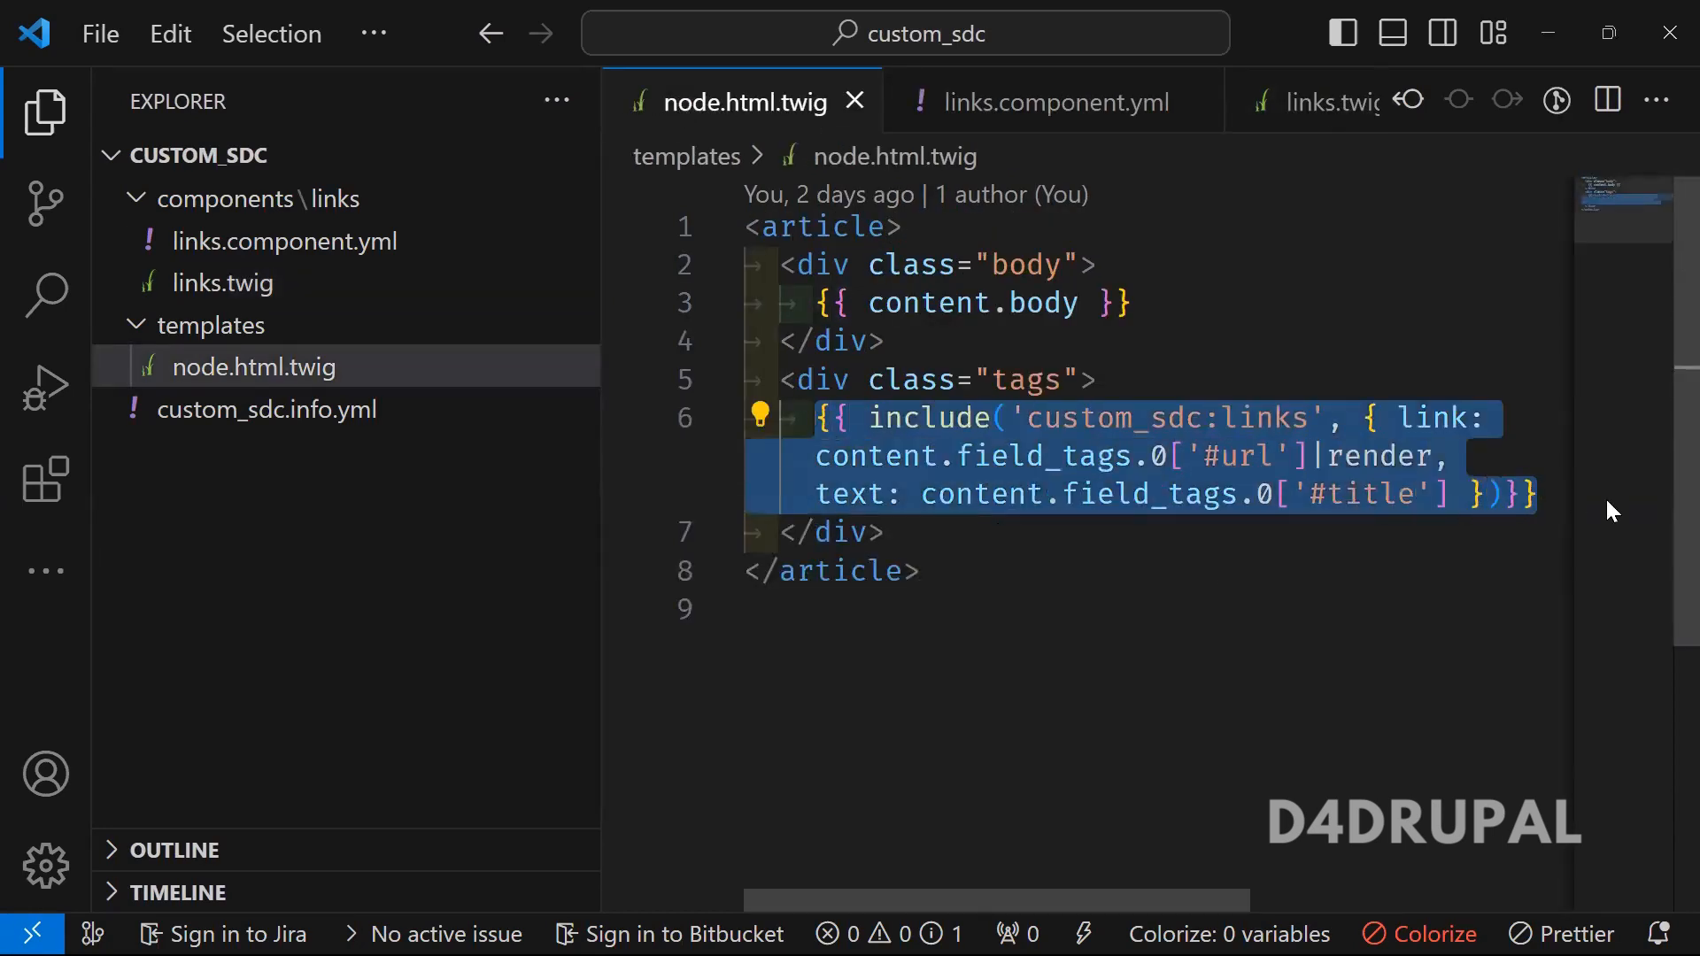
left_click(1263, 101)
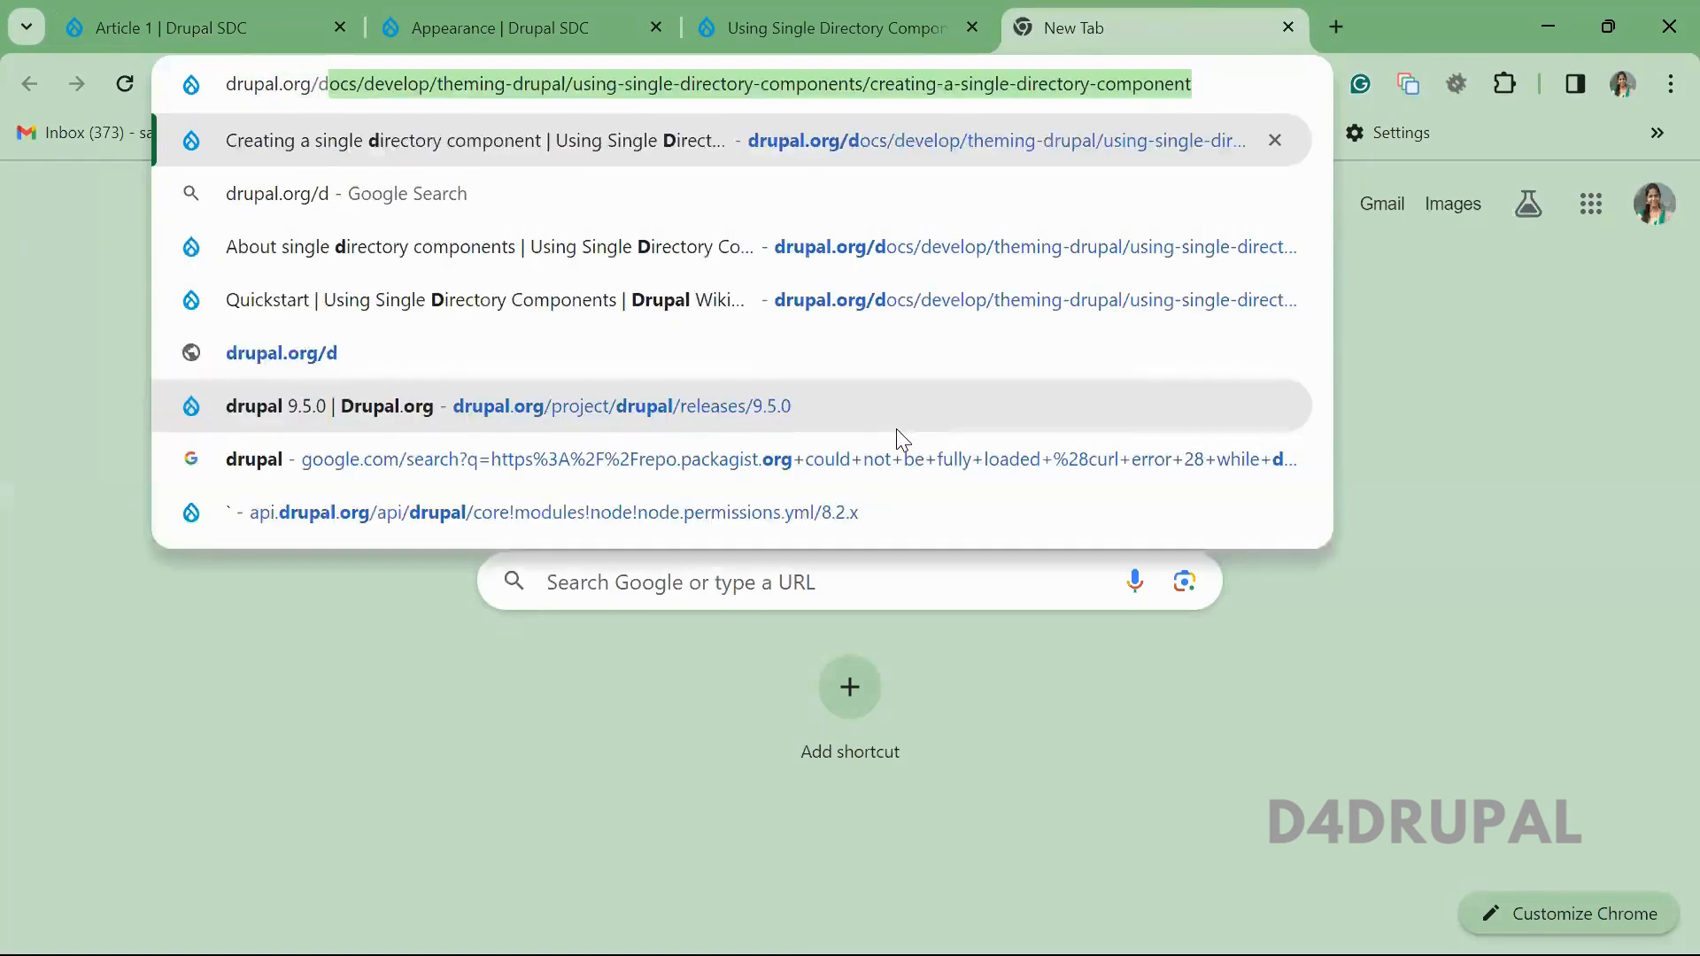
- Load the drupal.org My dashboard page in a new Chrome tab
key("Enter")
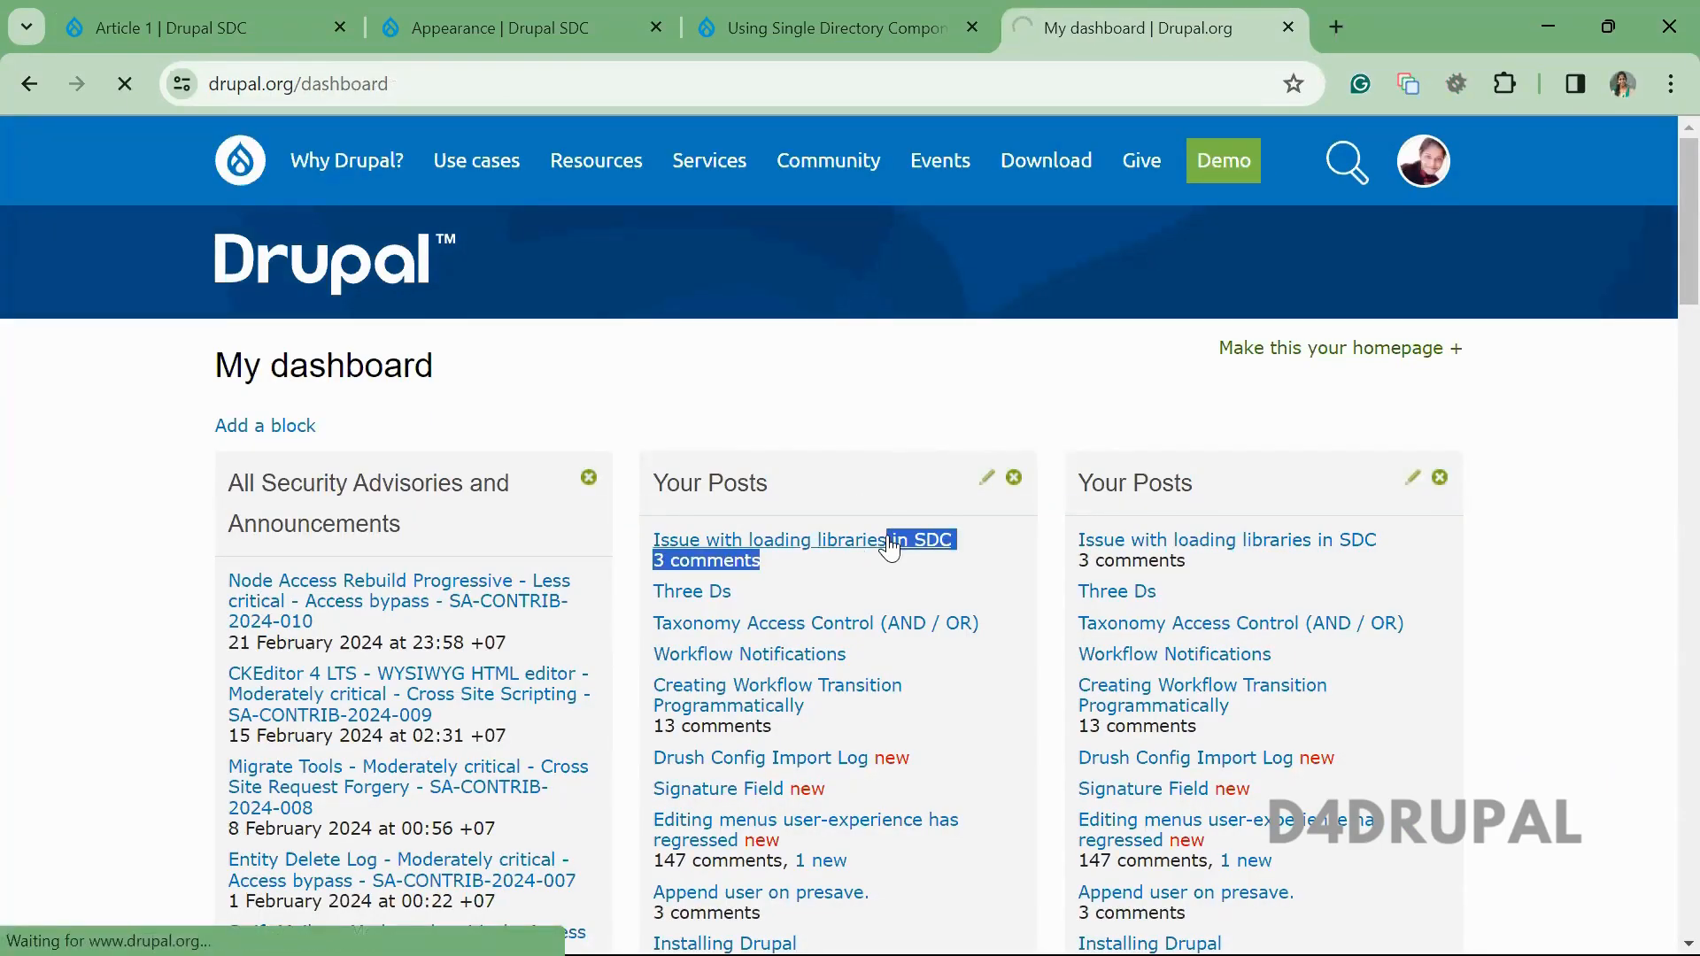
- Open the 'Issue with loading libraries in SDC' post and scroll through its patch and comments
left_click(772, 540)
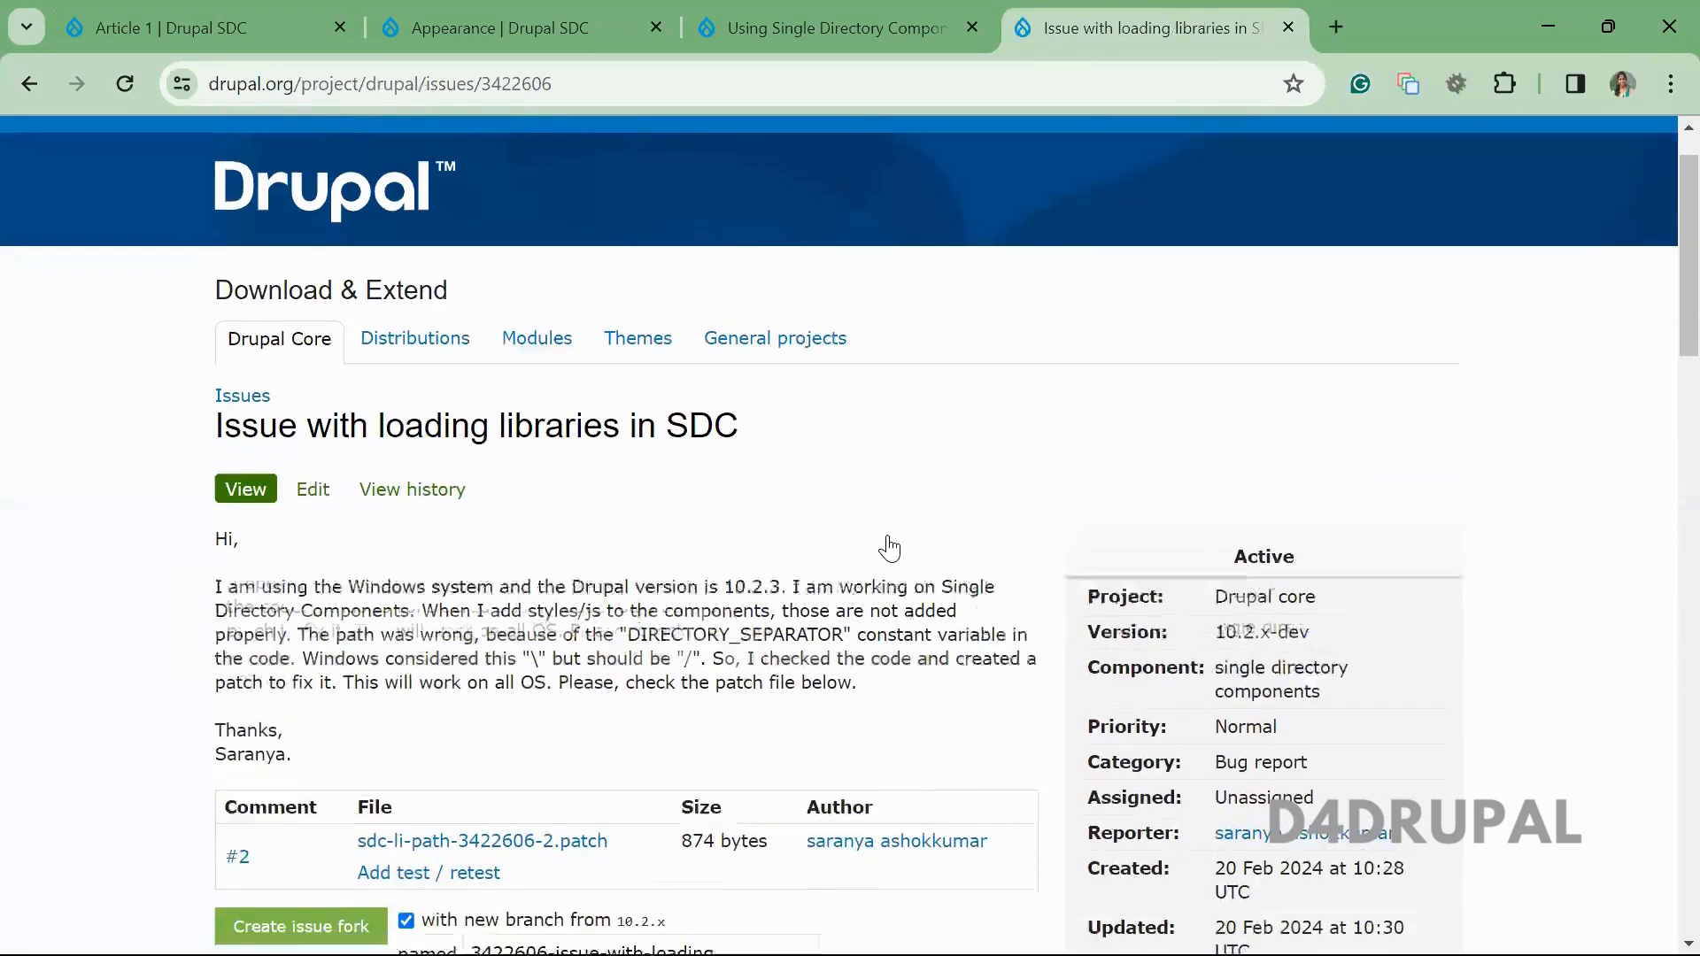
scroll("down", 3)
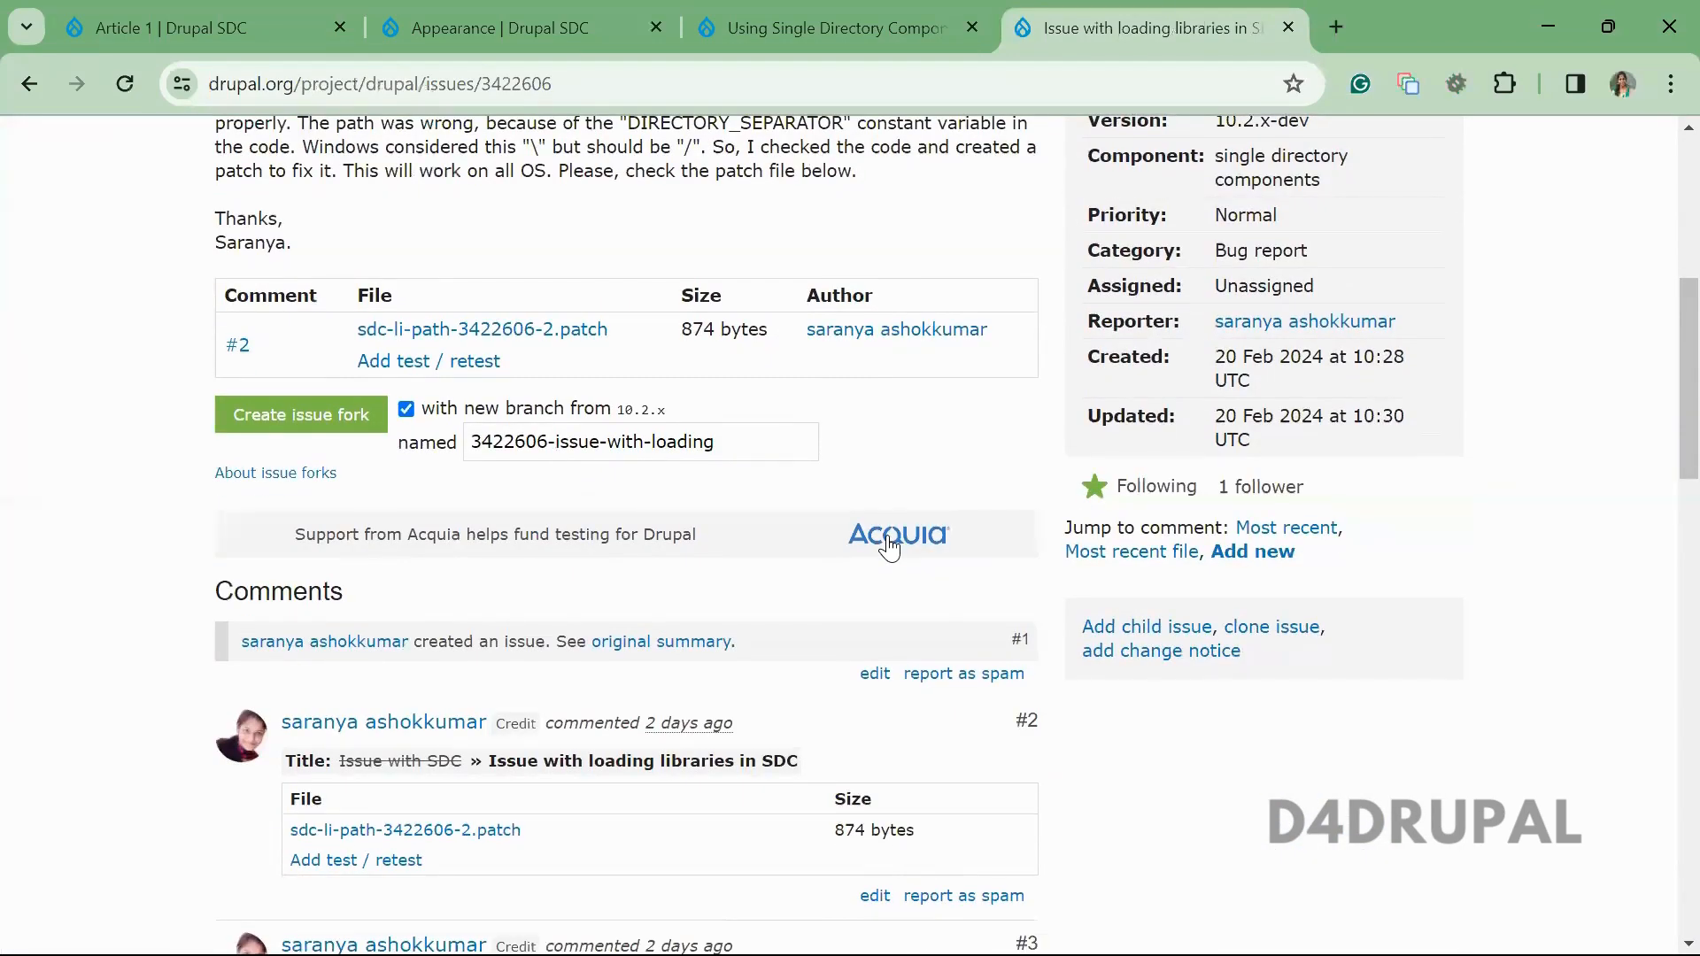